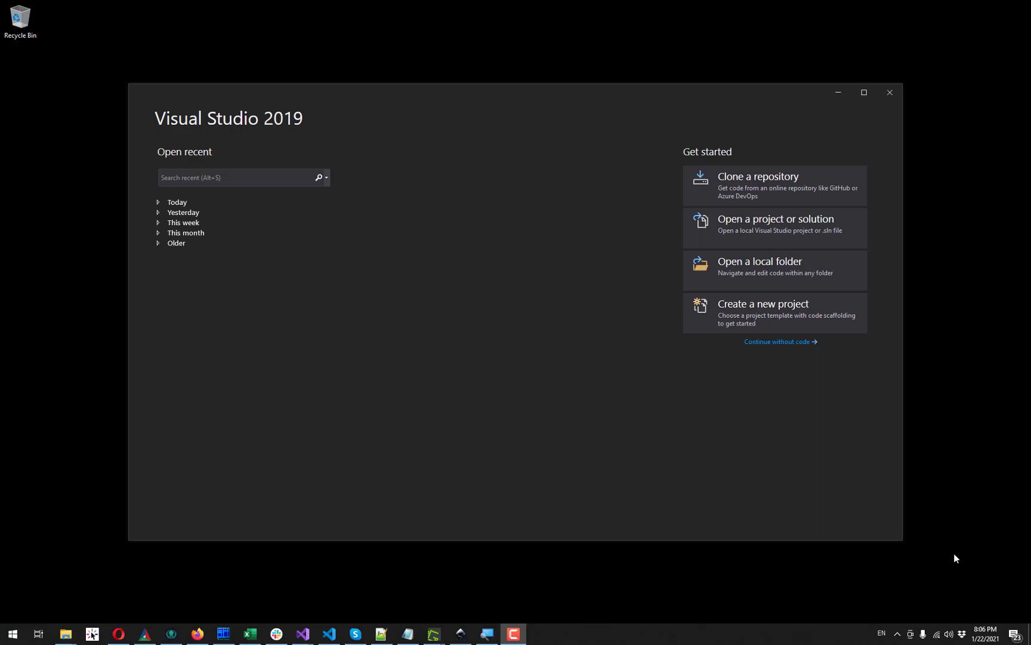
mouse_move(948, 521)
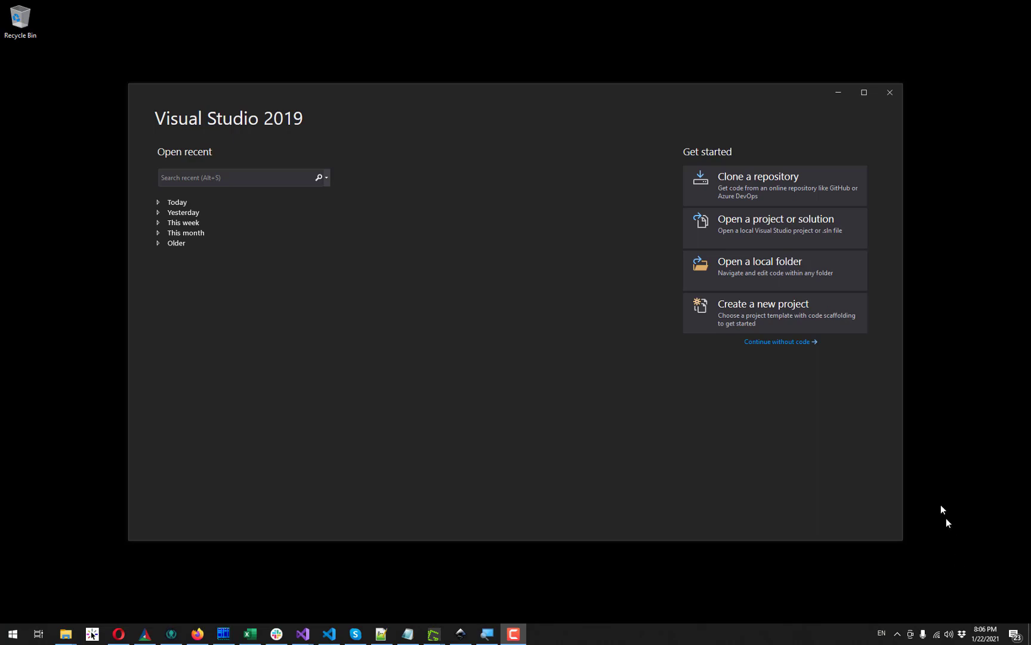
mouse_move(924, 479)
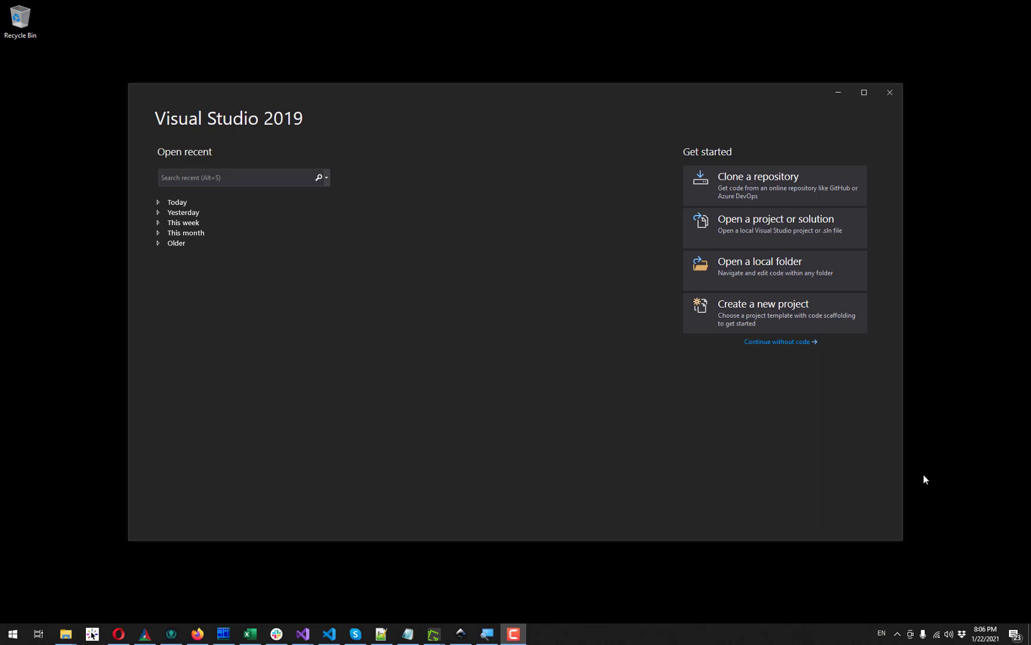
mouse_move(735, 324)
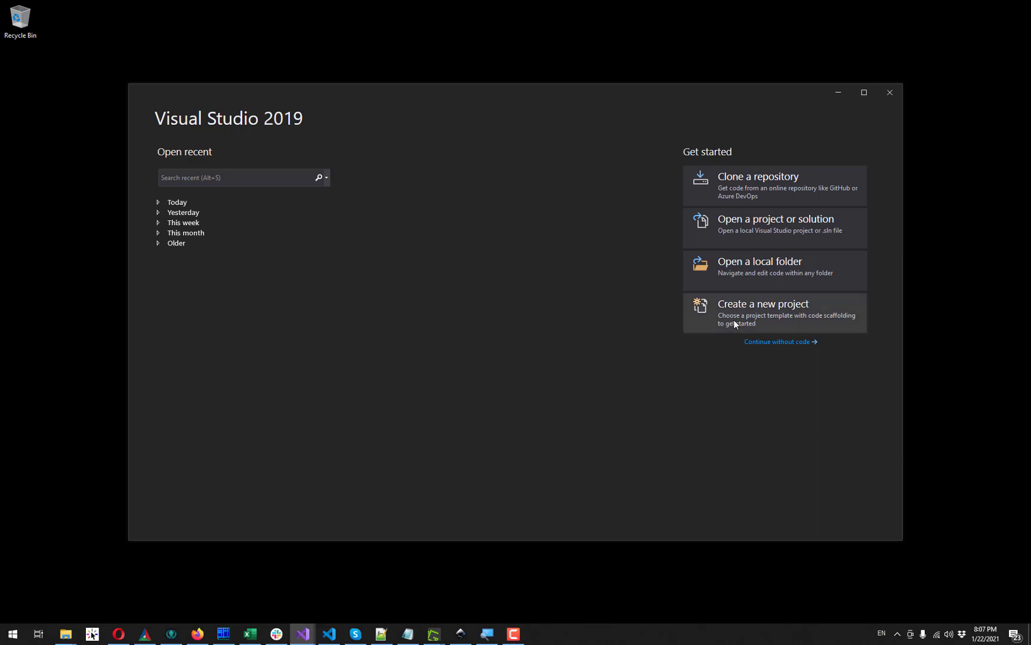
Step: Start a new Empty Project and name it HelloOpenCascade
click(763, 303)
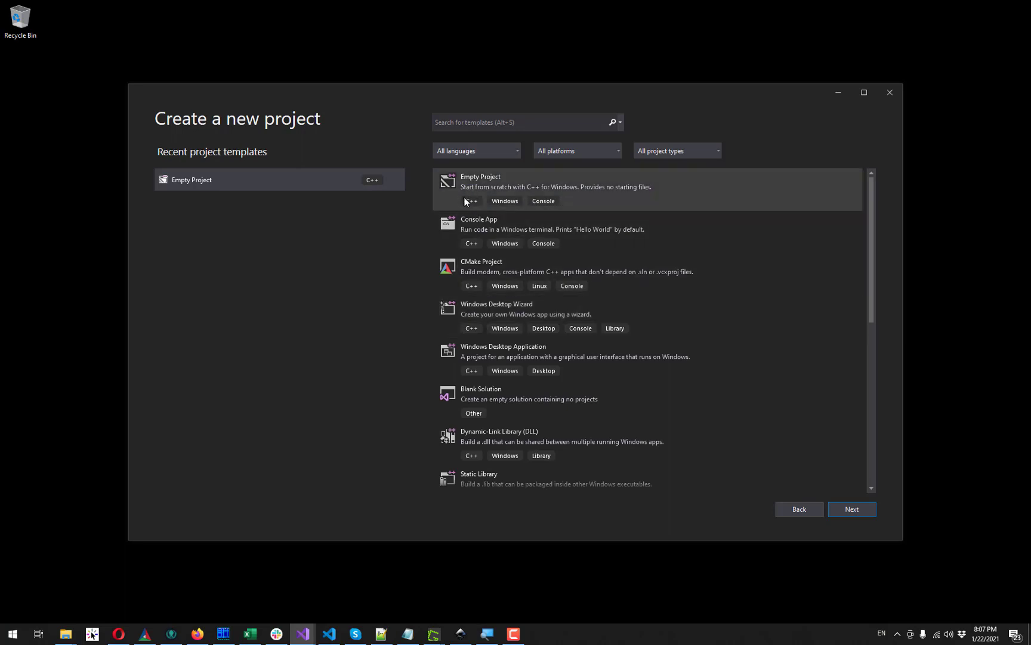
click(585, 187)
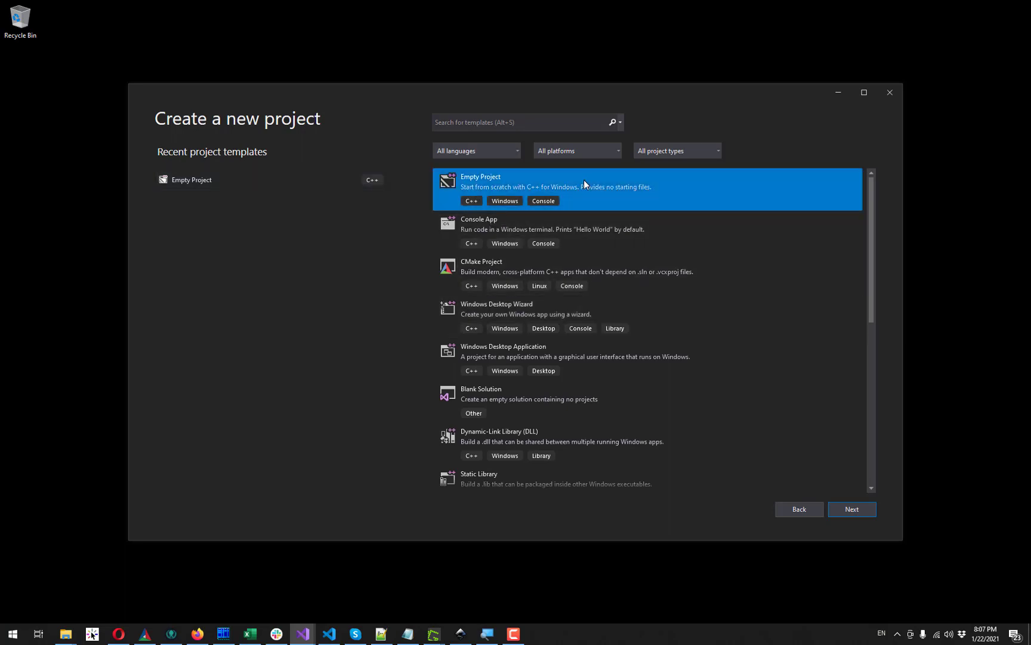
click(851, 508)
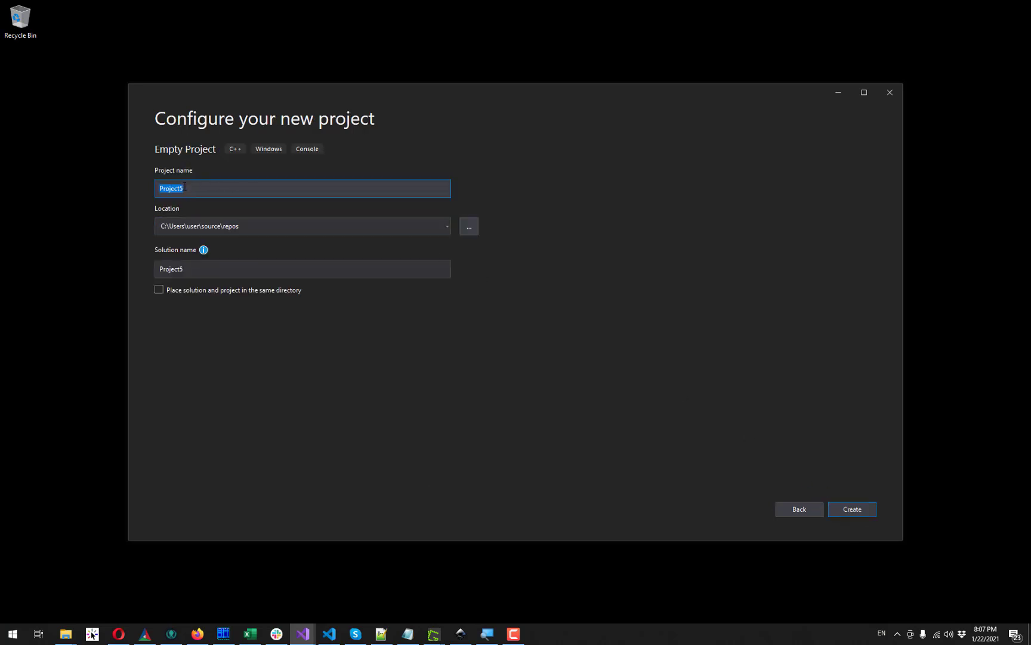
text(HelloO)
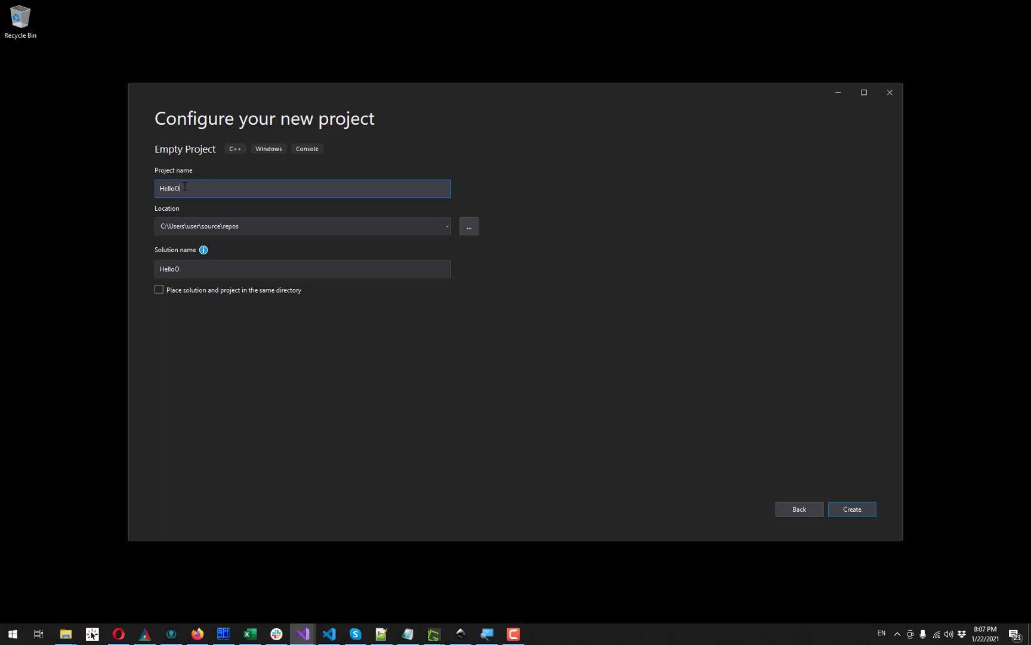
text(penCascade)
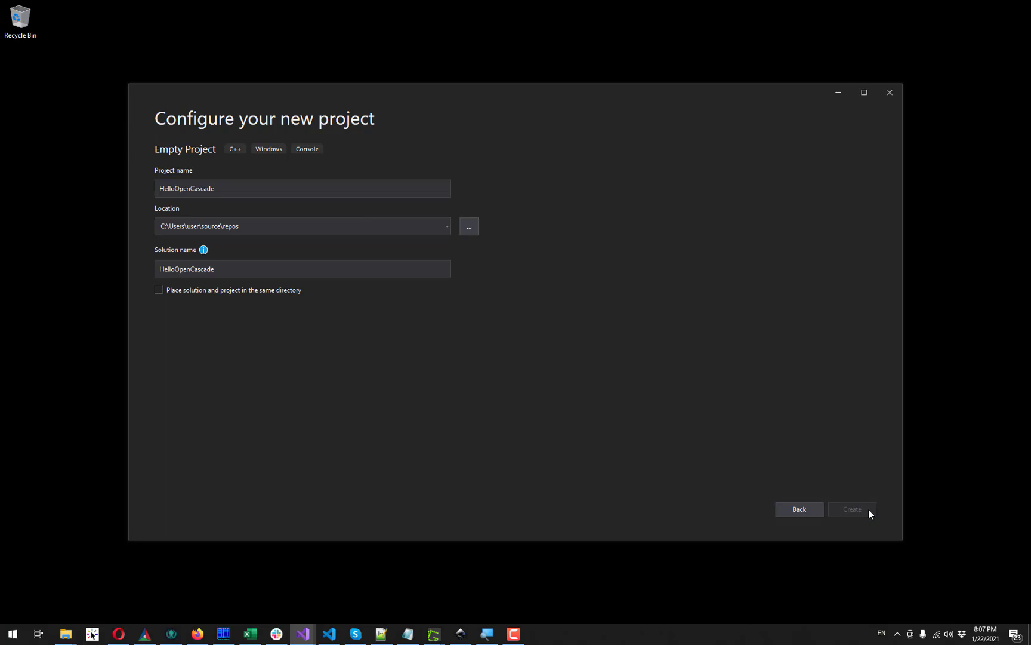
Step: Create the HelloOpenCascade solution and add a new main.cpp under Source Files
click(852, 509)
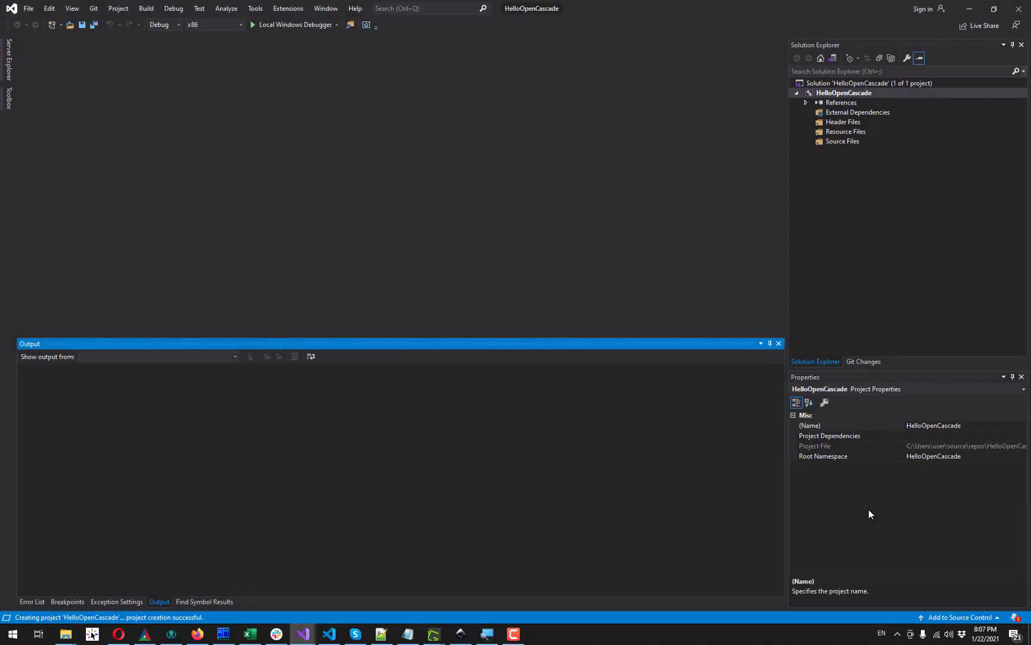
mouse_move(864, 285)
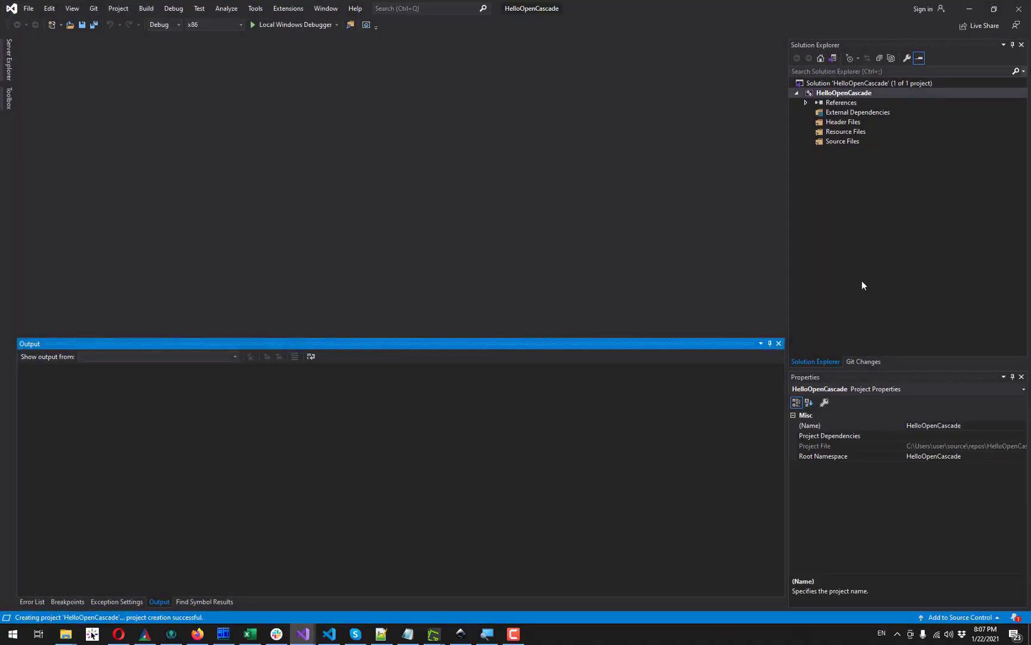
right_click(843, 141)
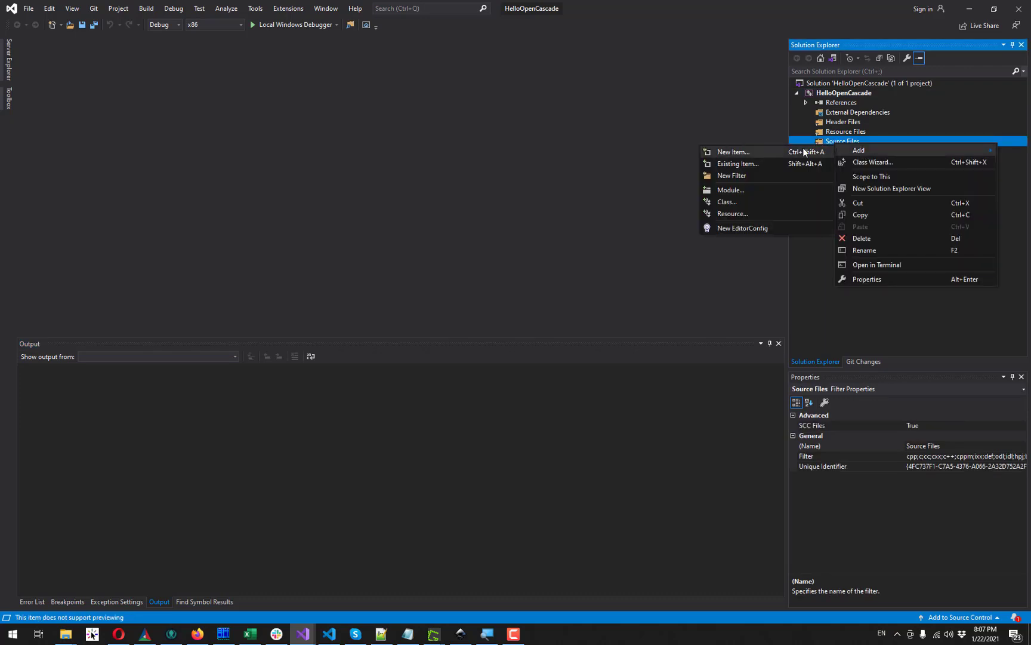
click(732, 152)
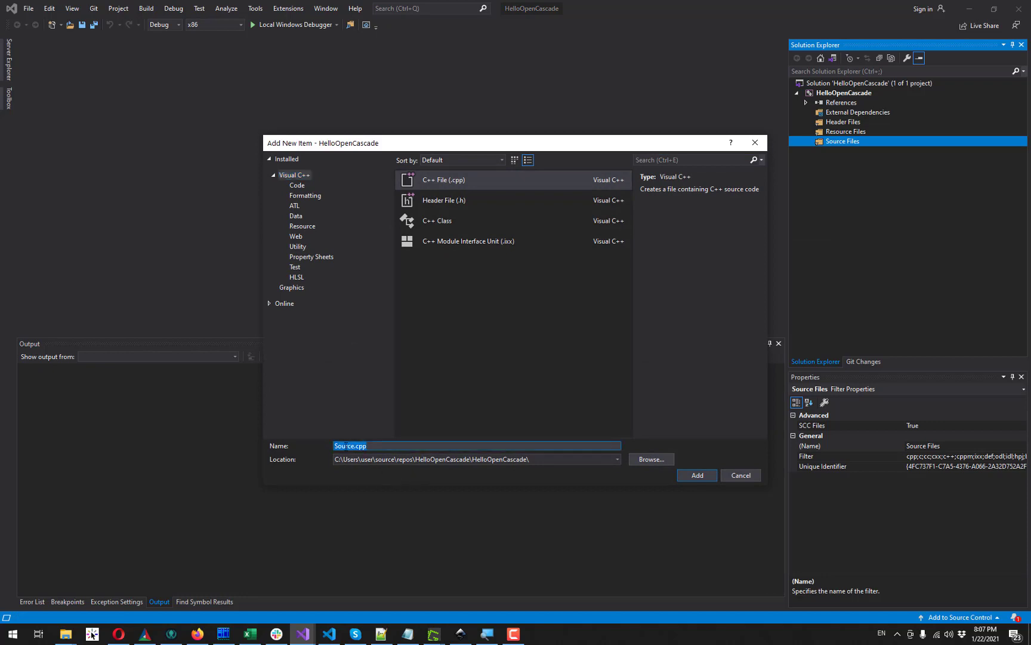
text(main.cpp)
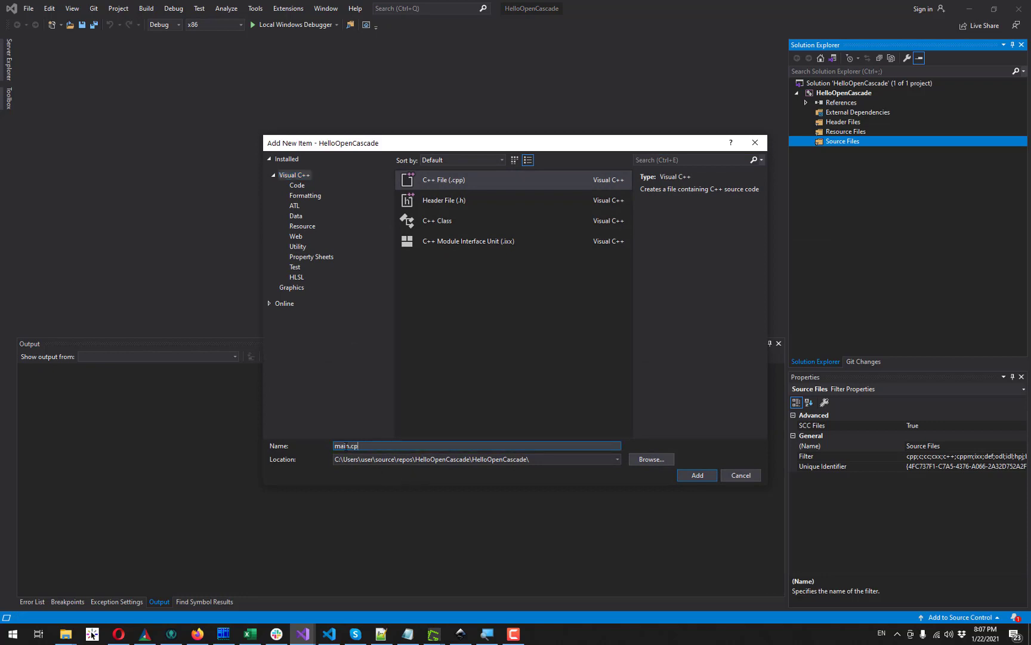
click(696, 476)
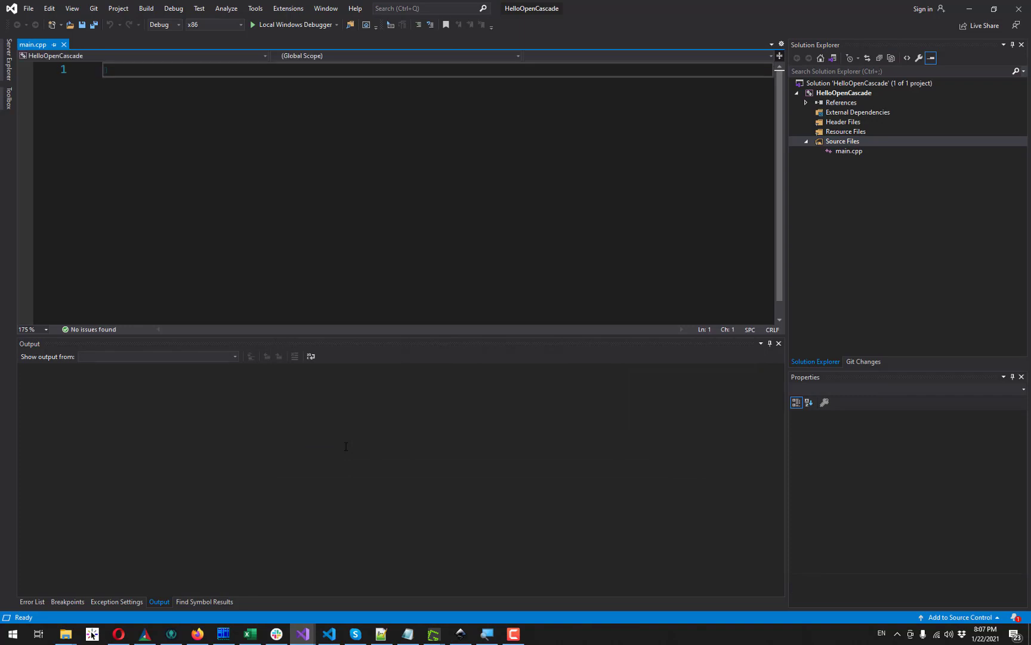
Step: Write int main() { return 0; } in main.cpp
text(int main()
text({)
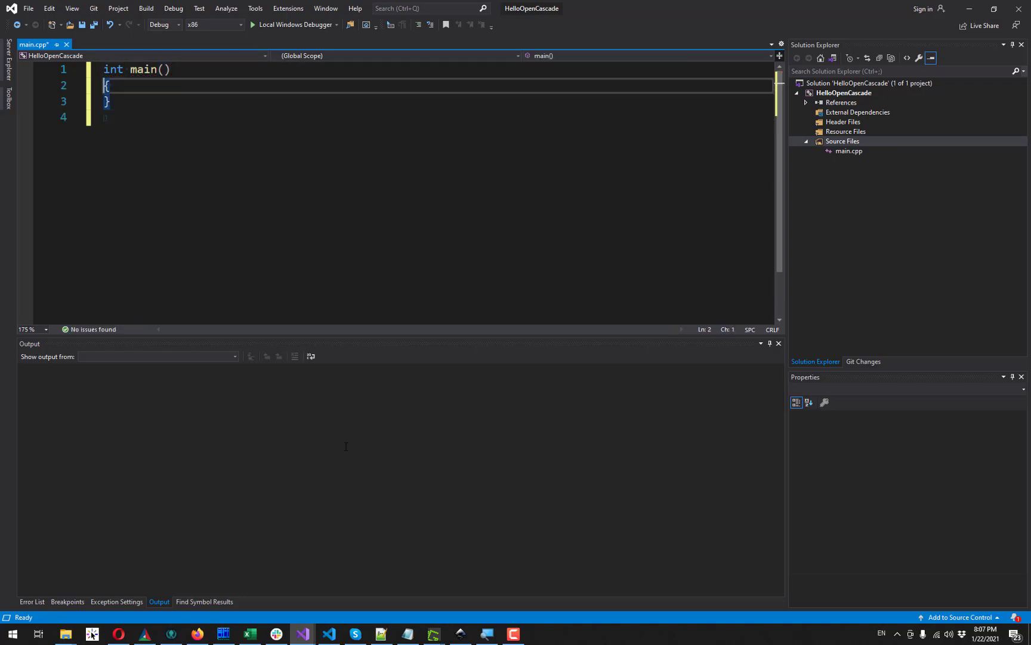
text(return)
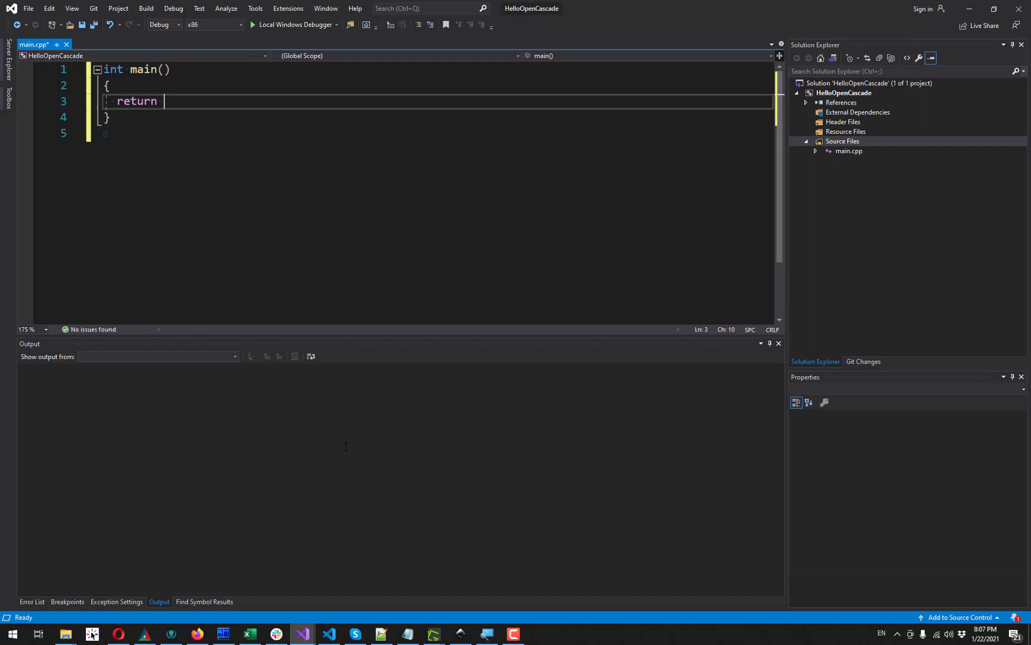
text(0;)
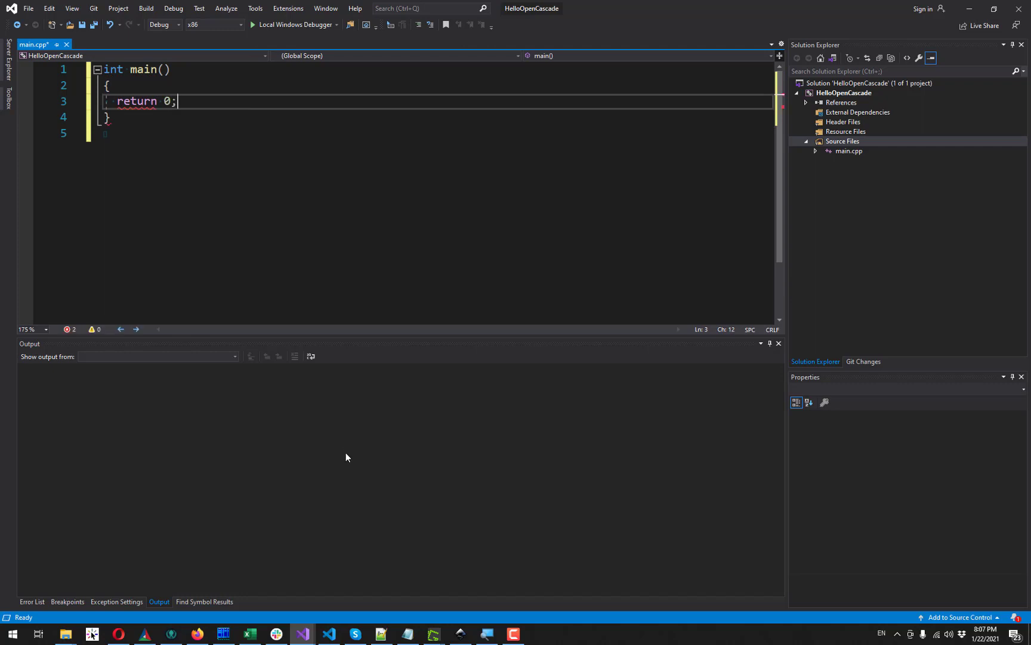
mouse_move(351, 434)
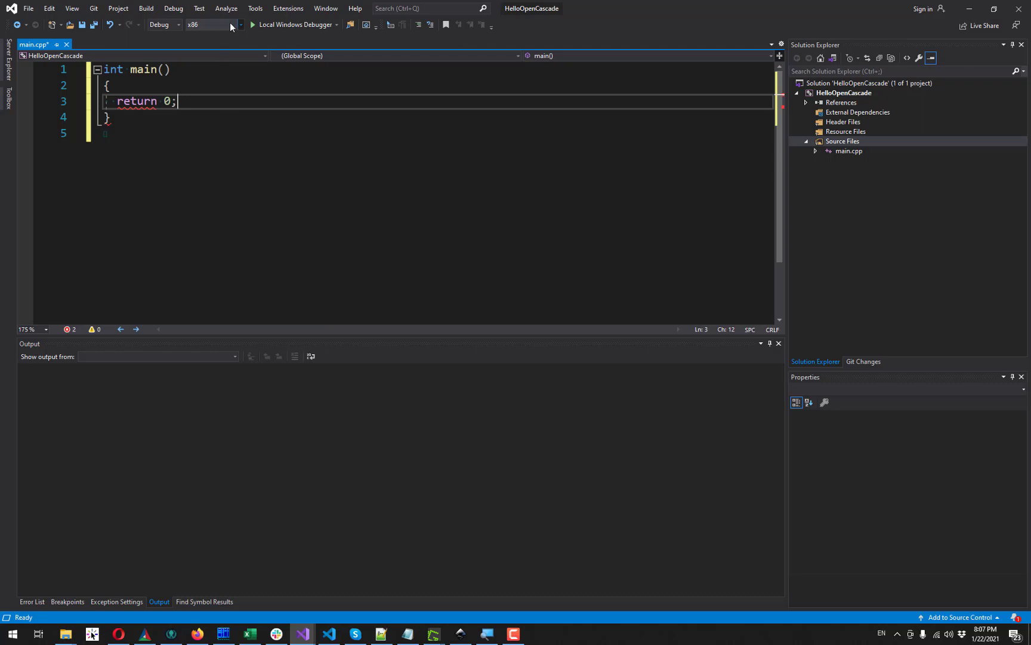
Step: Change the solution platform from x86 to x64 and build the solution
click(240, 25)
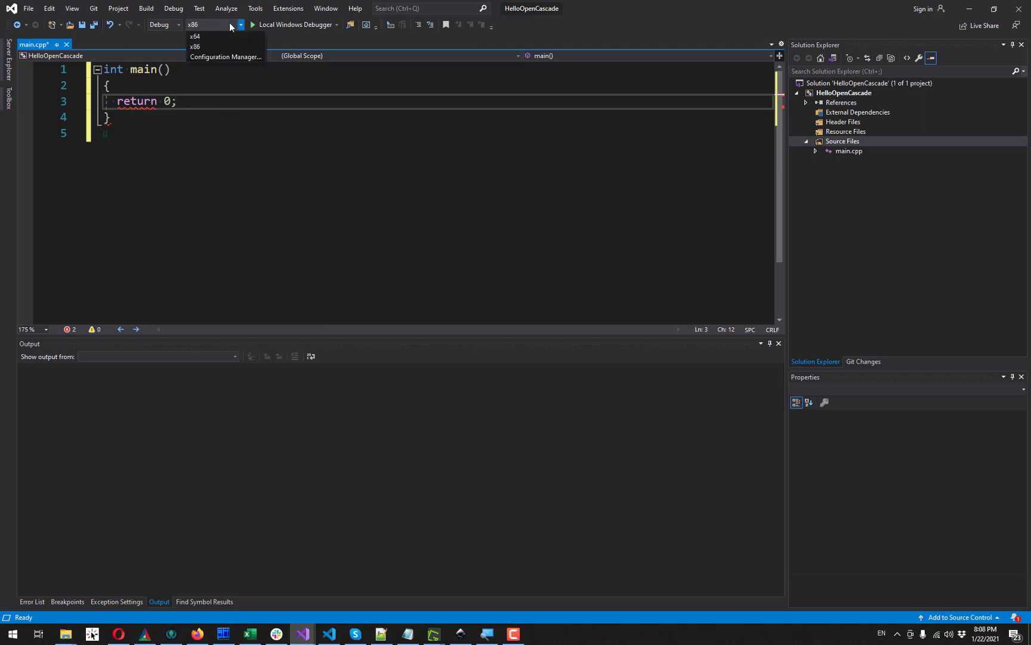
click(195, 47)
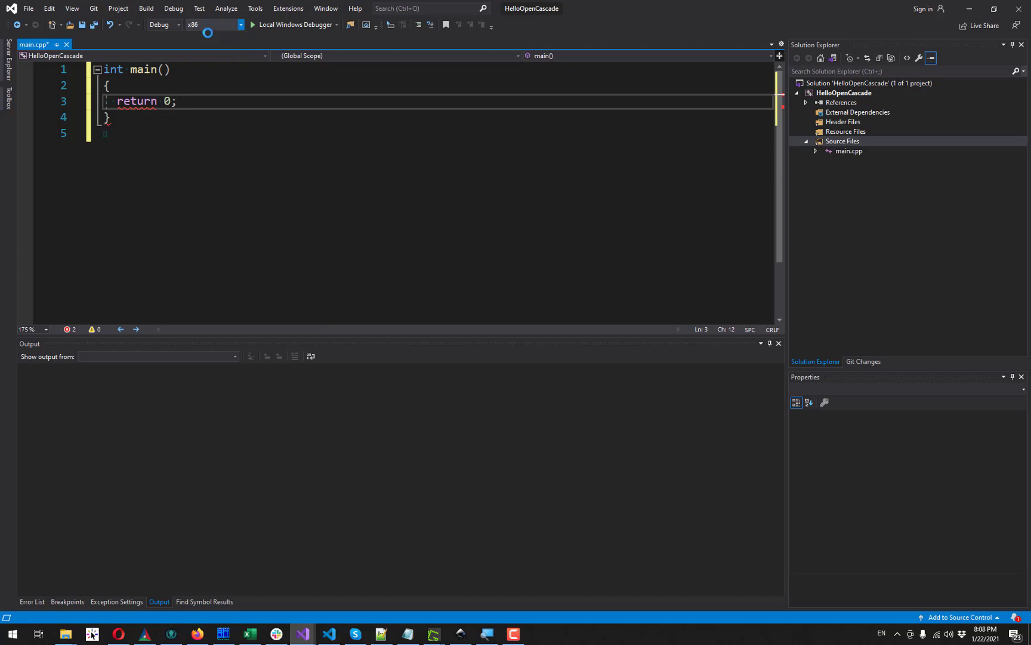
click(211, 24)
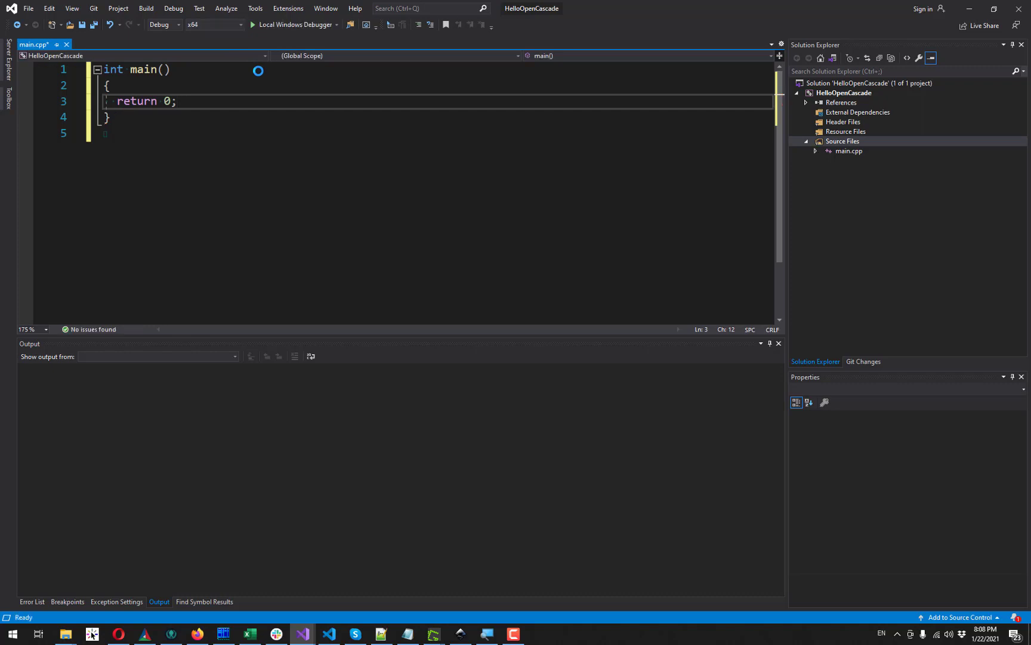
mouse_move(209, 49)
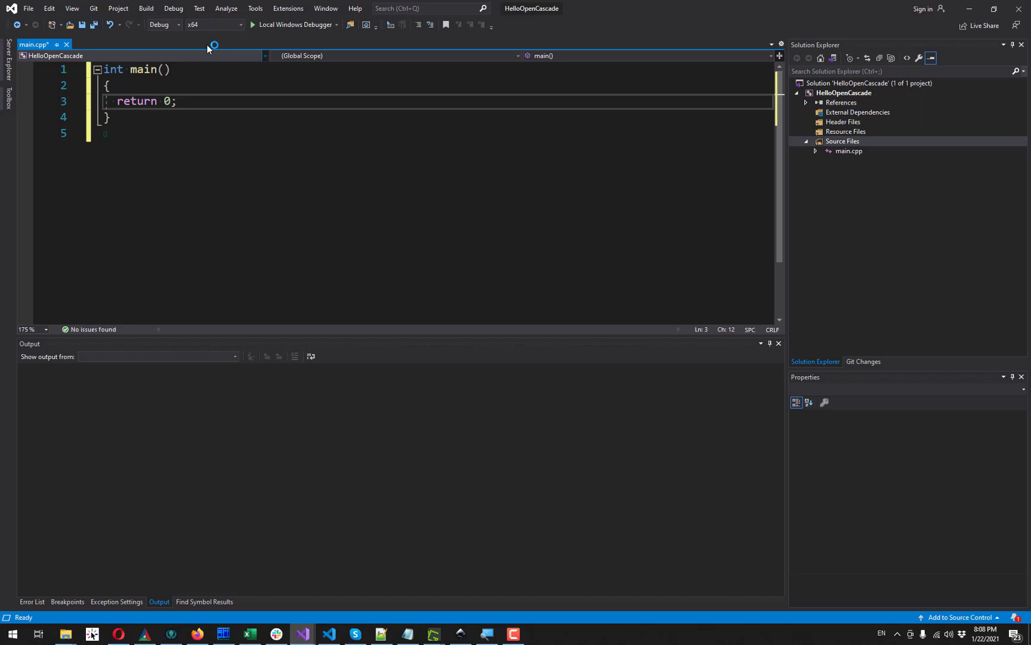
mouse_move(208, 49)
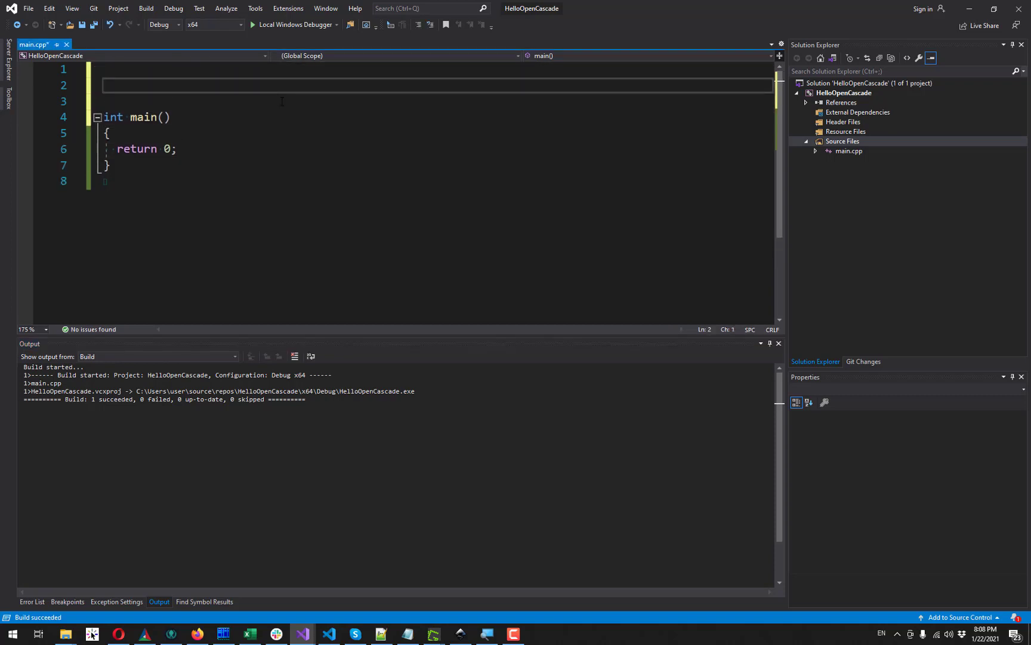
Step: Add #include <BRepPrimAPI_MakeBox.hxx> to main.cpp and save the file
text(#include <>)
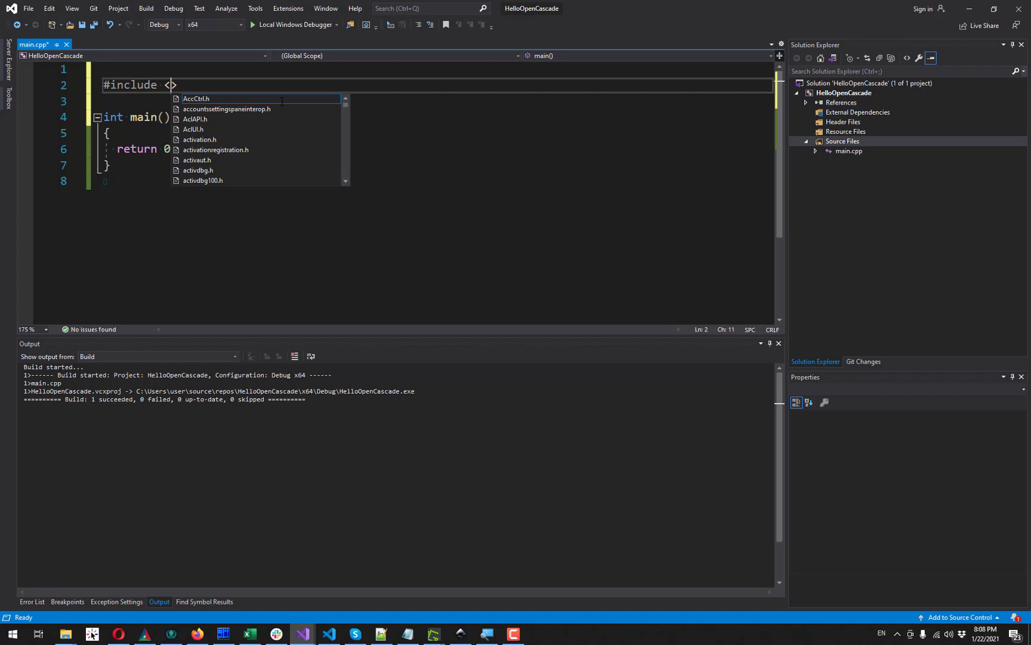
text(BRep)
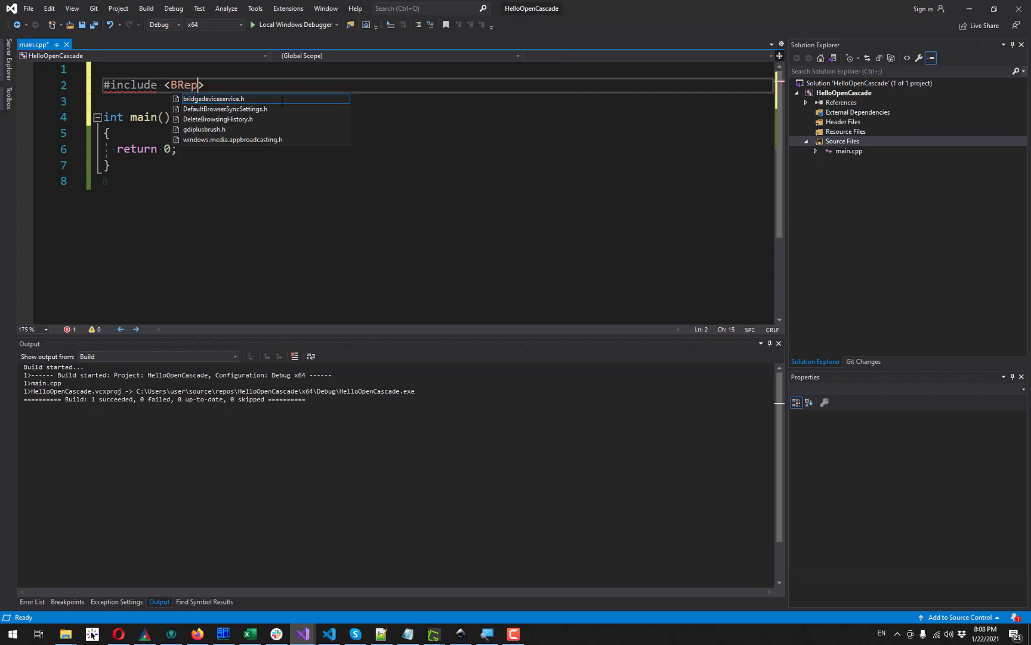
text(Pr)
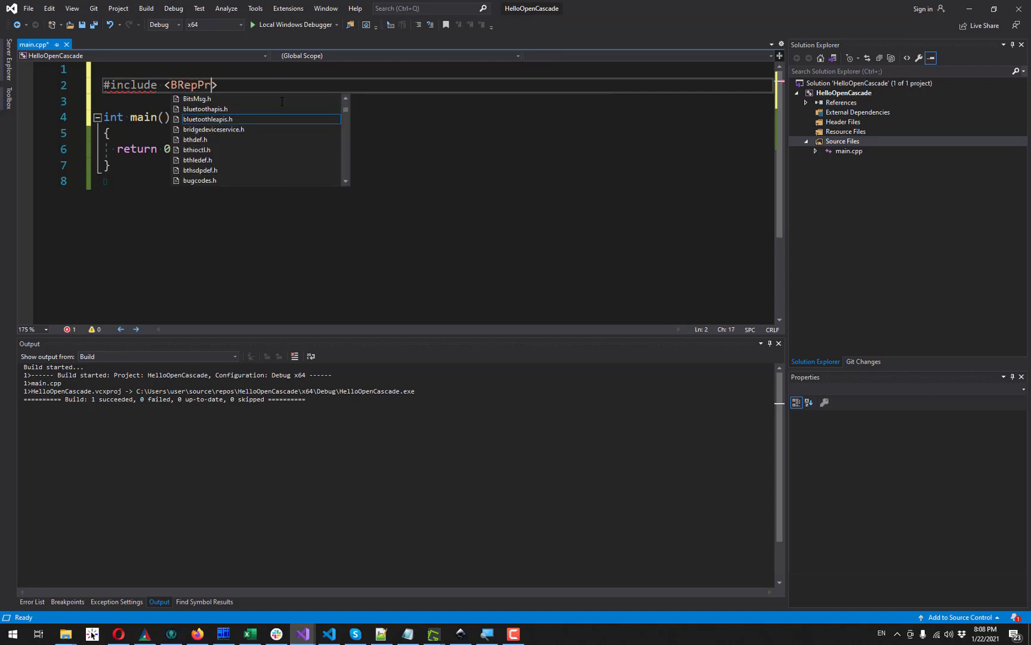
text(im)
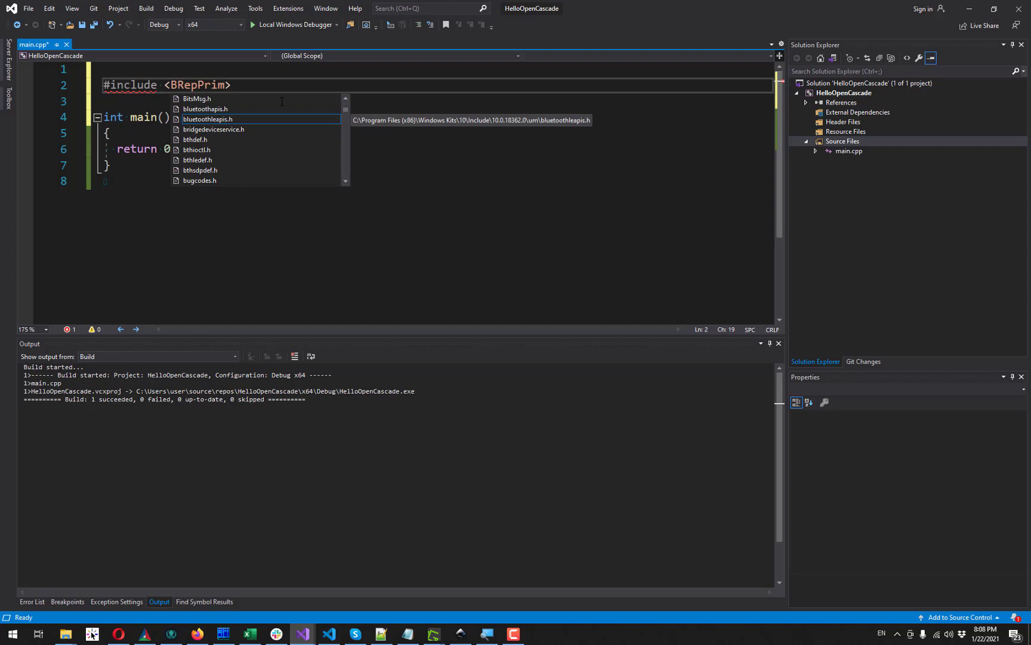
text(API_Make)
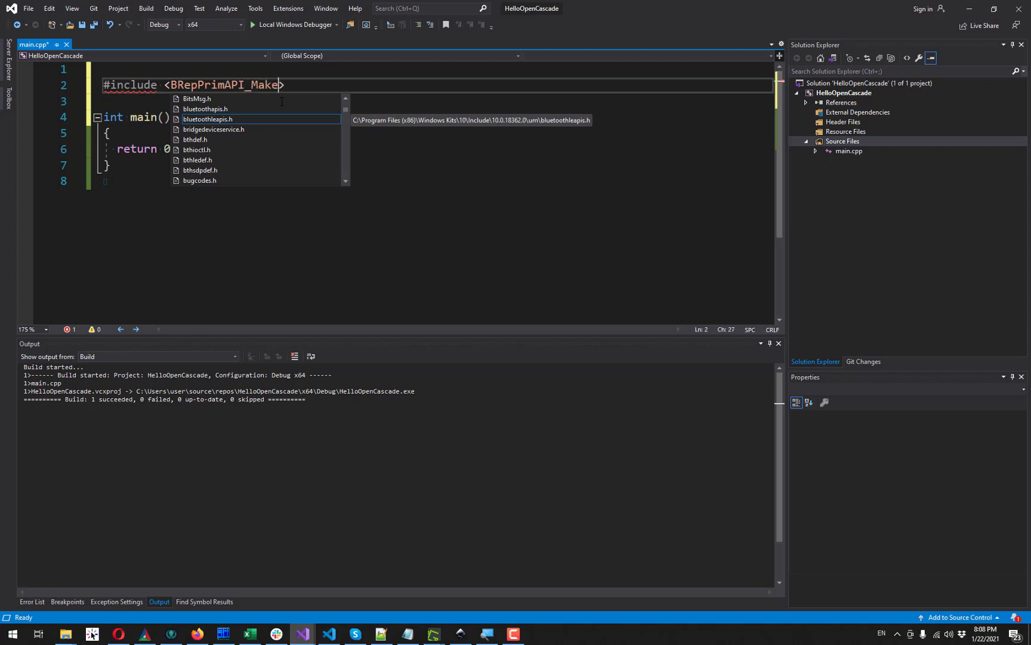
text(Box)
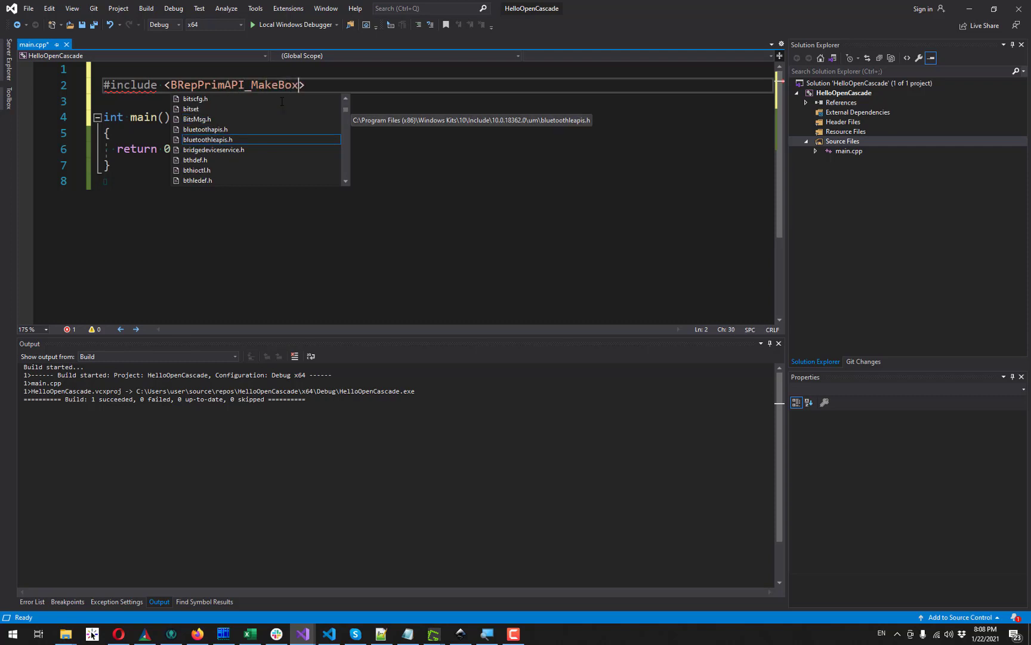
text(.hxx)
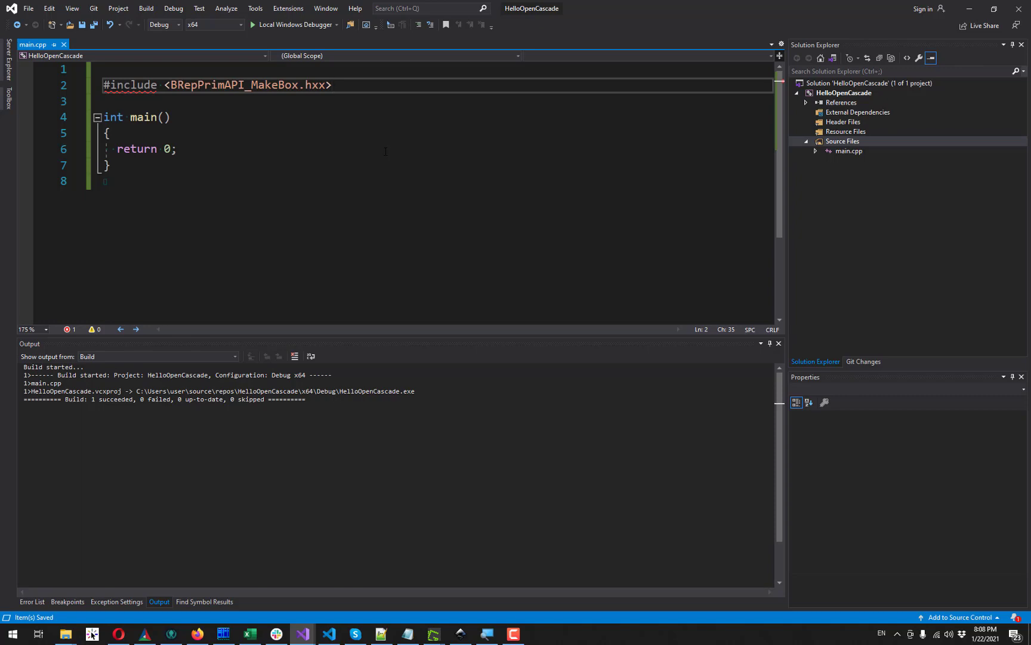
click(223, 634)
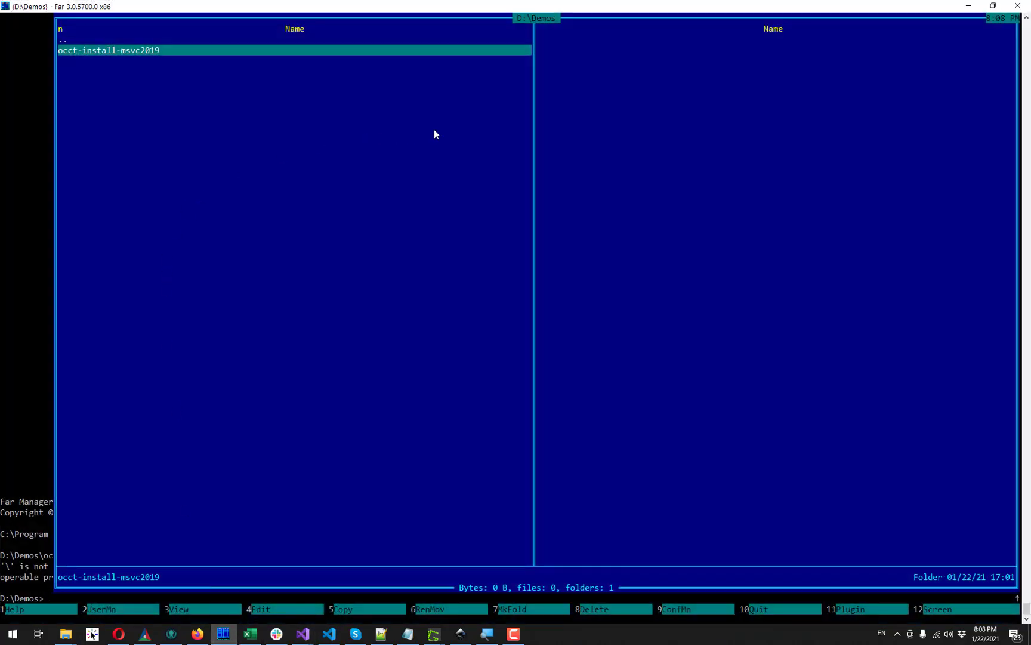
mouse_move(238, 85)
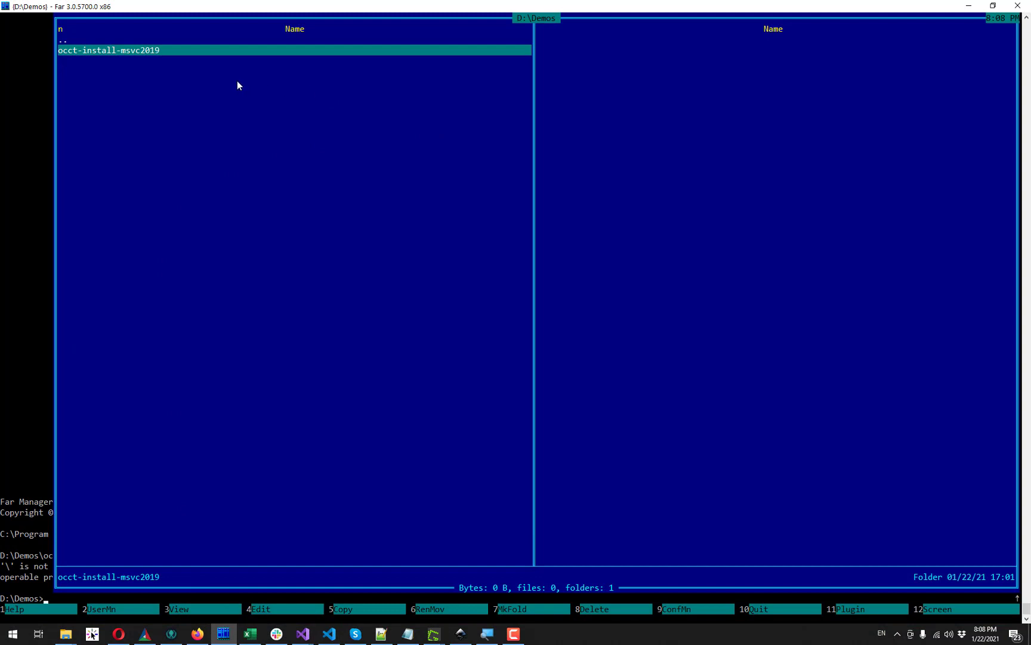
mouse_move(519, 36)
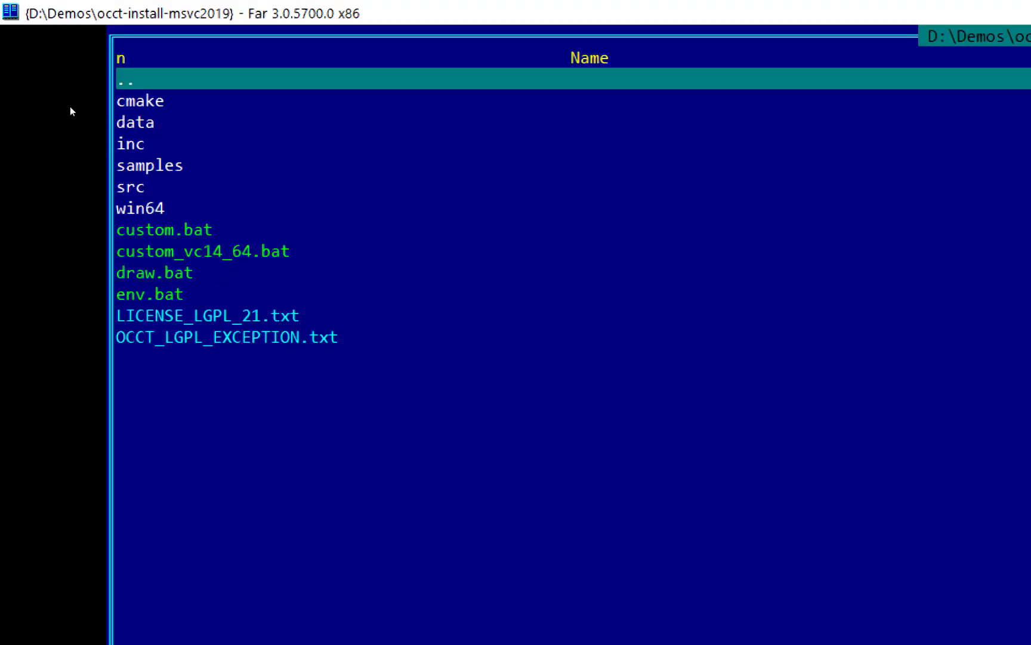
mouse_move(71, 76)
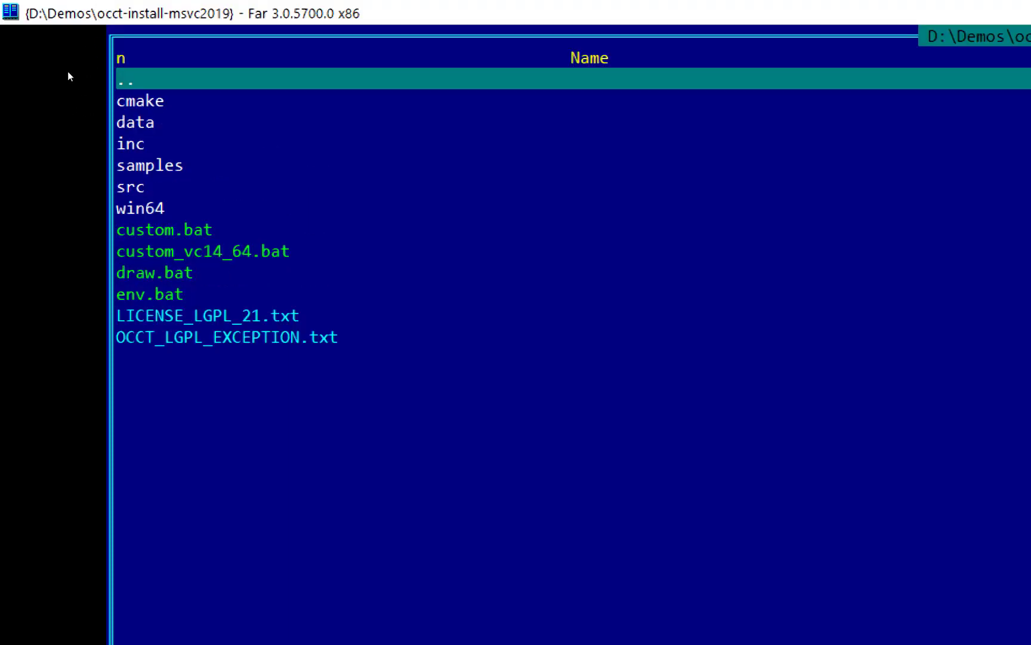
Step: Enter the occt-install-msvc2019 folder in Far Manager to list inc, win64 and env.bat
double_click(130, 144)
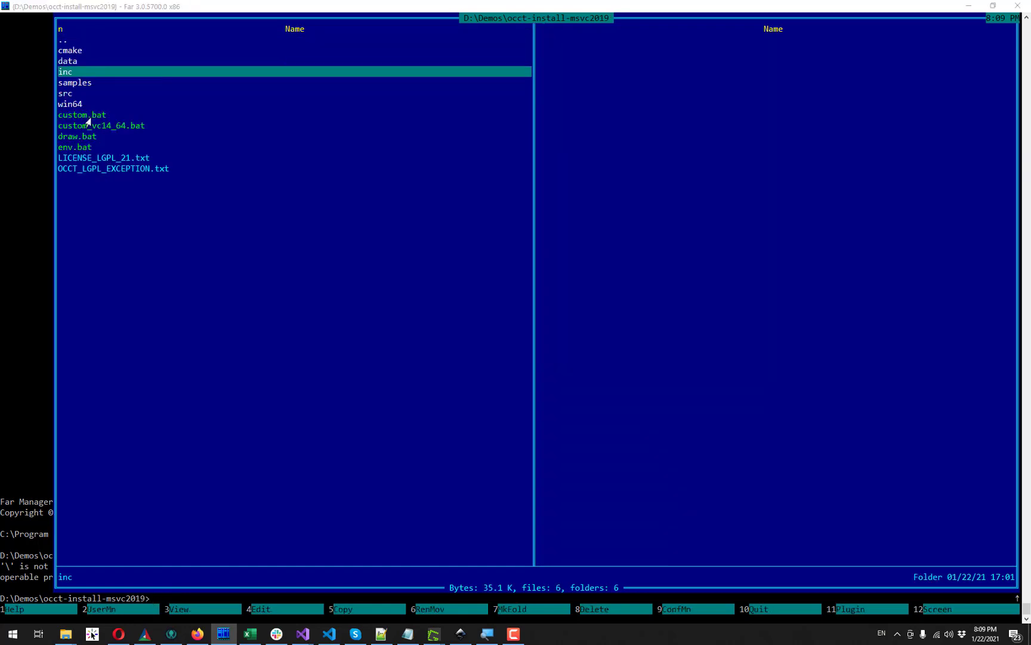
Step: Pick the OCCT inc headers folder and bring up the HelloOpenCascade Property Pages
click(301, 634)
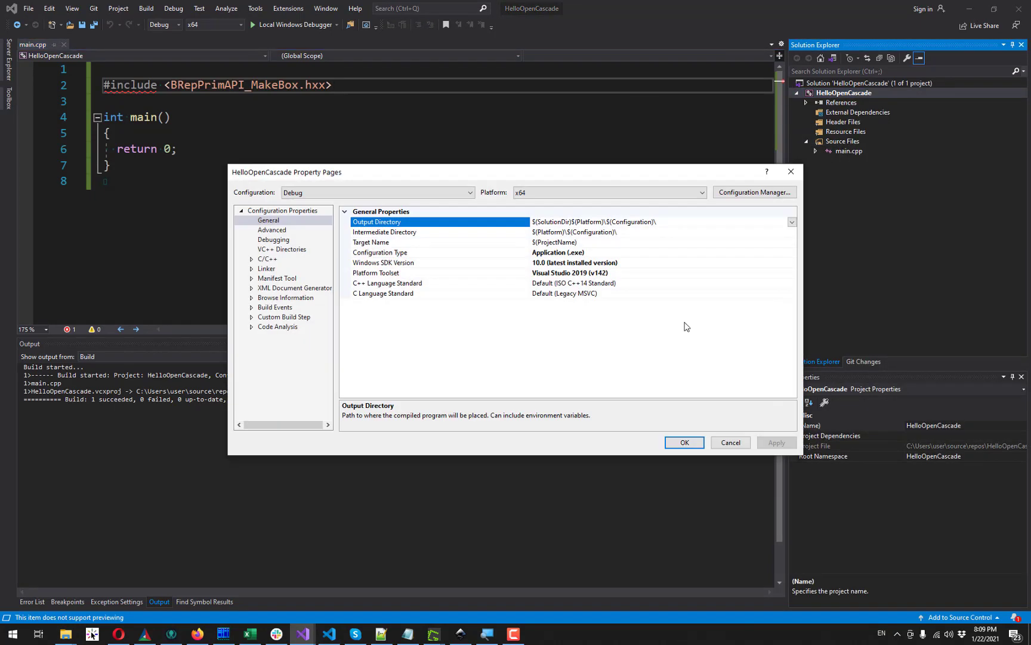
Step: Set C/C++ Additional Include Directories to D:\Demos\occt-install-msvc2019\inc and confirm
click(267, 258)
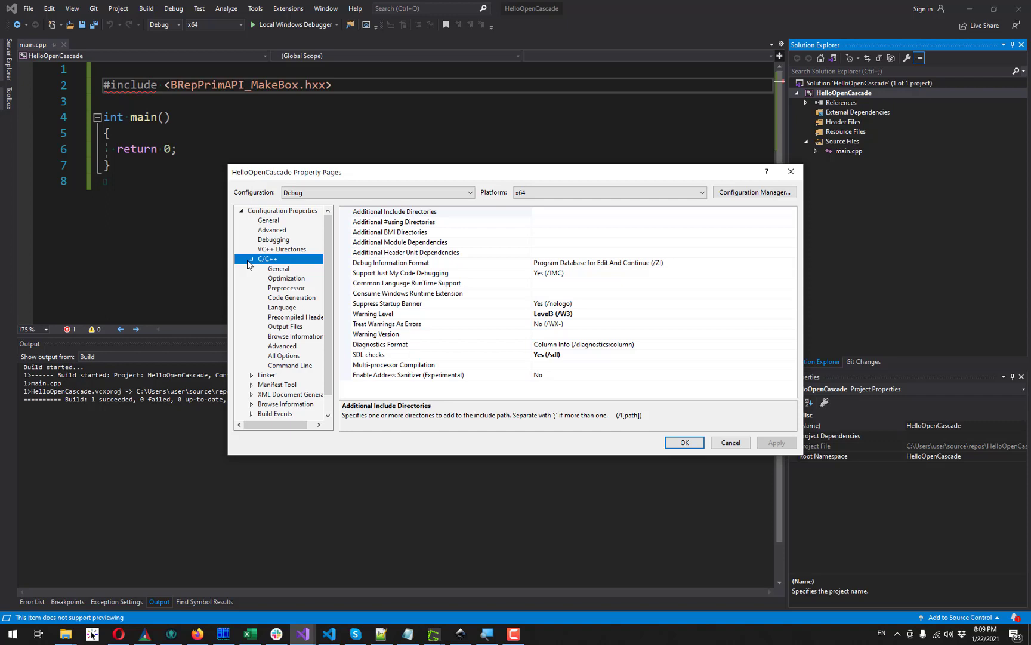
click(278, 269)
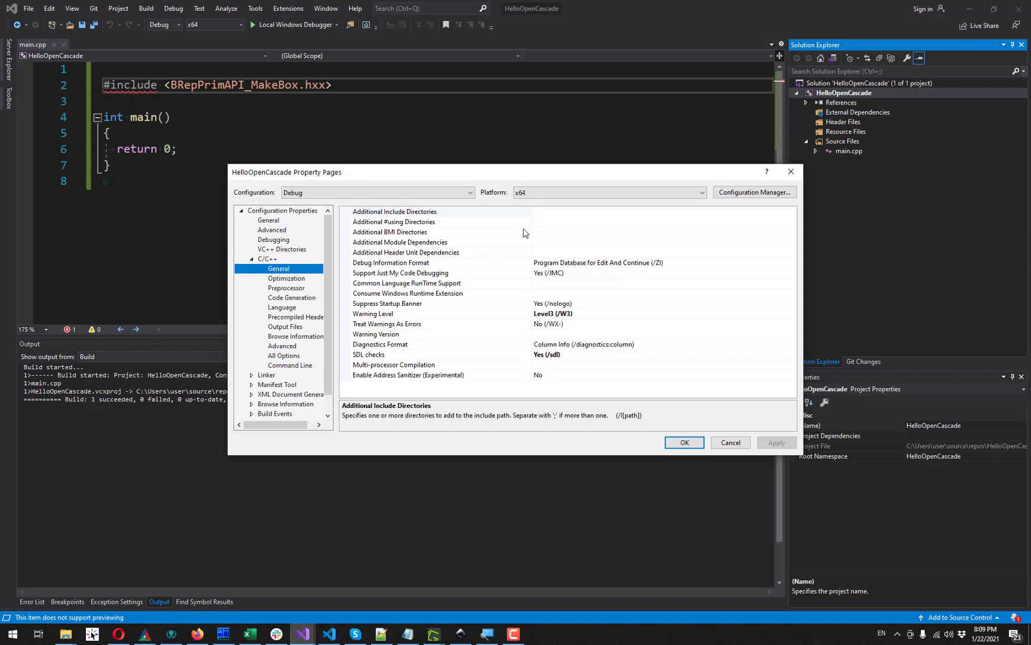
click(394, 211)
text(D:\Demos\occt-install-msvc2019\inc)
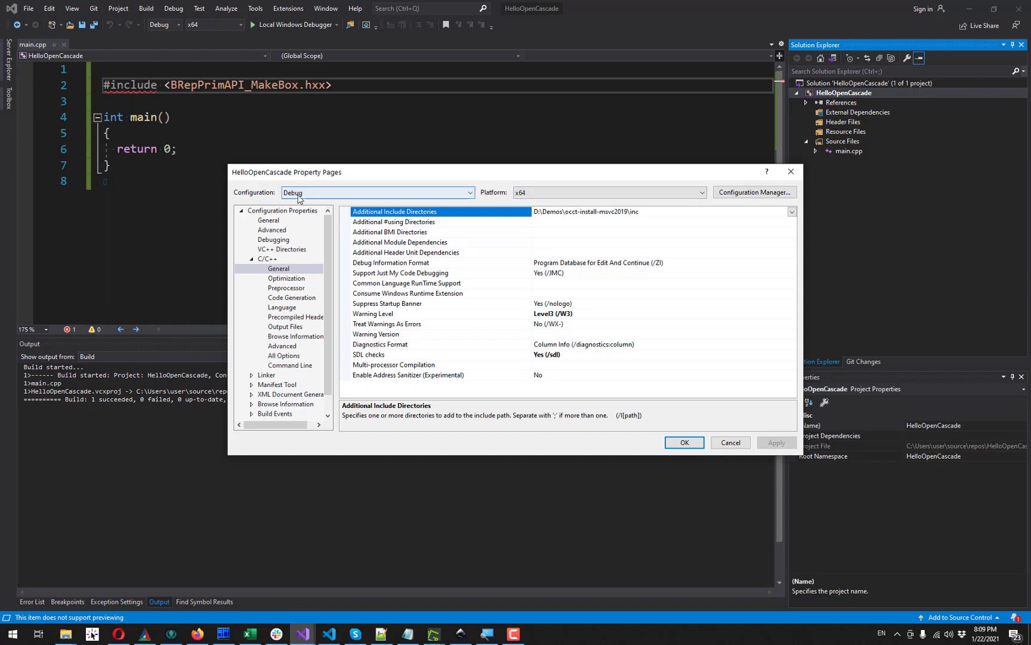
mouse_move(560, 192)
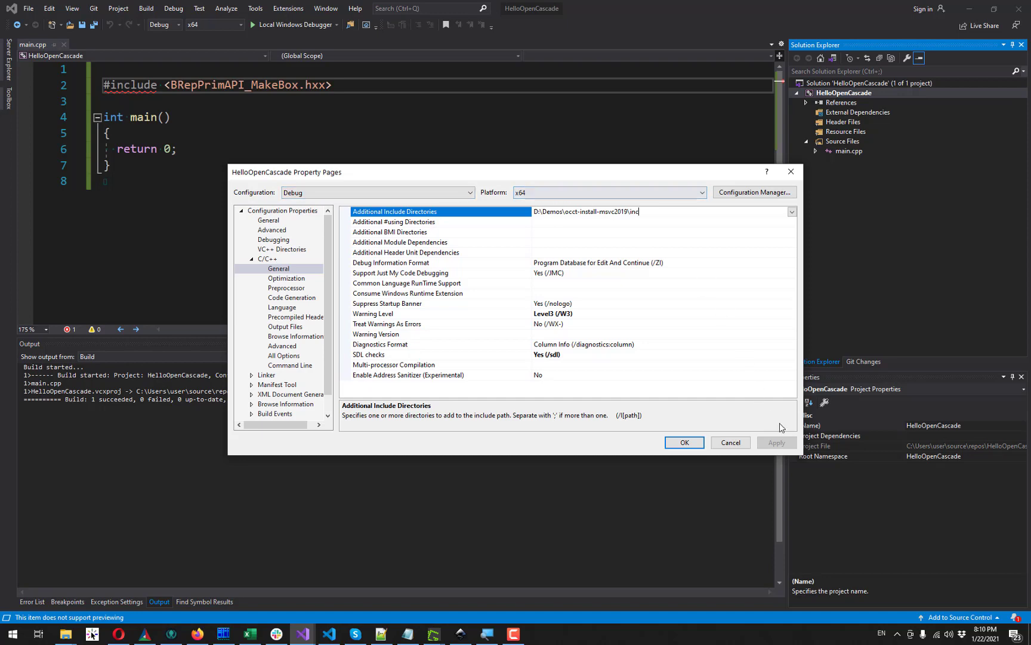
click(683, 442)
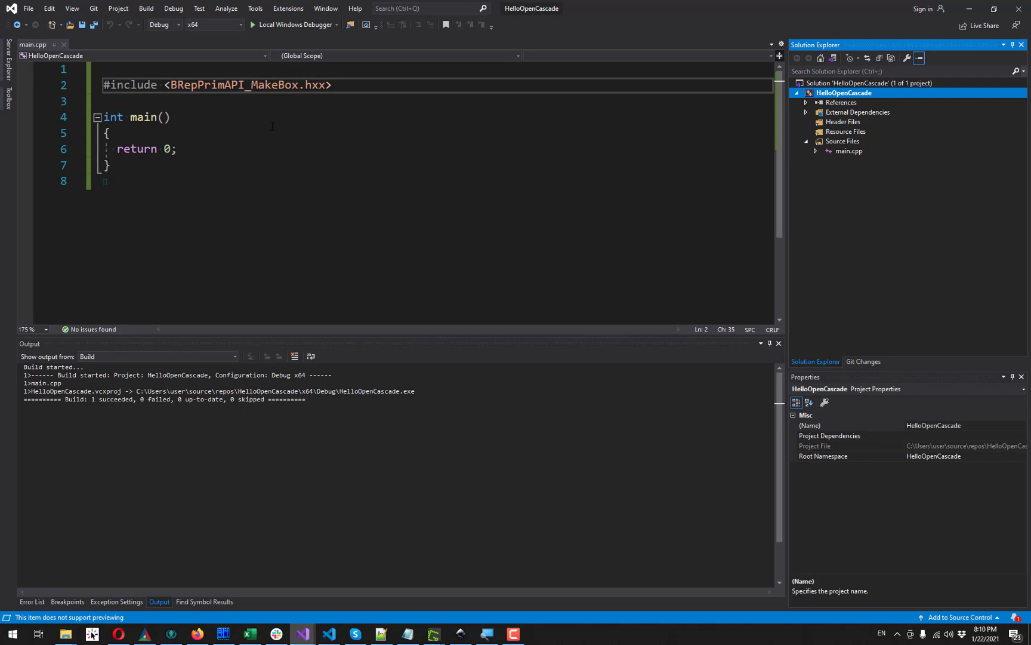
mouse_move(248, 85)
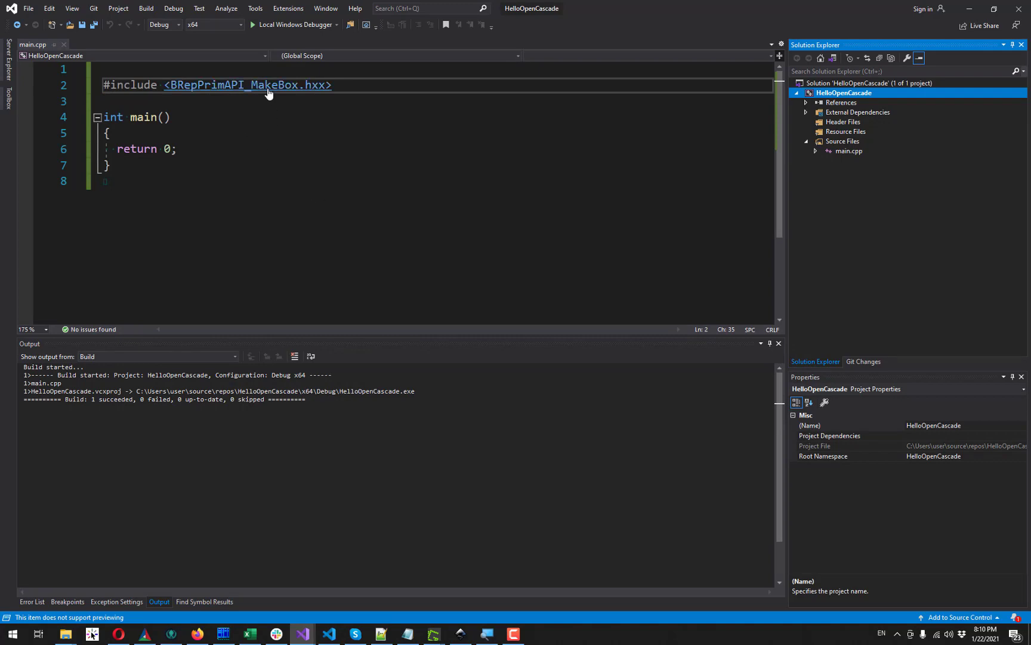
Step: Read the BRepPrimAPI_MakeBox.hxx constructors, then return to main.cpp and build
click(247, 85)
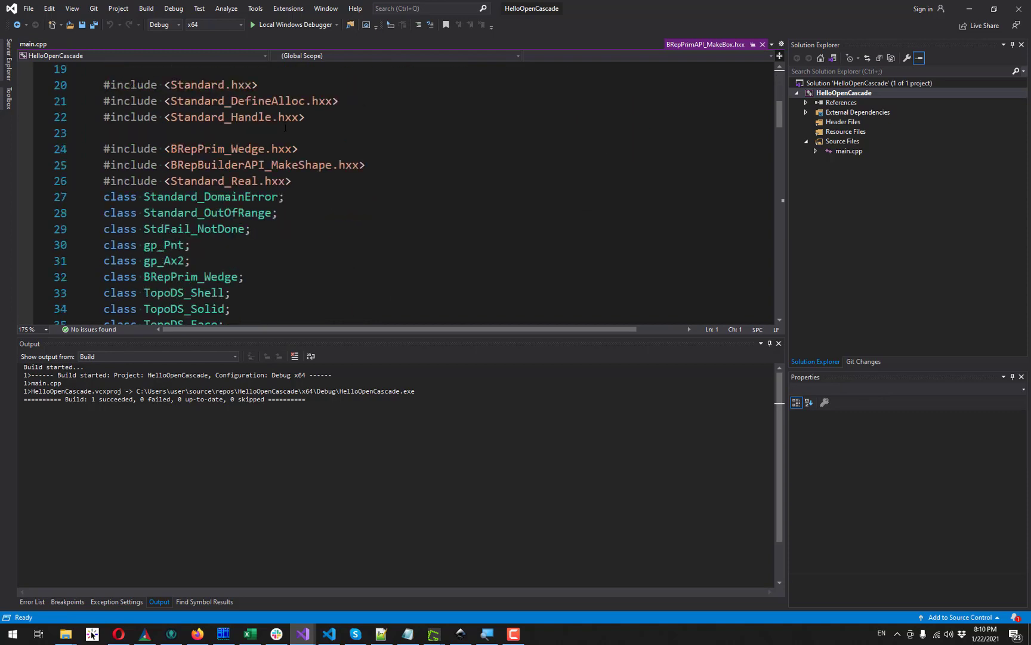
scroll(down, 3)
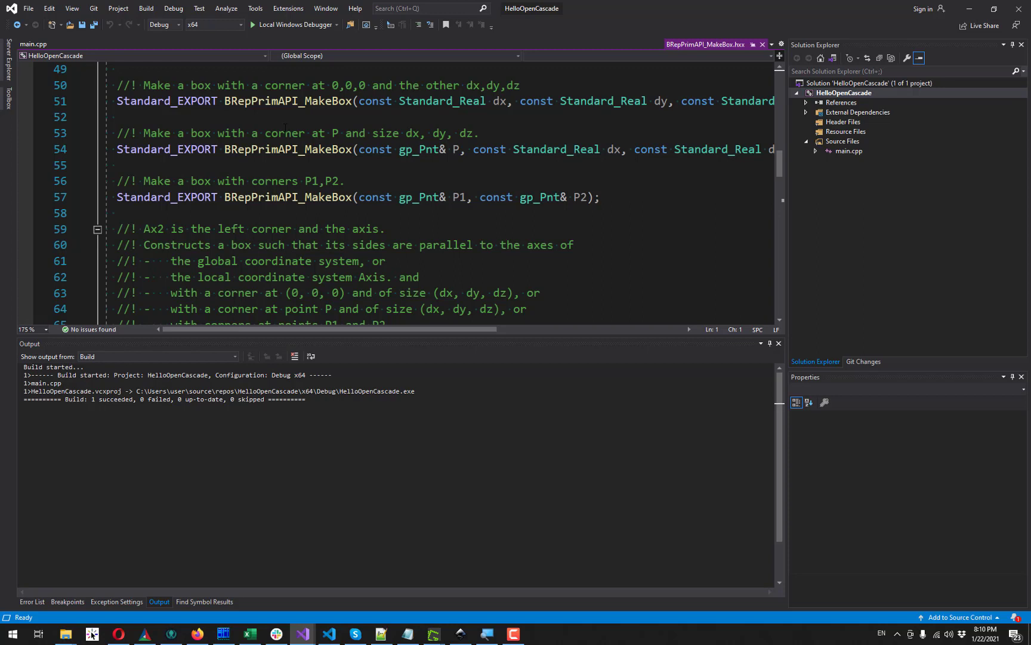
click(33, 44)
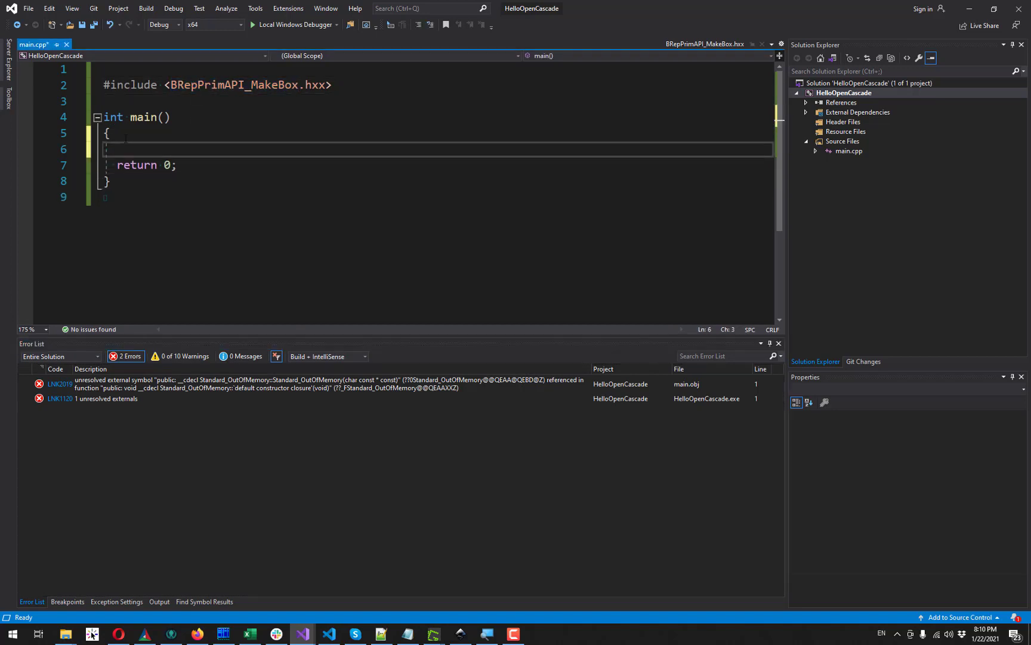
Step: Construct a BRepPrimAPI_MakeBox named mkBox with dimensions 1, 2 and 3
text(BRepPrimAPI_MakeBox mk)
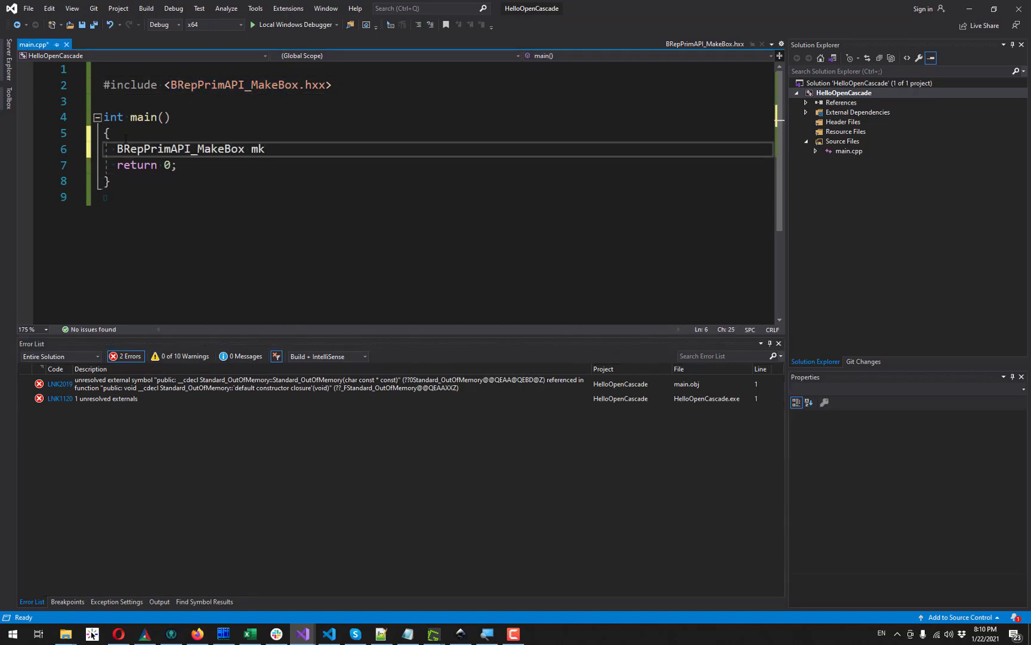
text(Box(1.,)
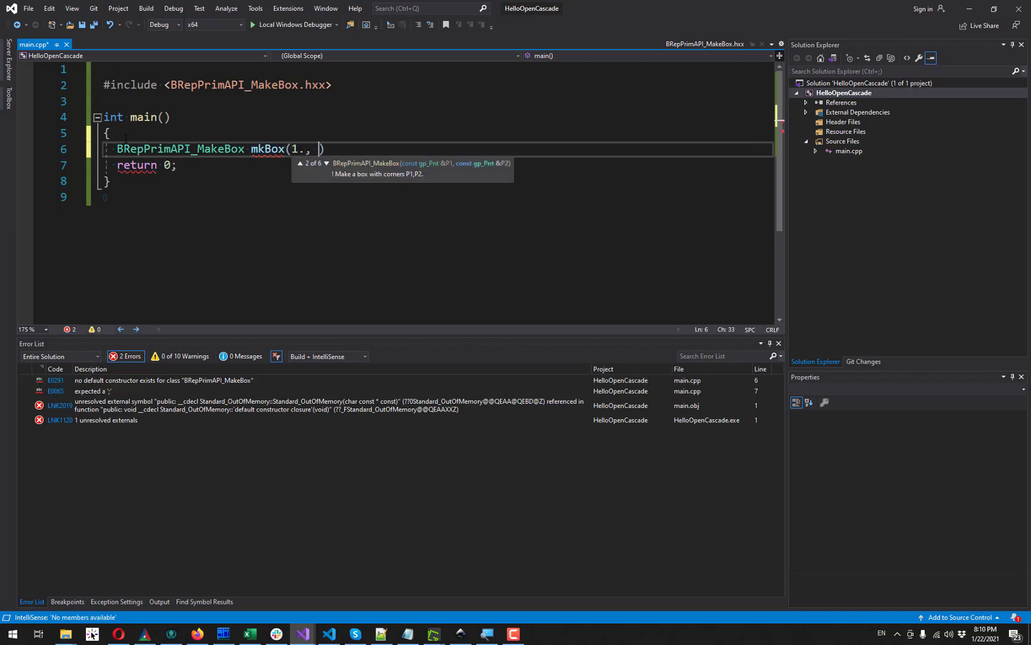
text(2.,)
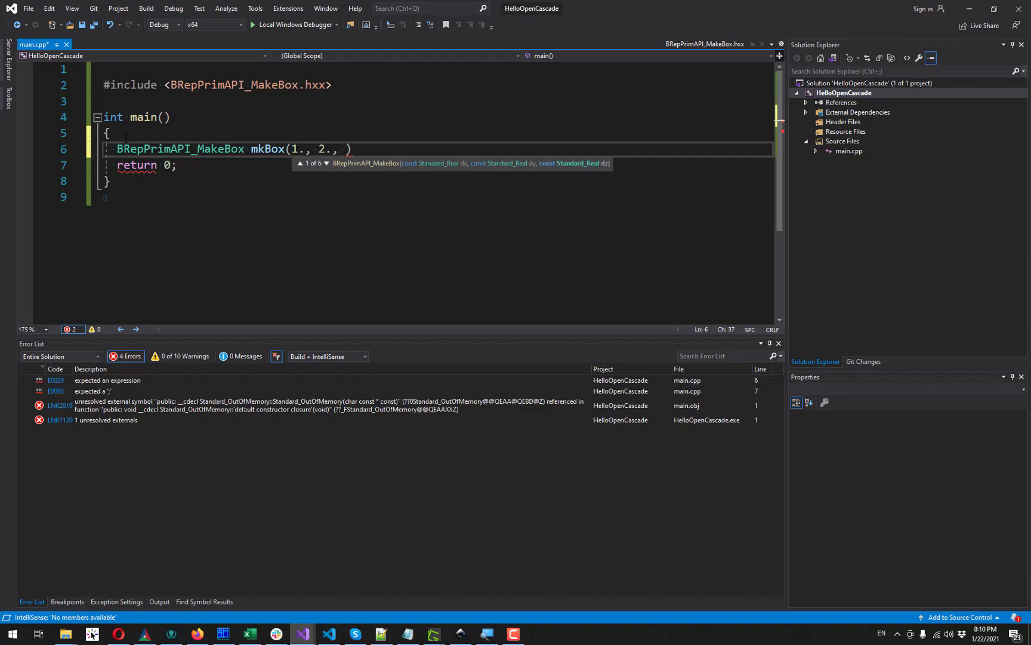
text(3);)
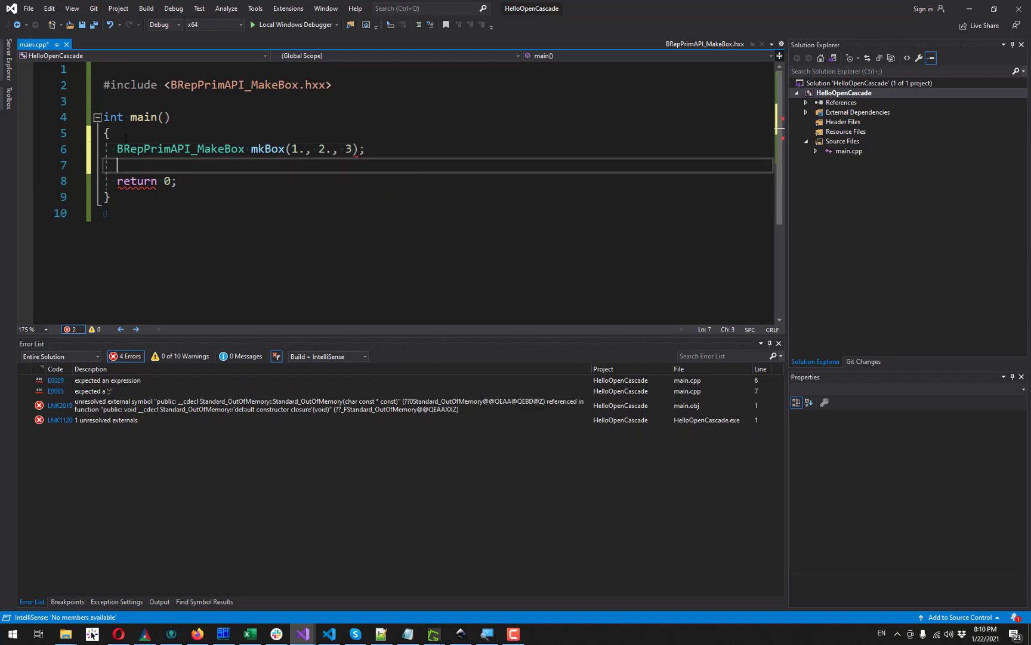
Step: Assign mkBox.Shape() to const TopoDS_Shape& shape
text(mkBox.Shape();)
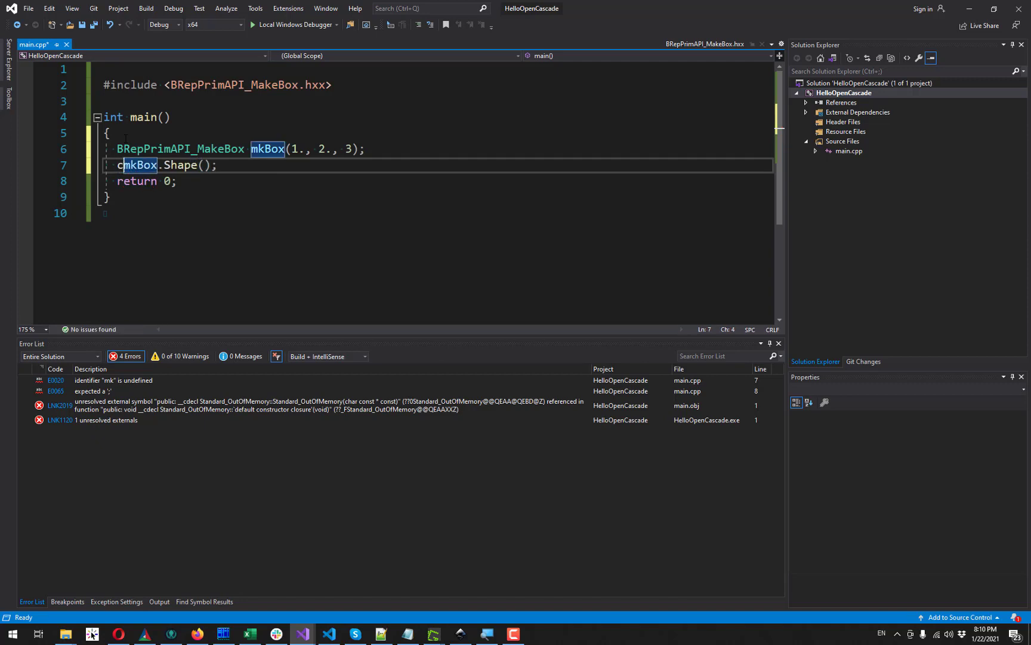
text(onst TopoDS)
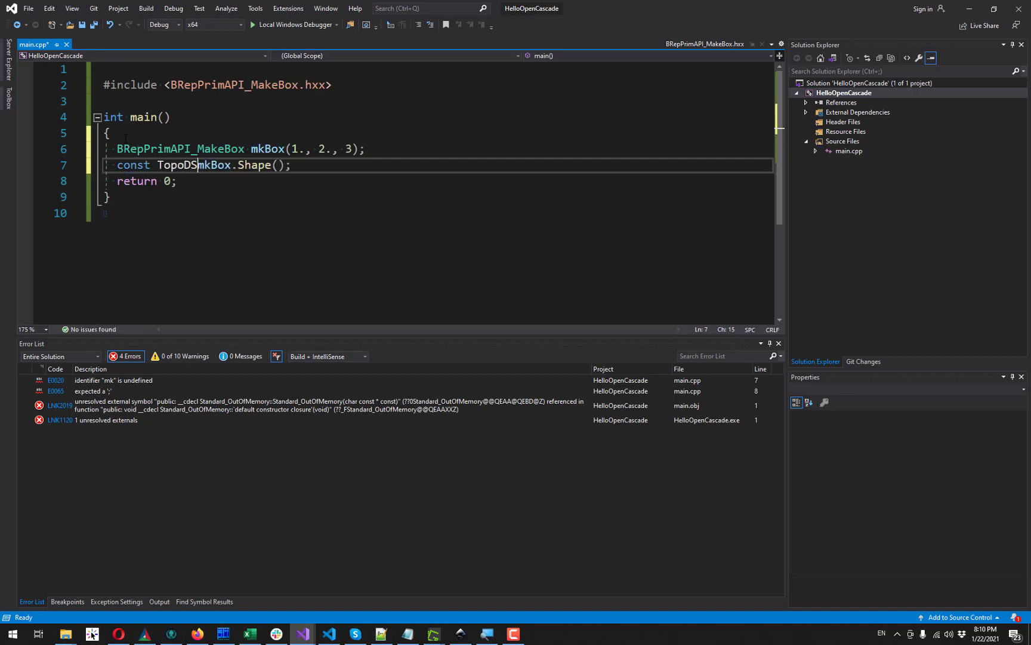
text(_Shape&)
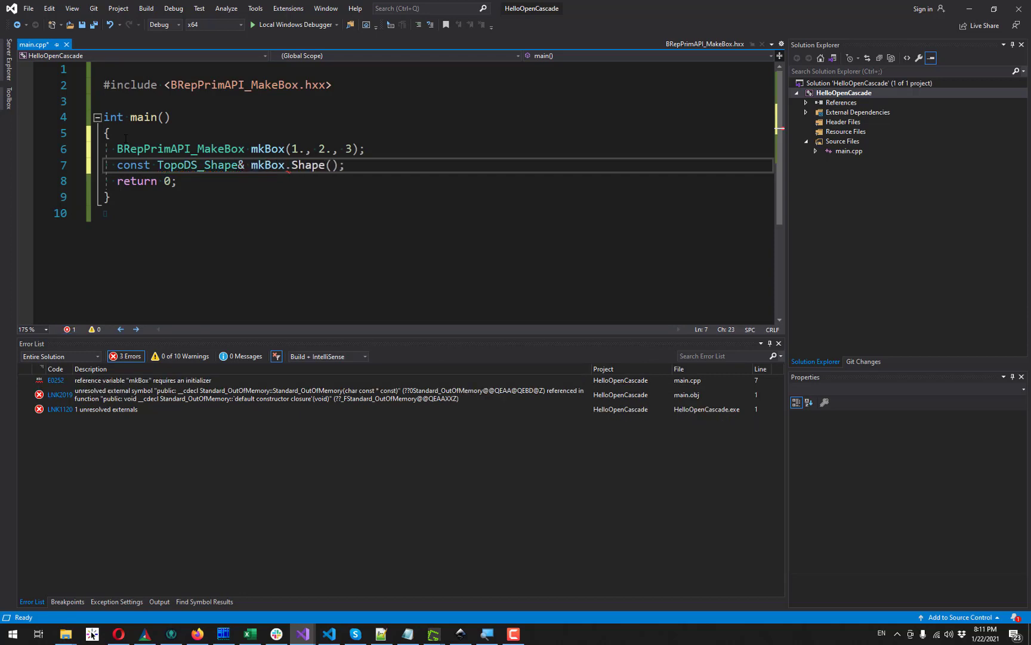
text(shape =)
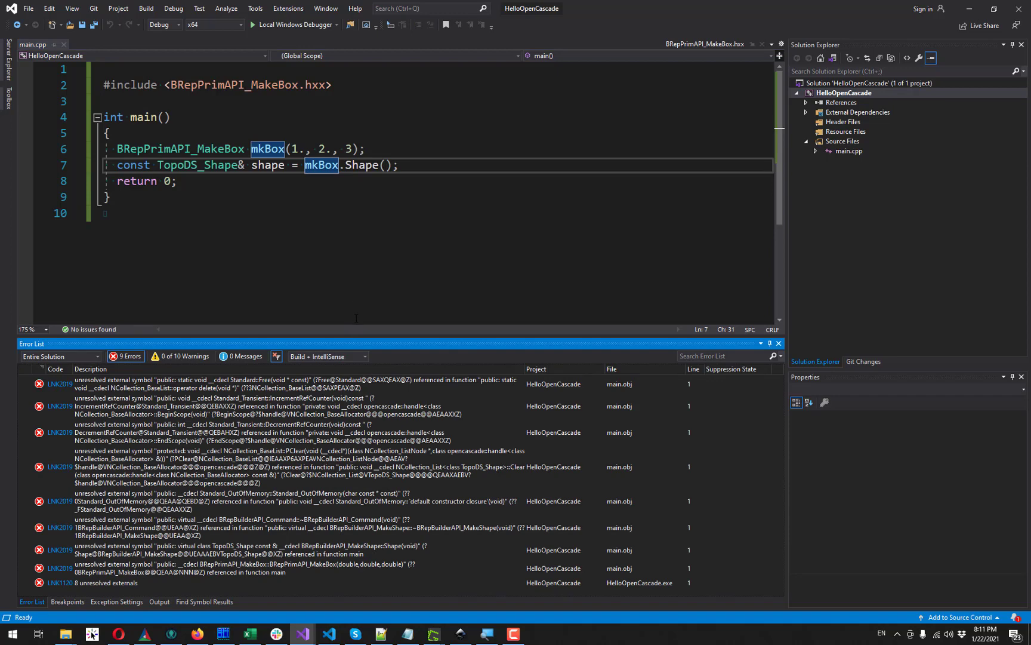
mouse_move(849, 205)
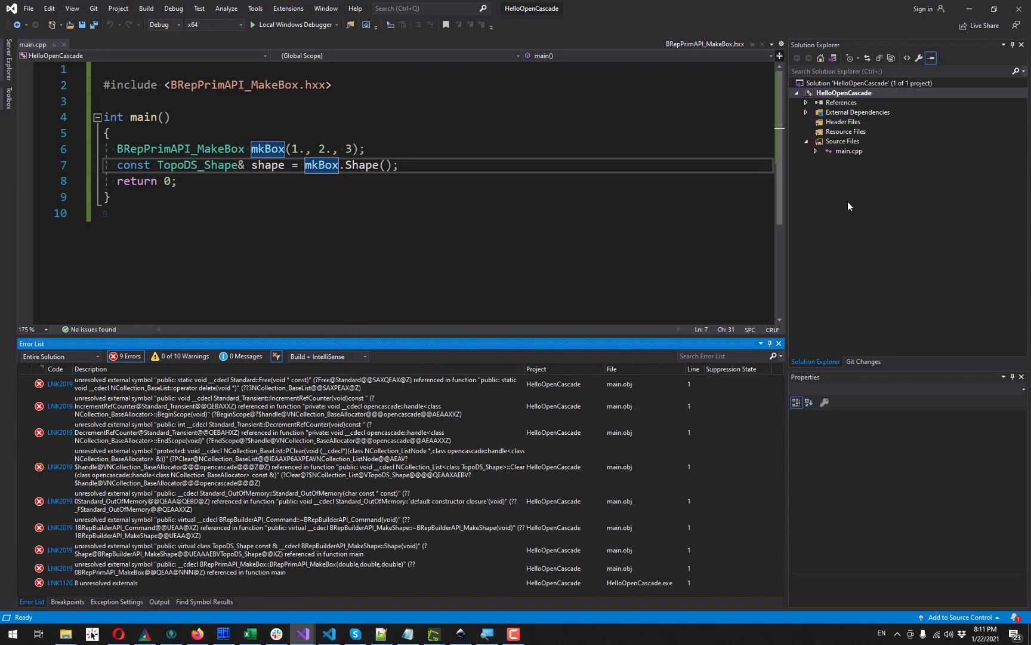
mouse_move(848, 92)
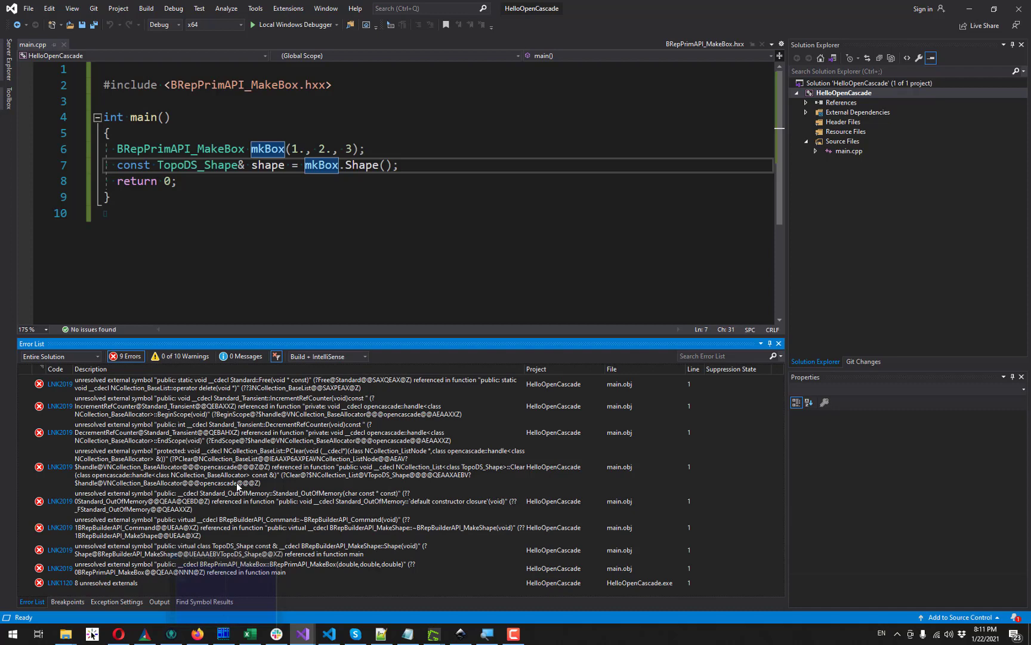
Step: Show the build Output log and select the unresolved ?Free@Standard mangled symbol
click(159, 601)
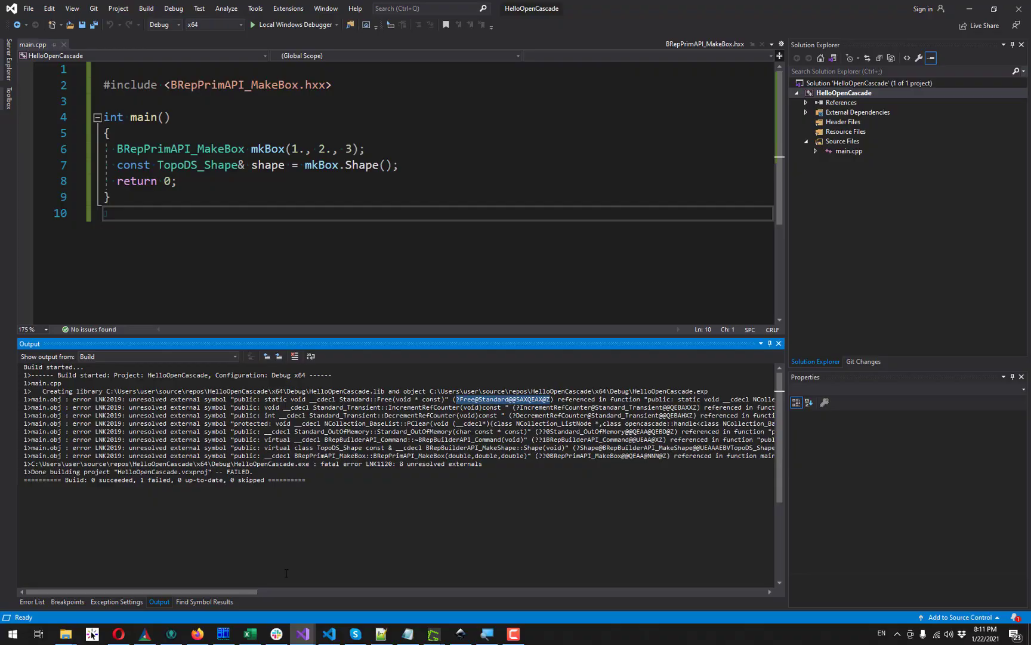
click(222, 634)
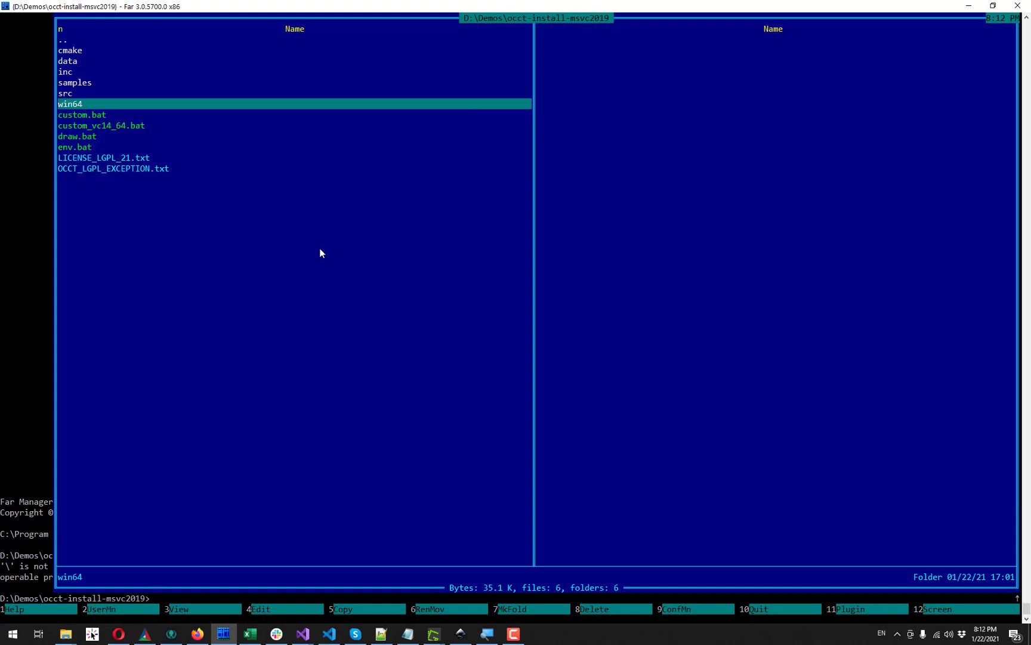
Step: Search win64\vc14\libd for the Standard::Free symbol, finding it in TKernel.lib
double_click(69, 103)
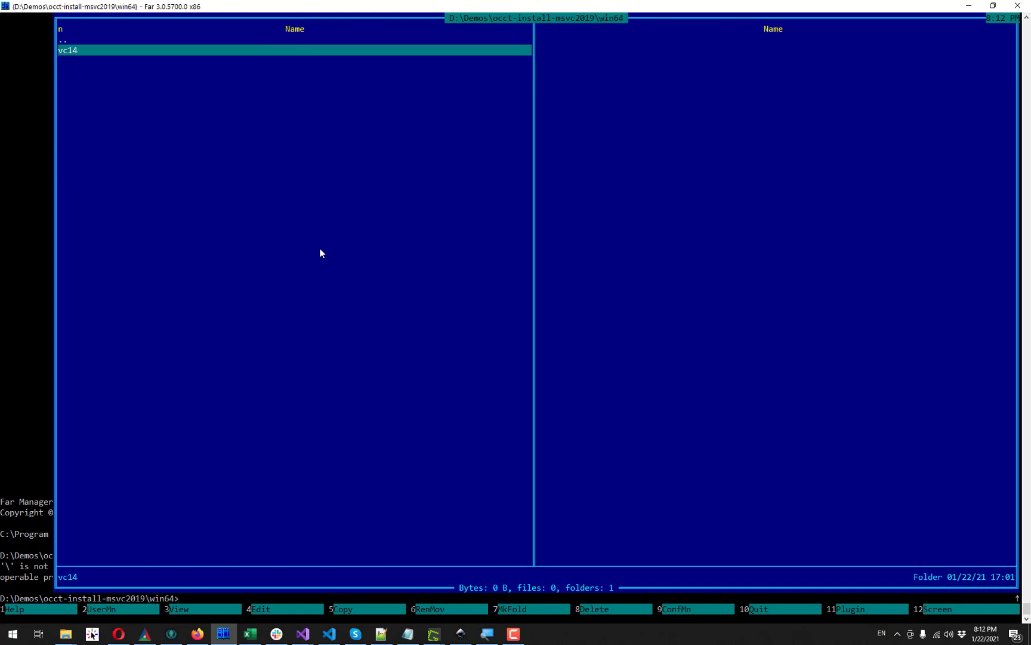
double_click(68, 50)
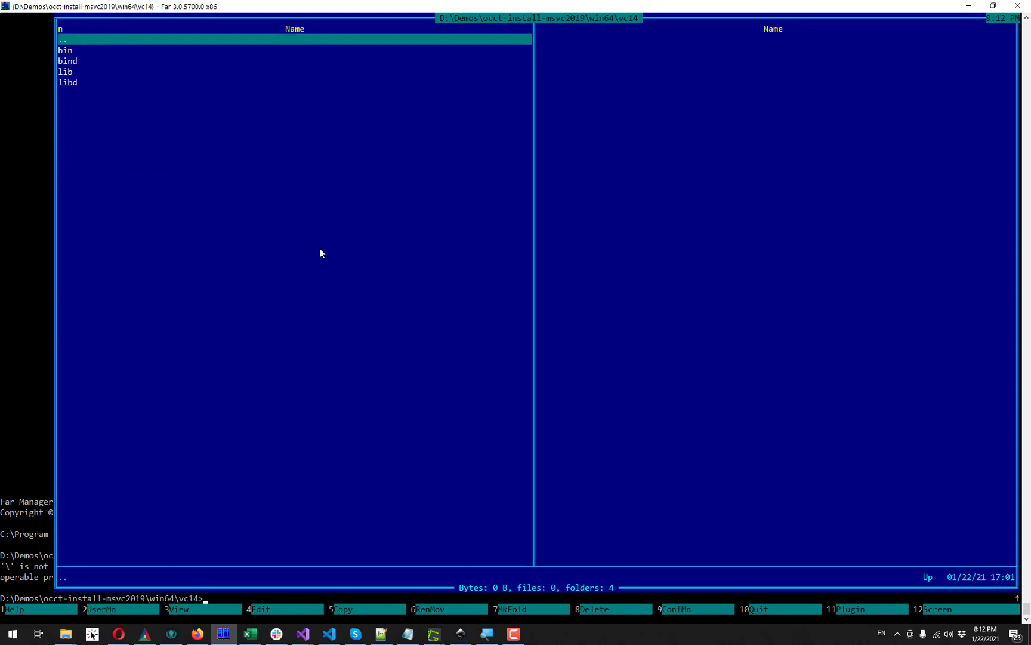
key(down)
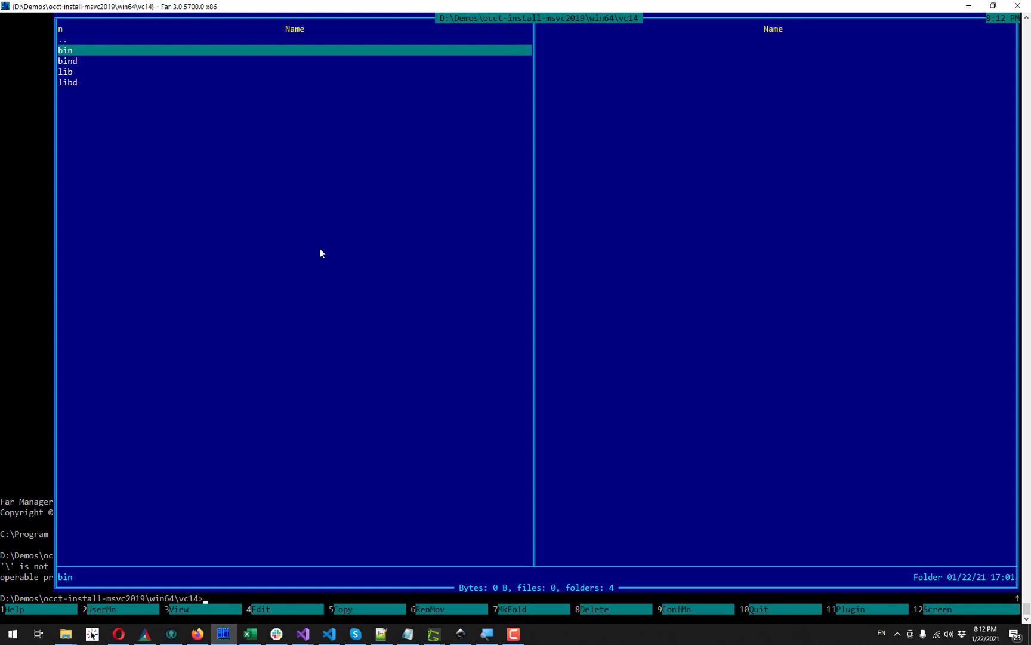
key(Down)
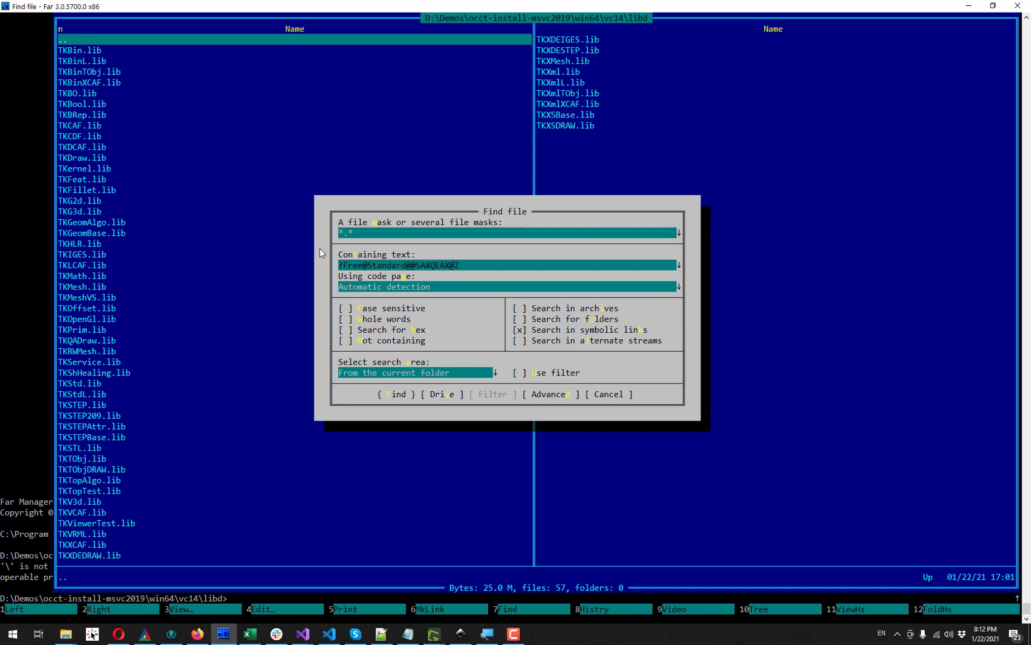
click(397, 394)
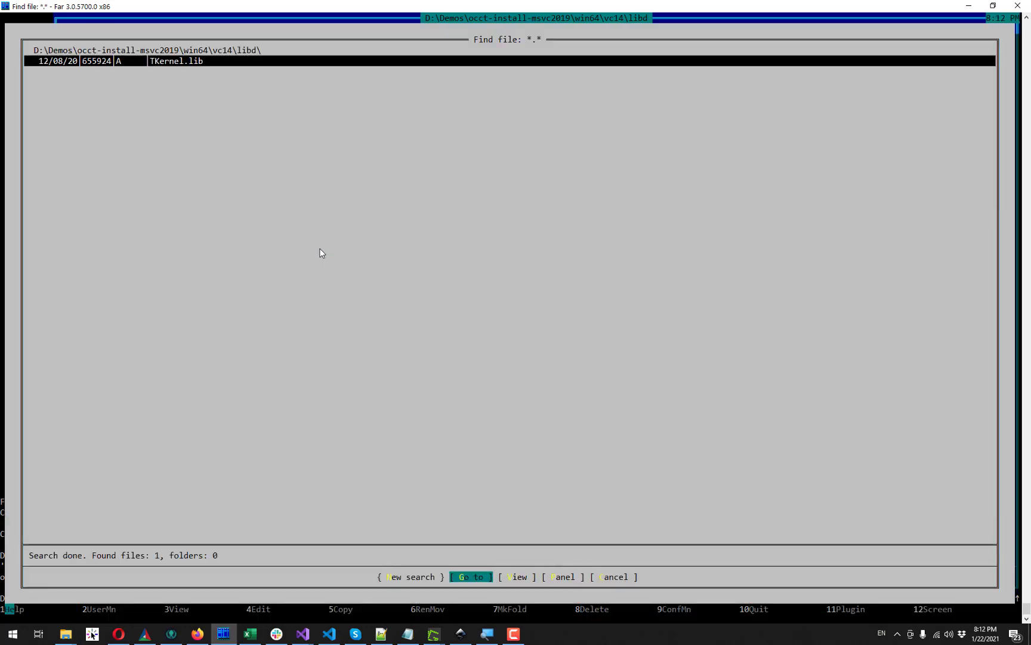
click(301, 634)
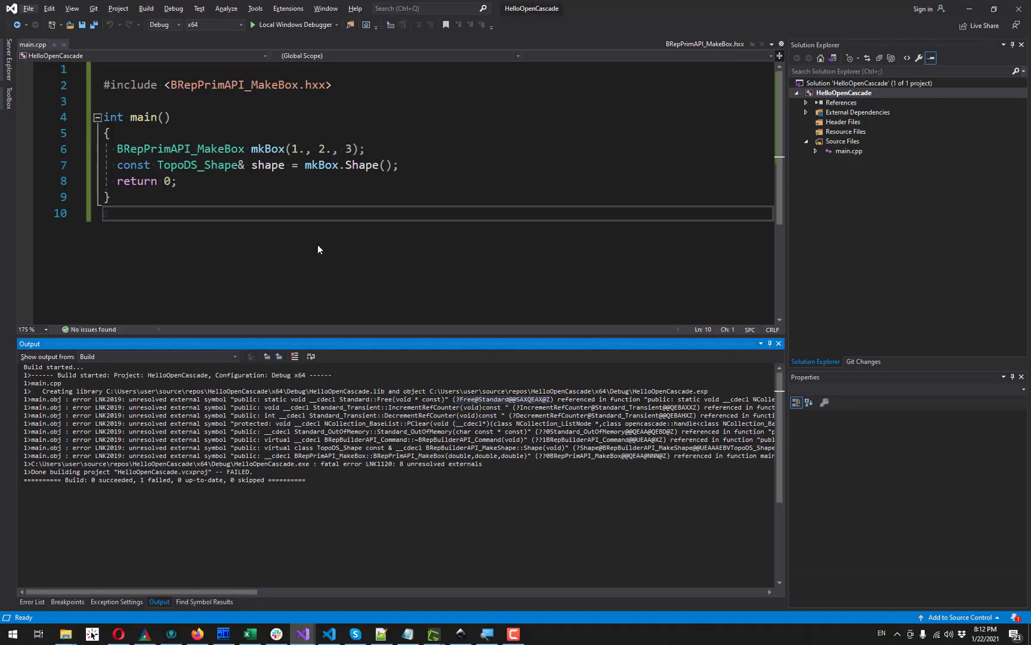
Step: Prepend TKernel.lib to HelloOpenCascade's Linker > Input Additional Dependencies
right_click(849, 92)
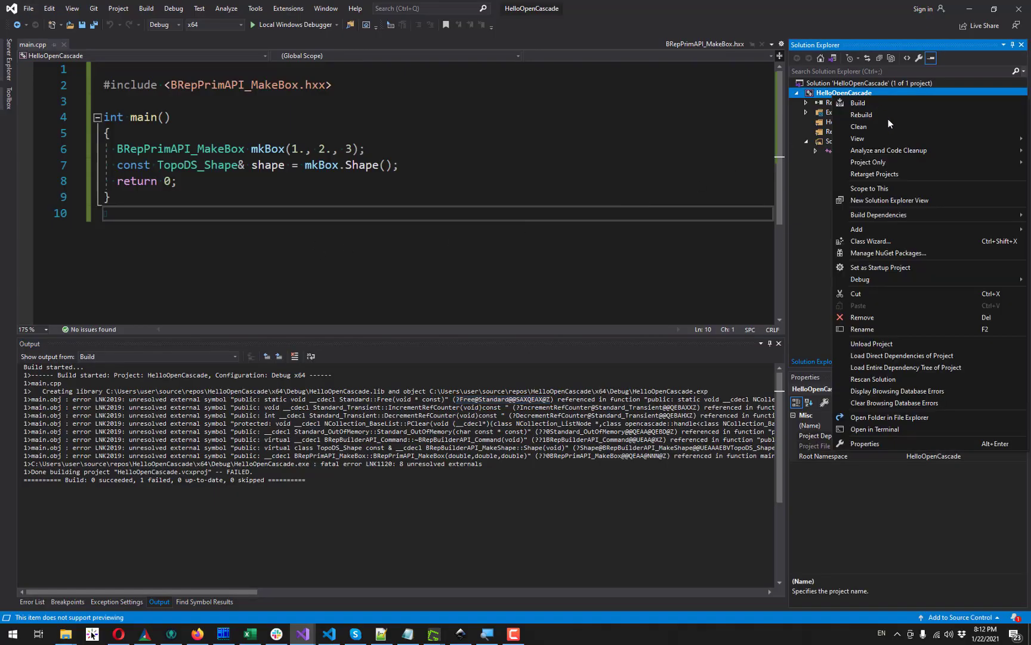
mouse_move(866, 451)
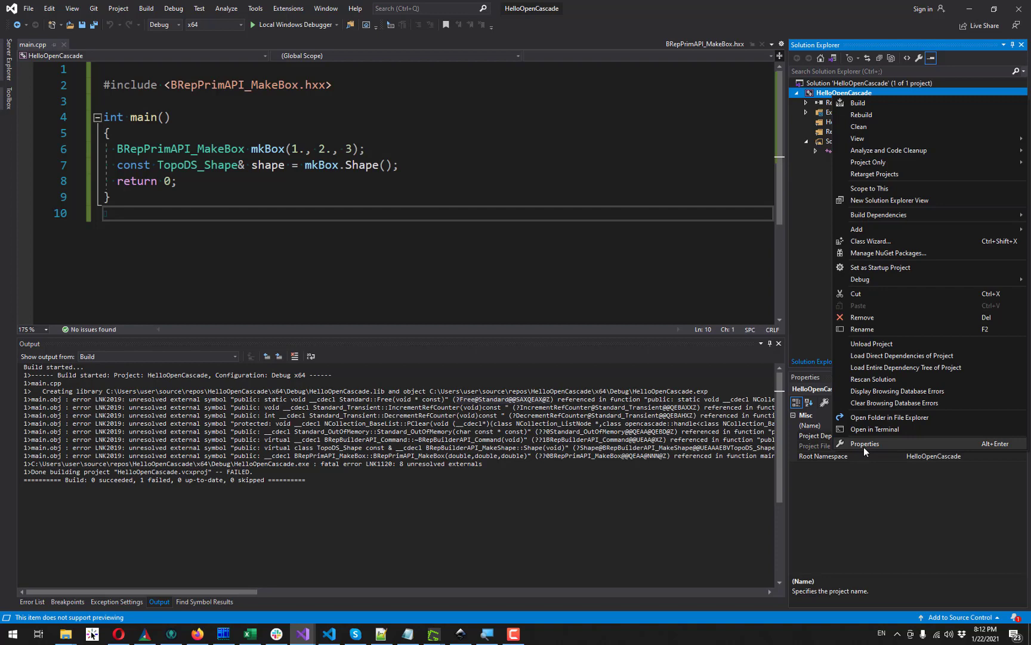
click(864, 443)
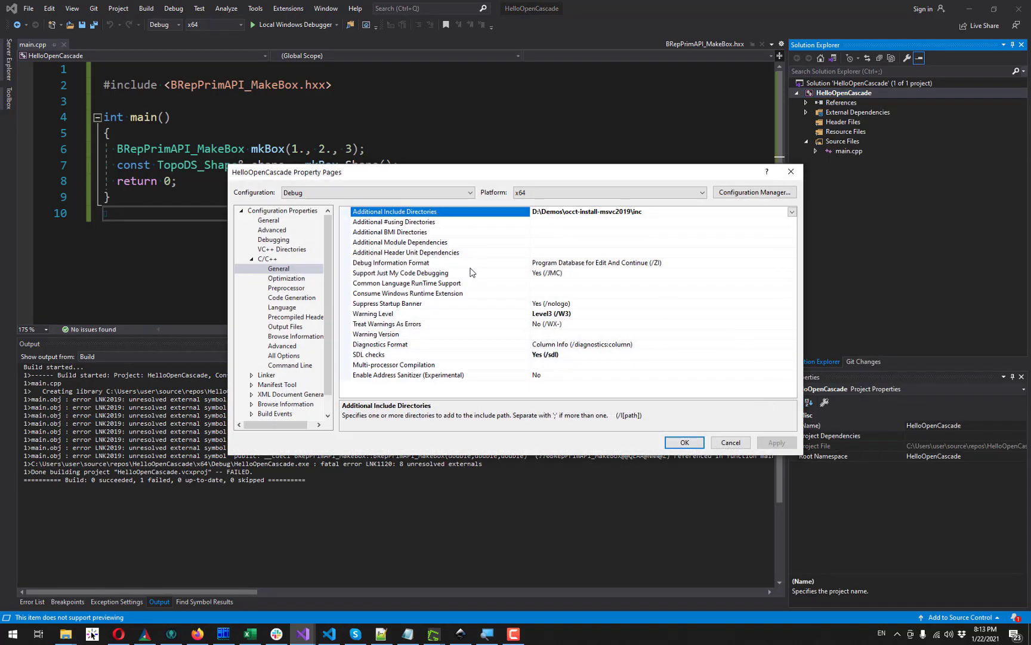
click(266, 307)
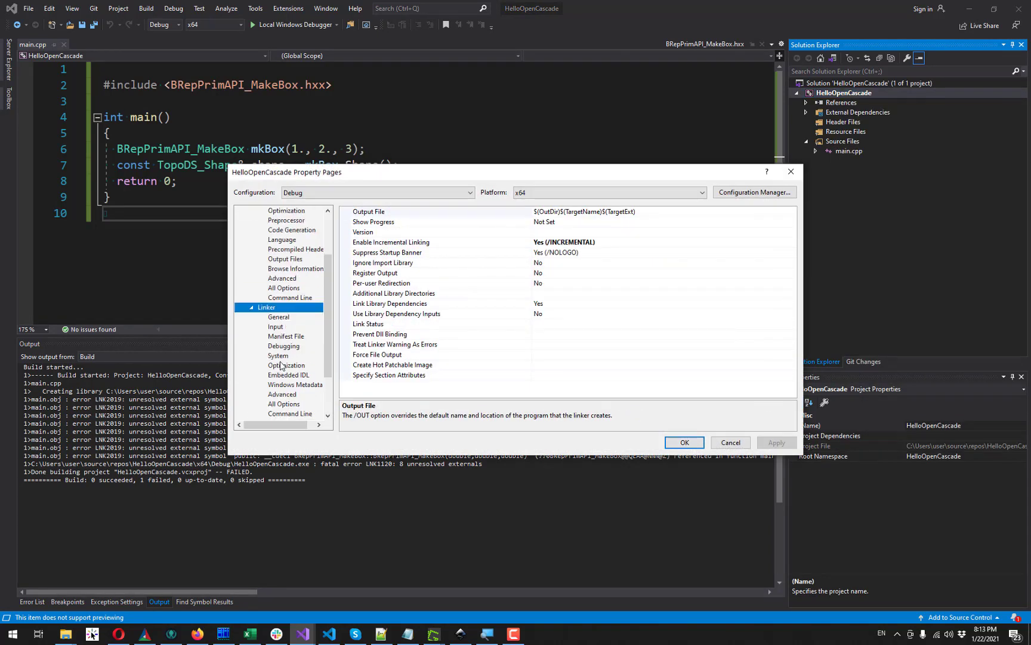
click(276, 327)
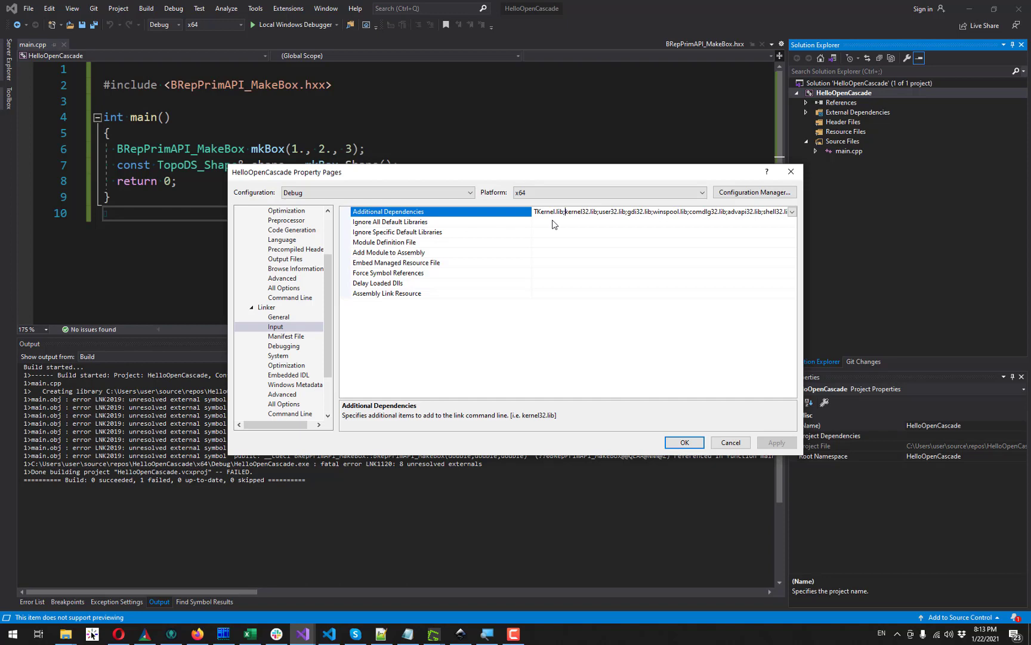
mouse_move(295, 322)
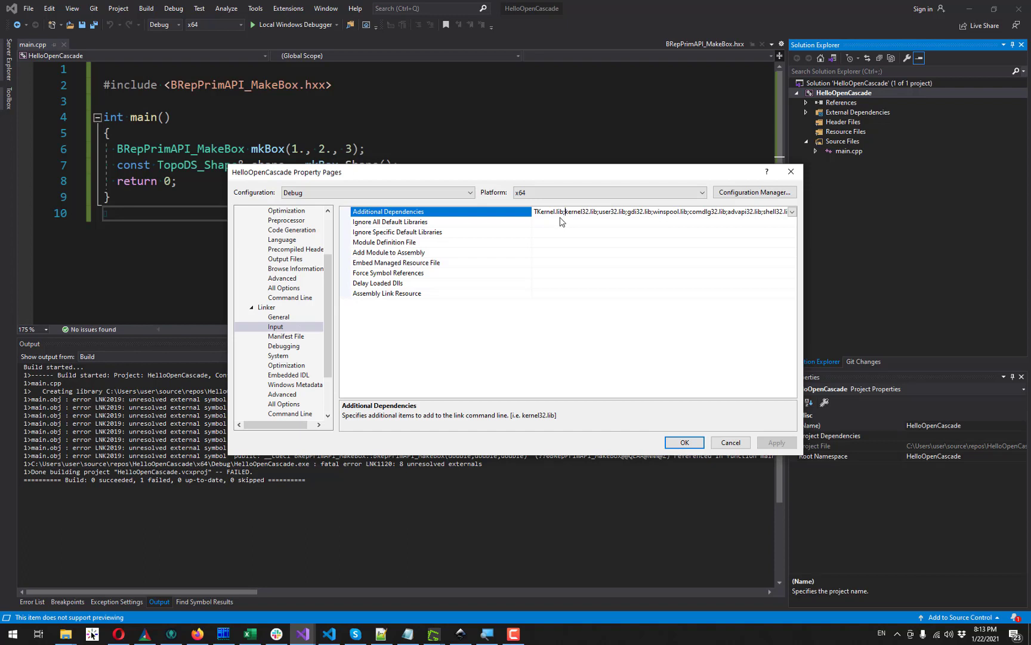
click(278, 316)
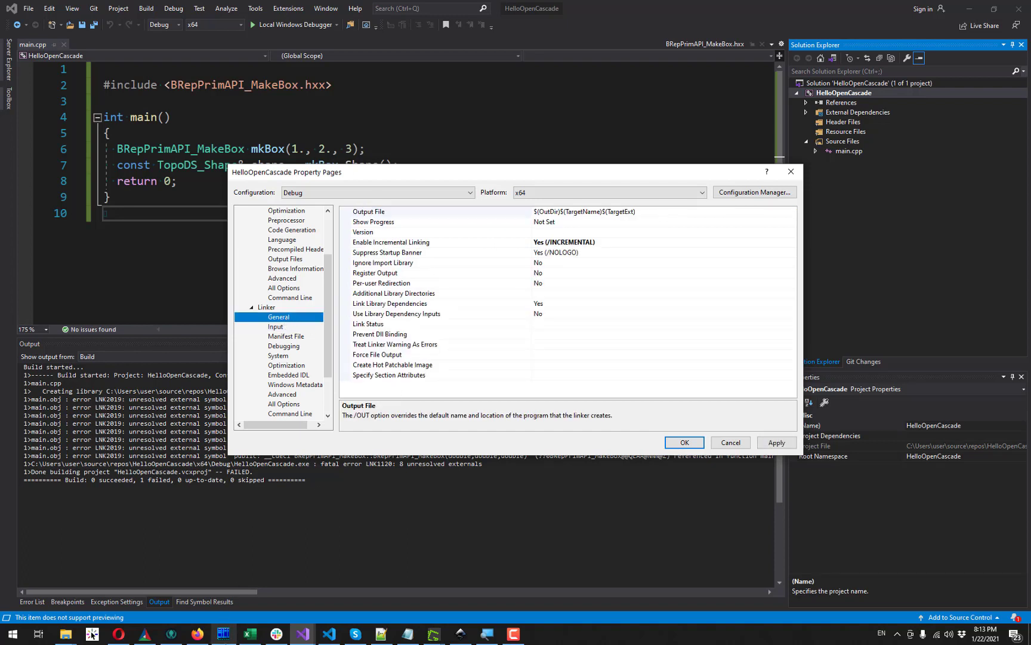
Step: Set Additional Library Directories to D:\Demos\occt-install-msvc2019\win64\vc14\libd
click(221, 634)
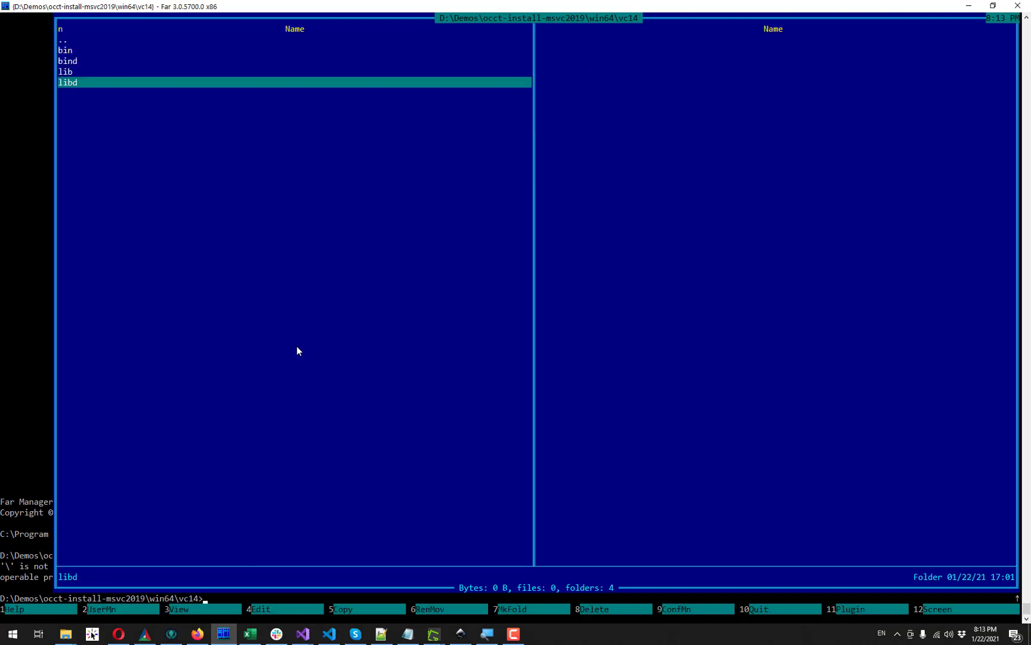
click(302, 633)
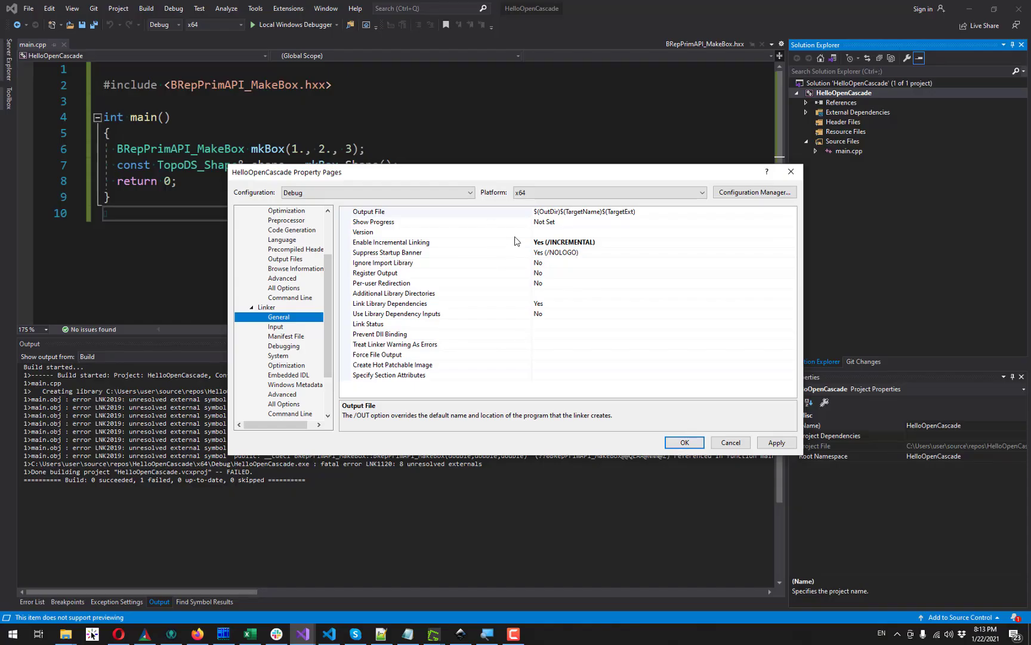
mouse_move(555, 277)
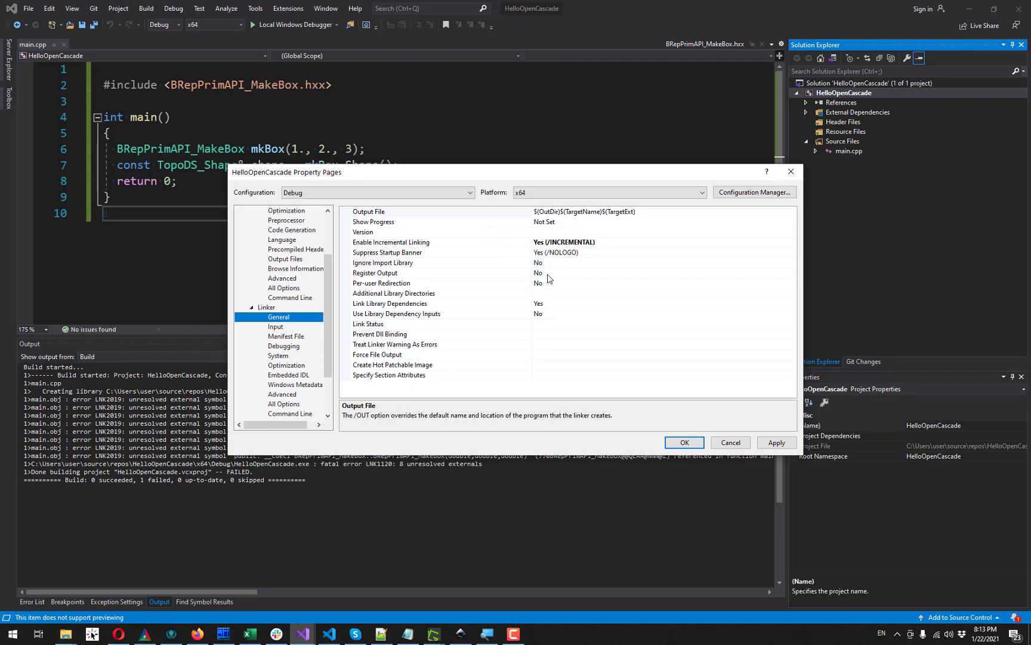
mouse_move(543, 302)
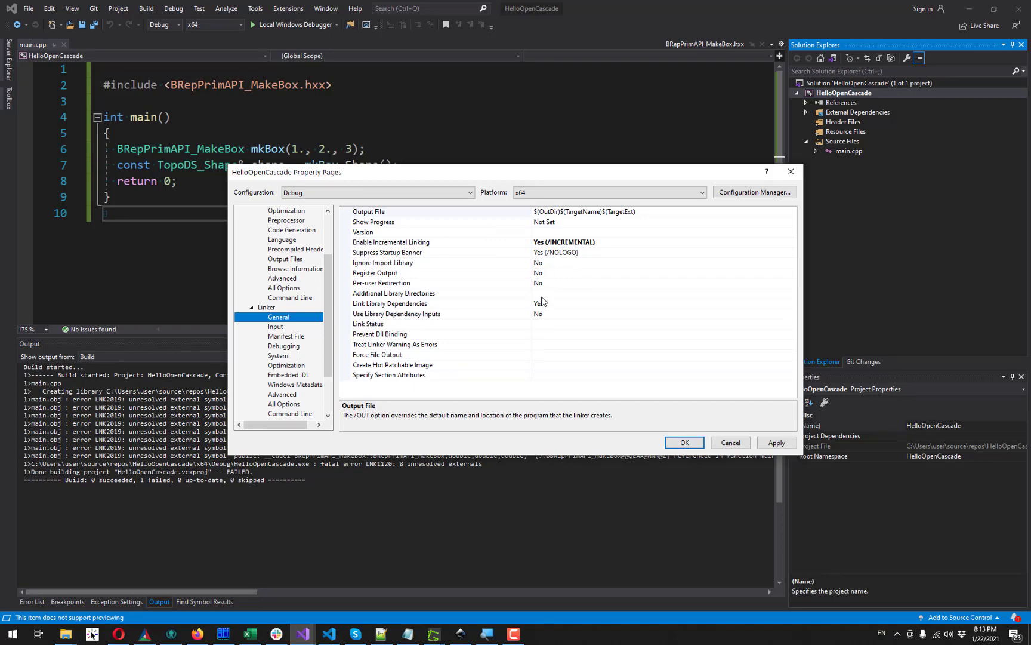
click(395, 293)
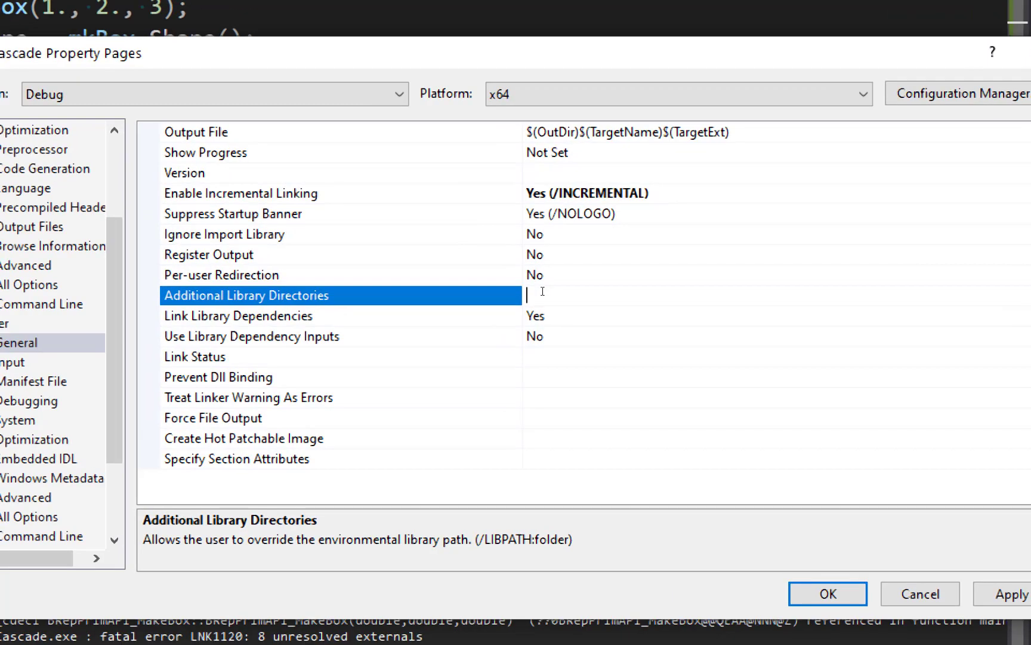
text(D:\Demos\occt-install-msvc2019\win64\vc14\libd)
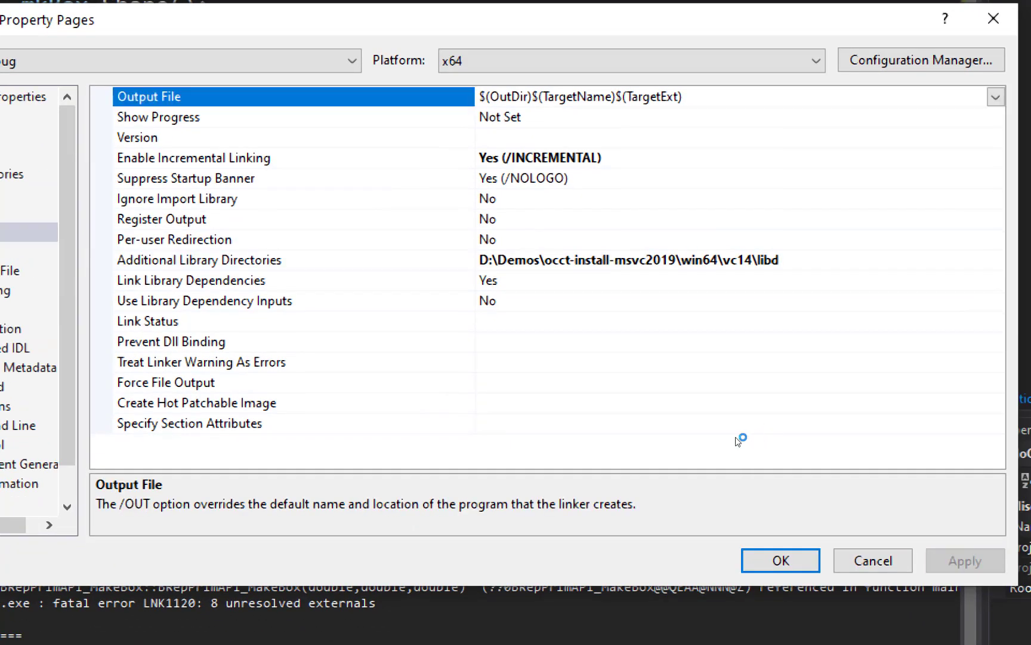
click(780, 561)
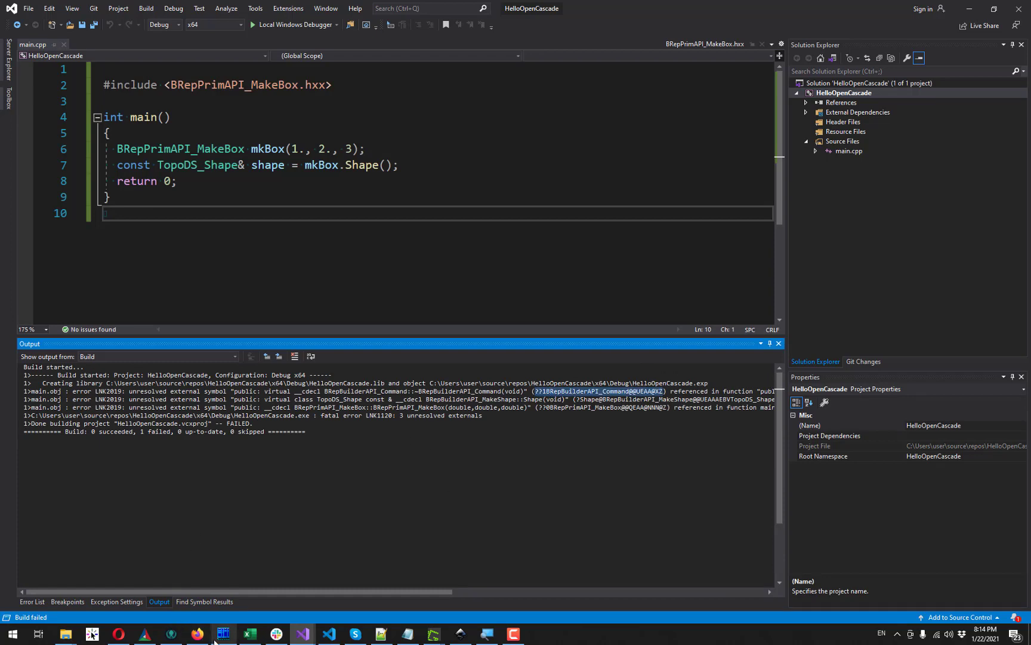
Step: Search libd for the BRepBuilderAPI_Command symbol, finding it in TKTopAlgo.lib
click(224, 634)
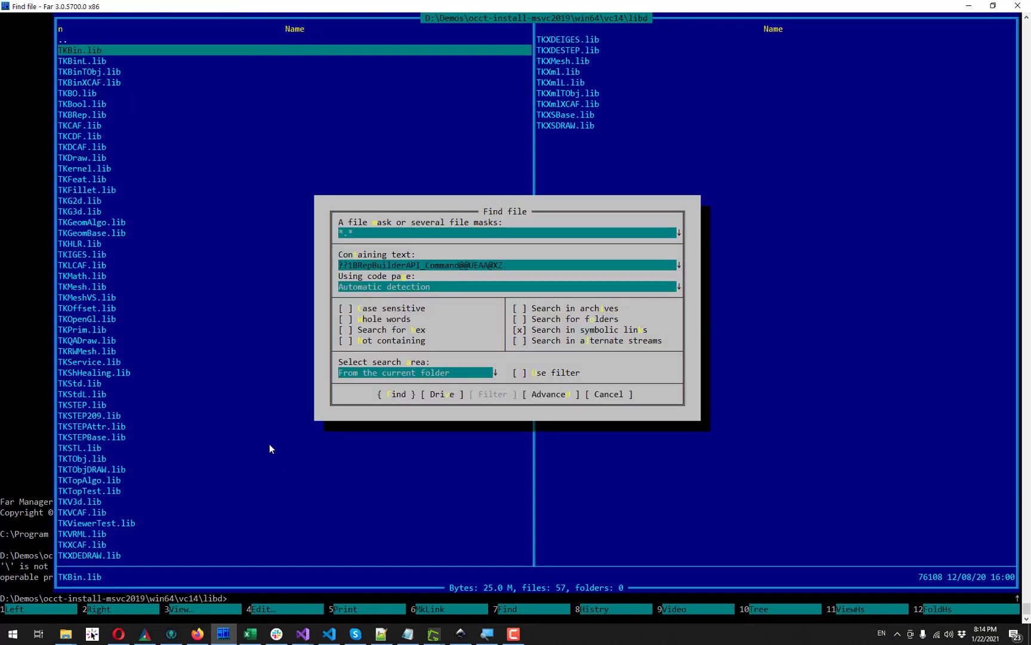
click(395, 394)
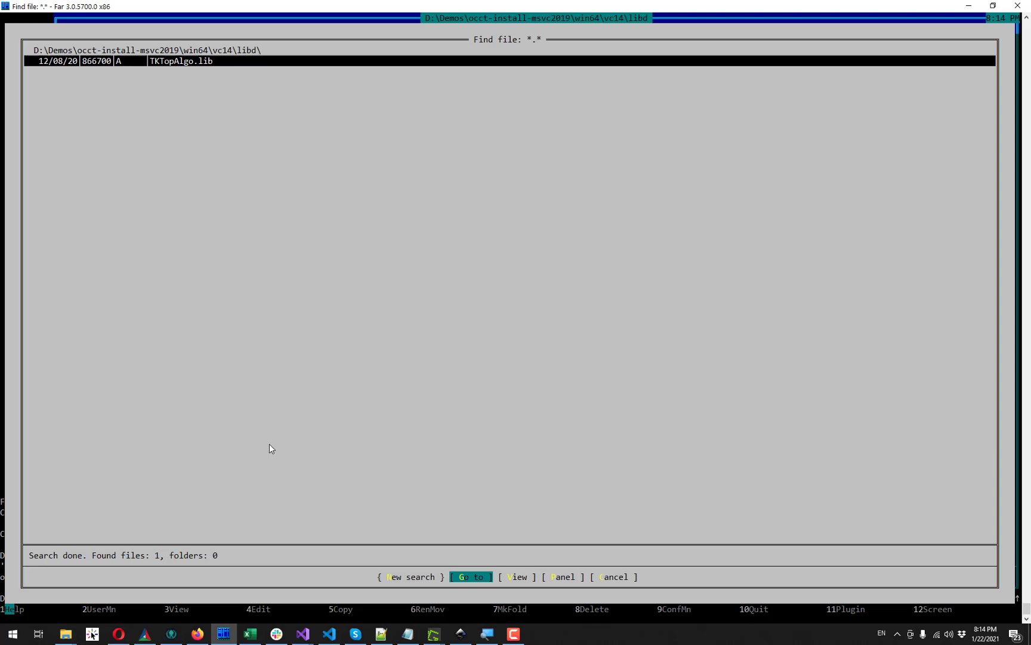
click(301, 634)
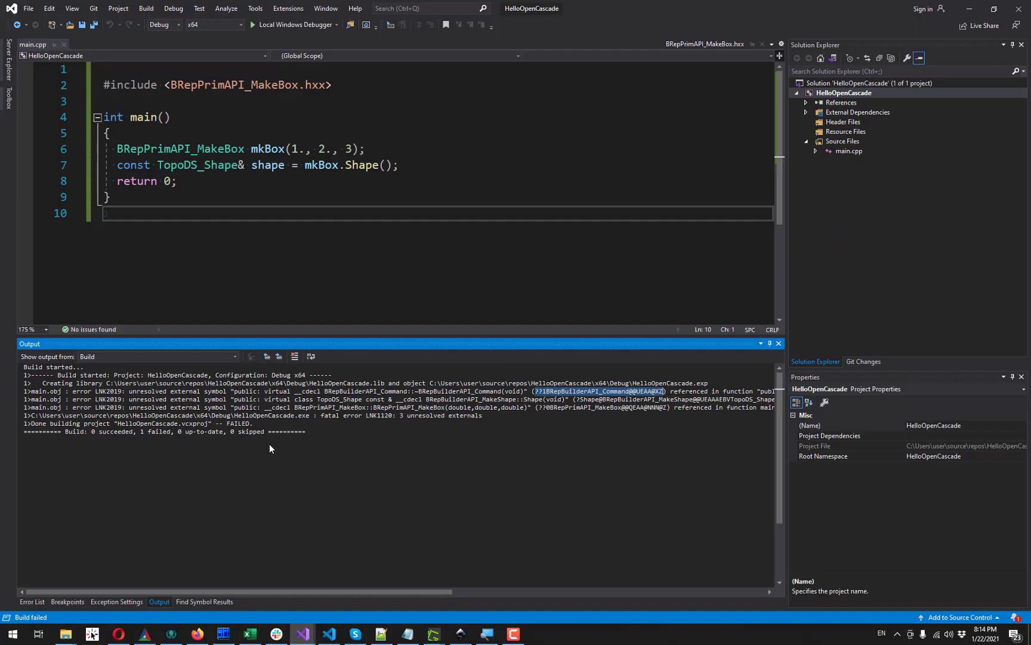
Step: Add TKTopAlgo.lib to the linker Additional Dependencies and rebuild HelloOpenCascade
right_click(844, 92)
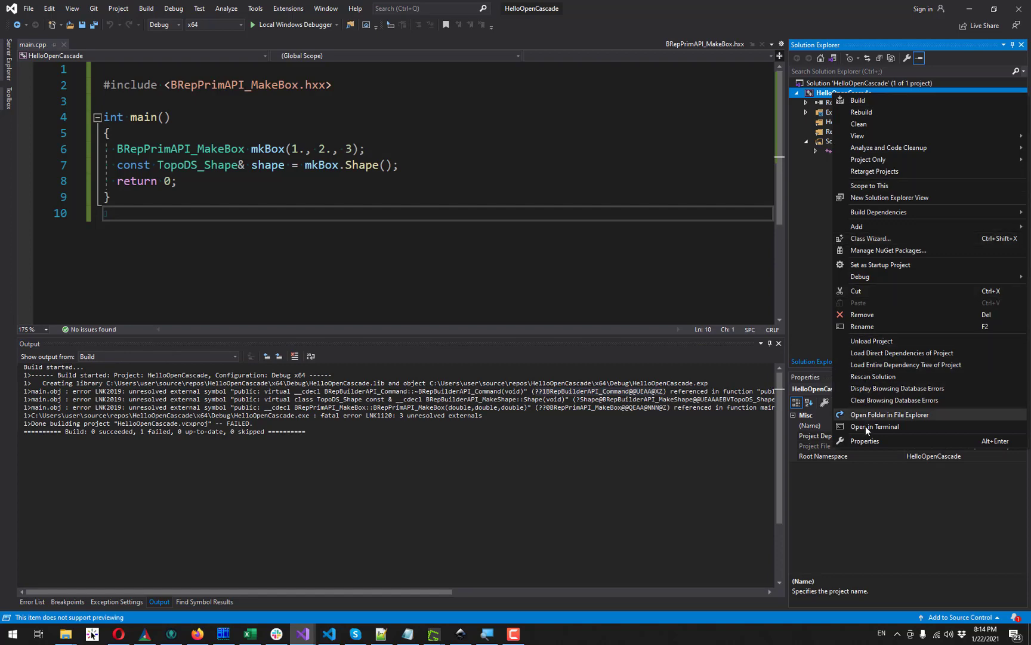
click(864, 441)
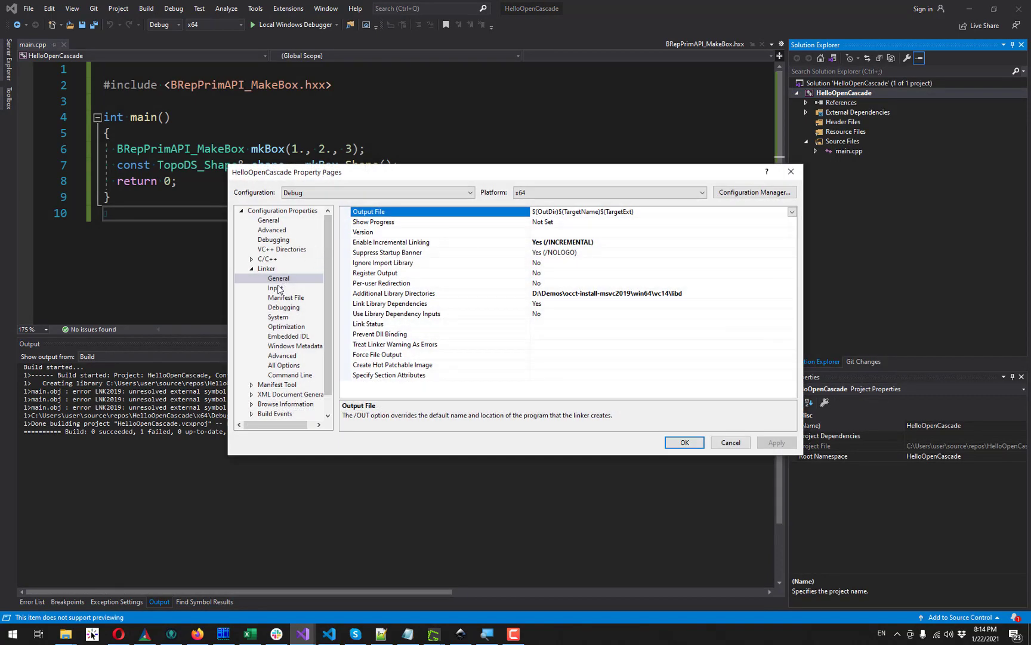
click(275, 288)
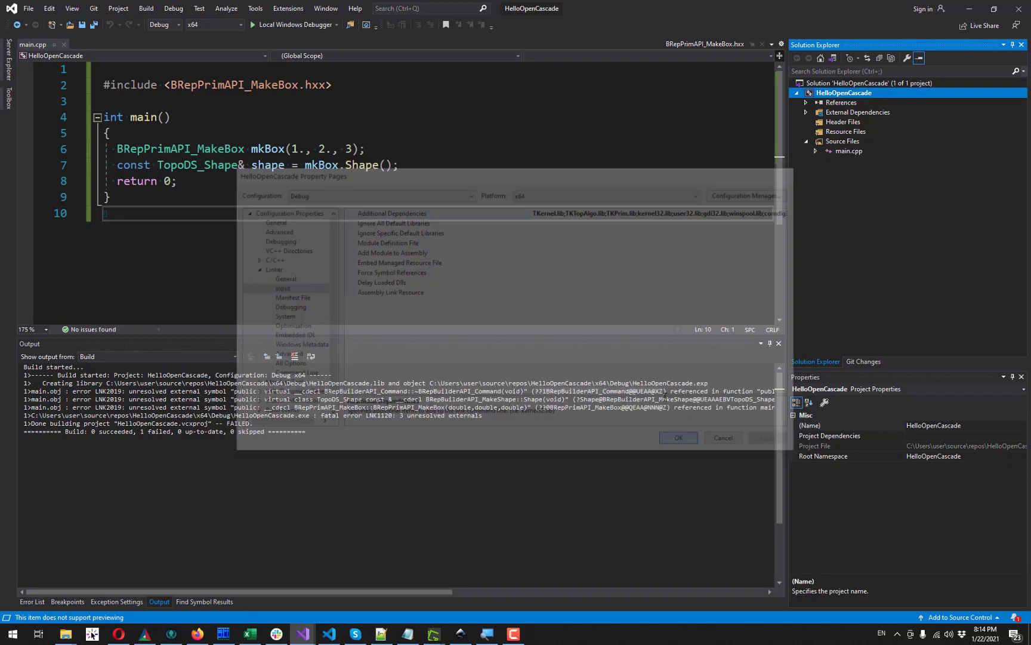
click(678, 437)
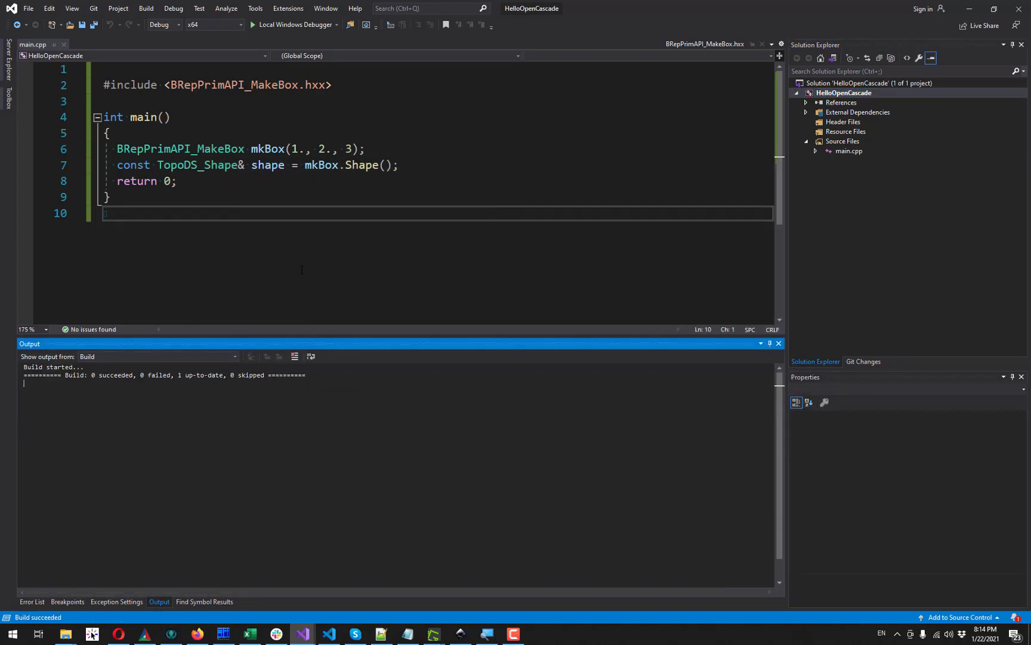
click(253, 24)
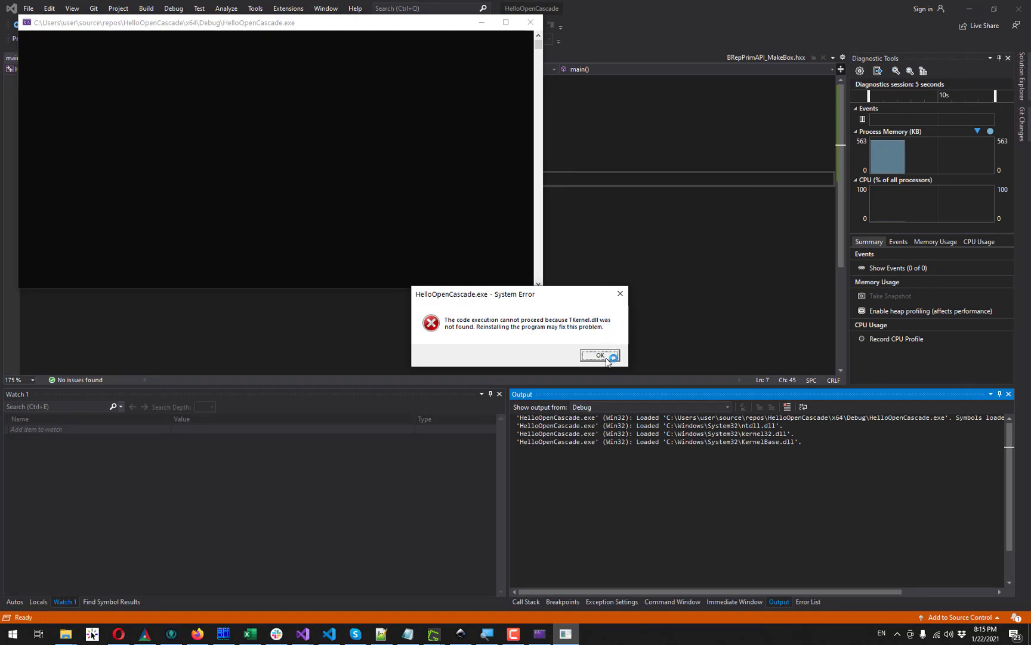
Step: Dismiss the missing TKernel.dll error and close the debug console window
click(599, 356)
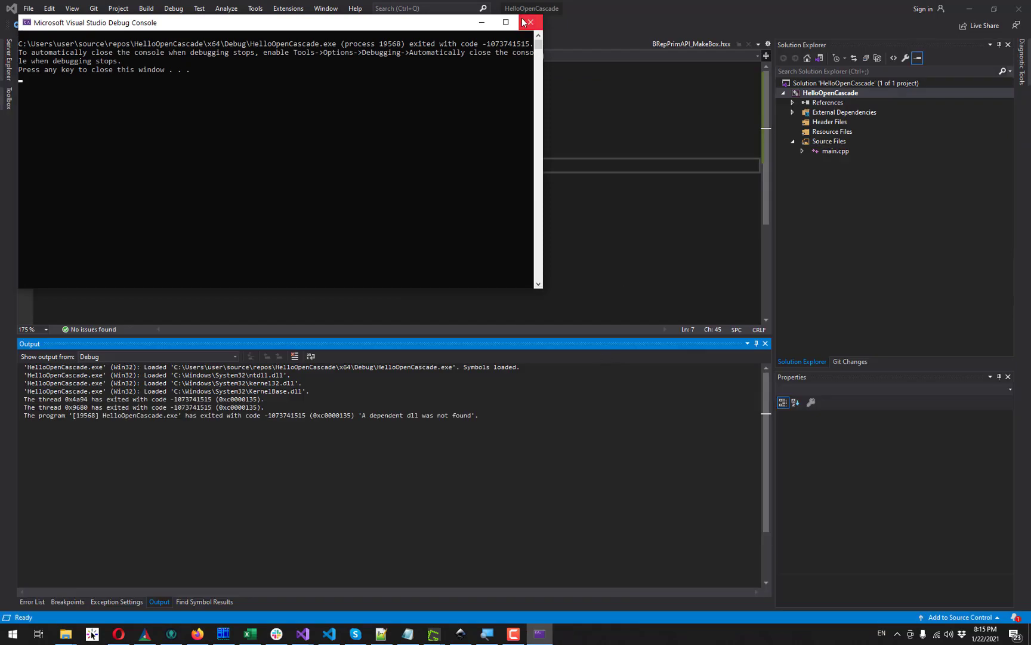
click(529, 22)
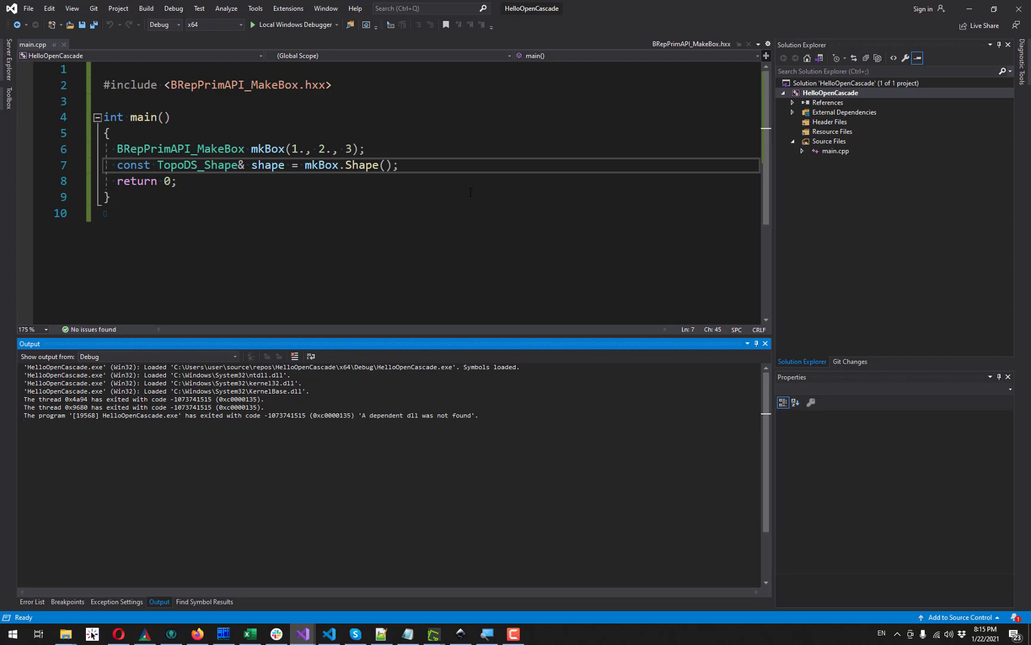
click(830, 92)
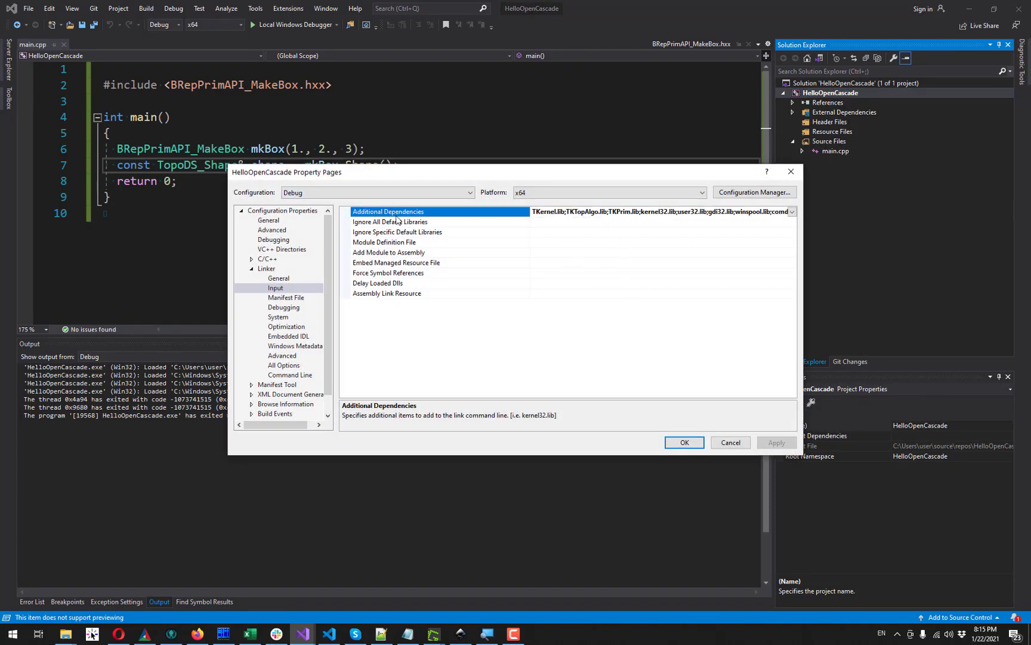
Step: Set Debugging Environment to PATH=D:\Demos\occt-install-msvc2019\win64\vc14\bind;%PATH% and apply it
click(273, 239)
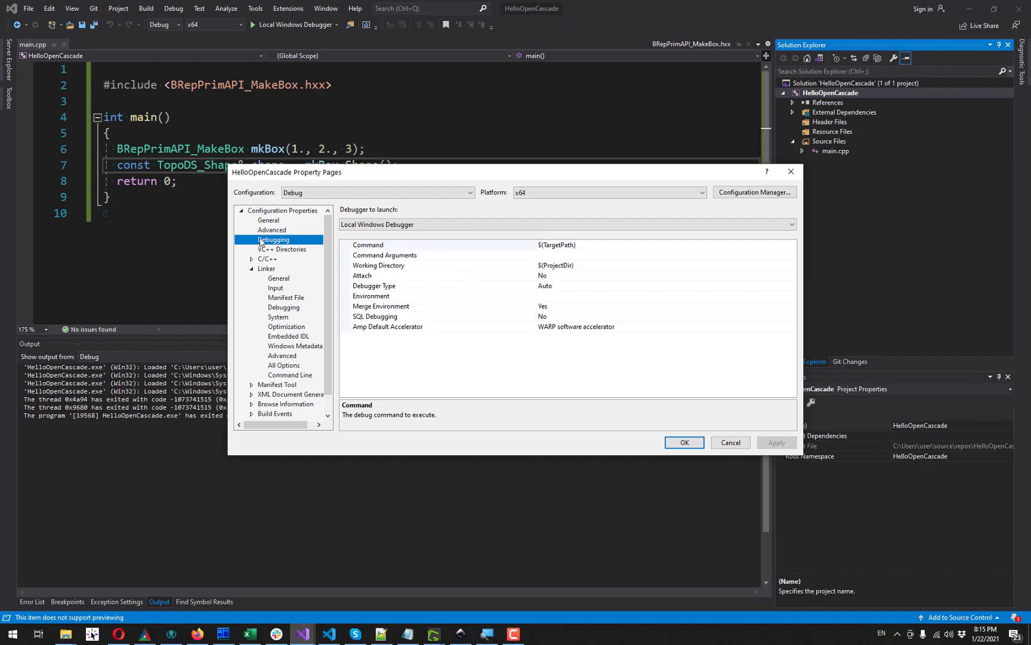
mouse_move(537, 299)
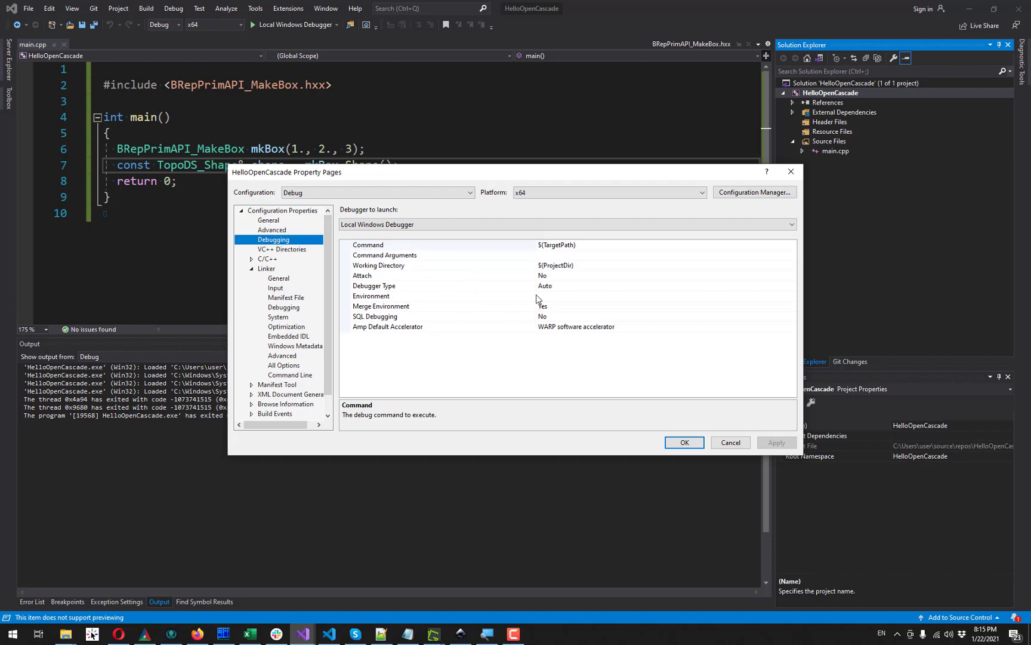
click(371, 295)
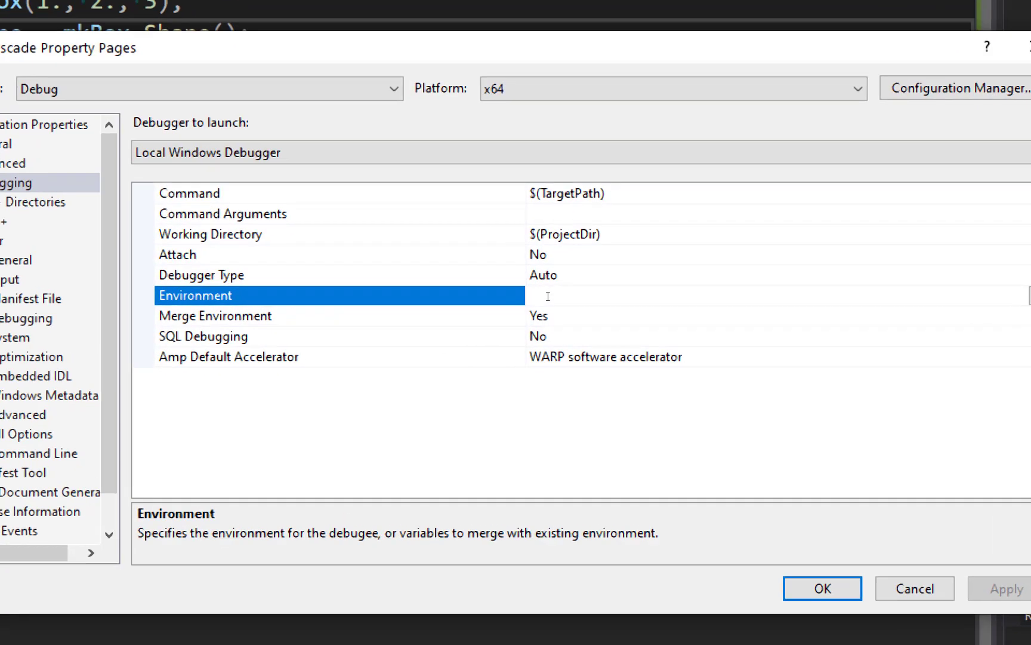
text(PATH)
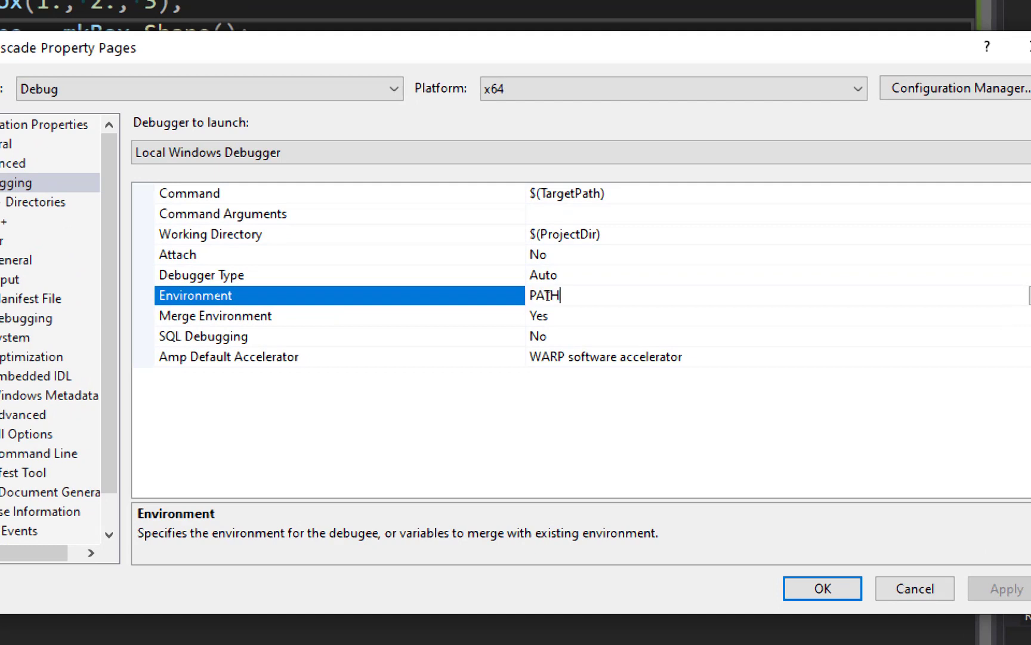
text(=%PATH%)
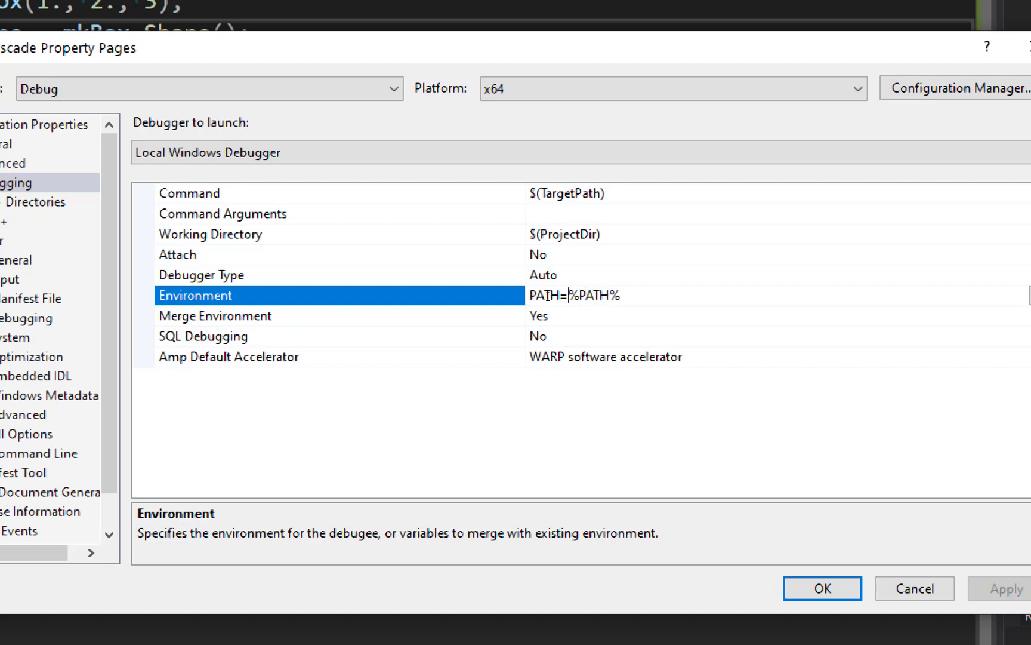
text(;)
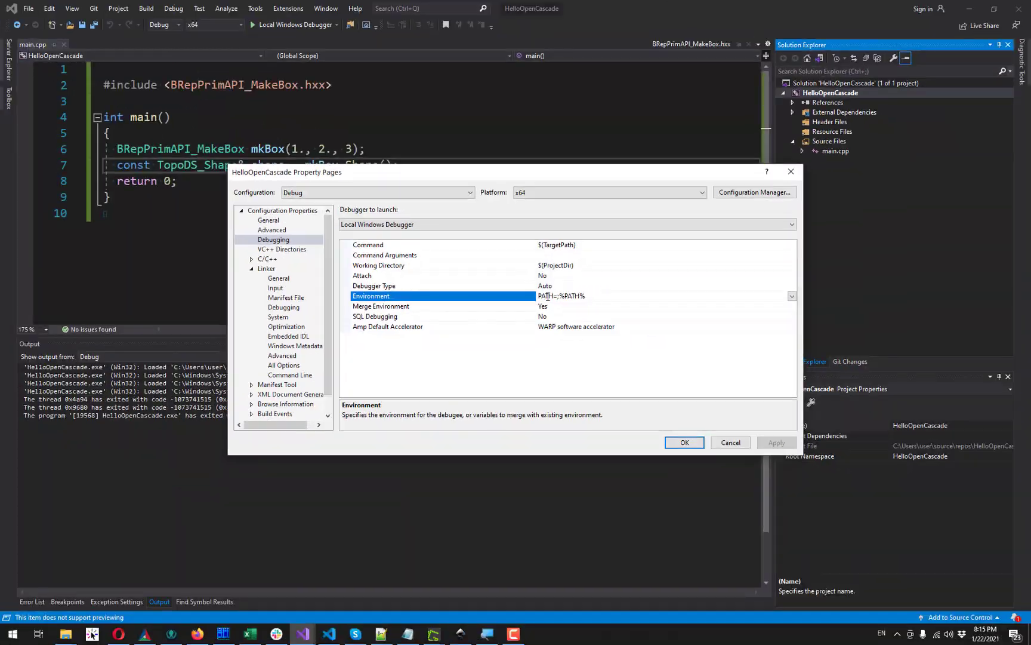
click(223, 633)
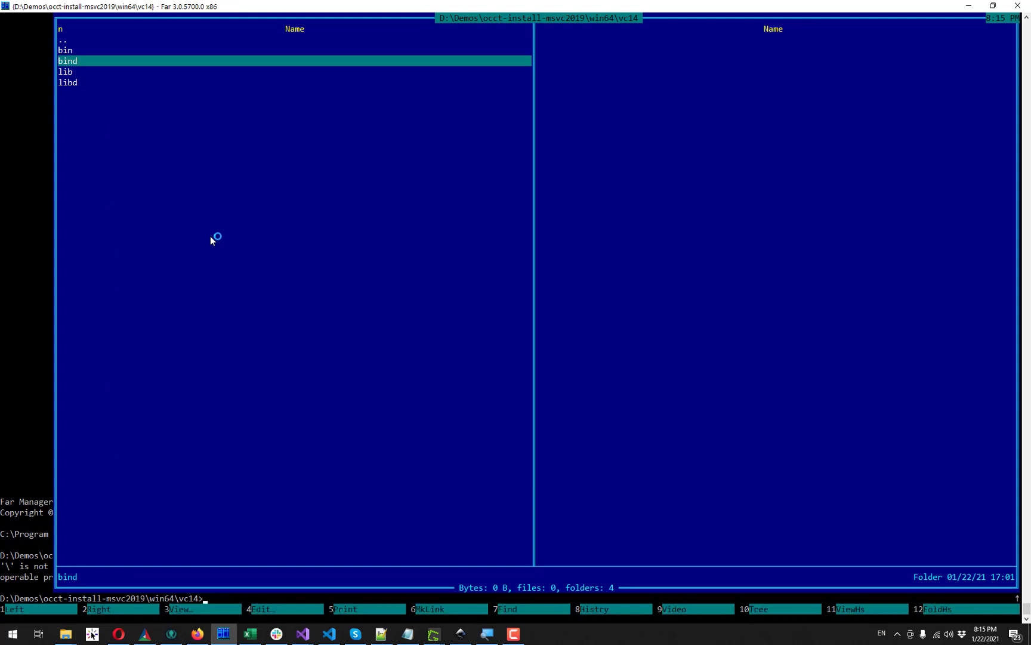
click(301, 634)
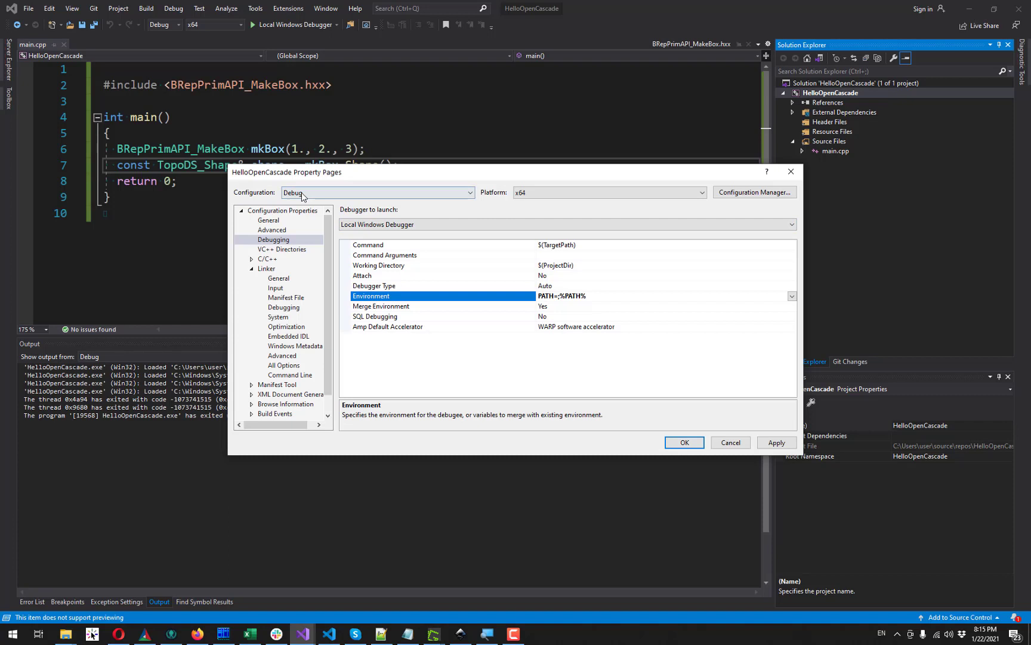
mouse_move(565, 308)
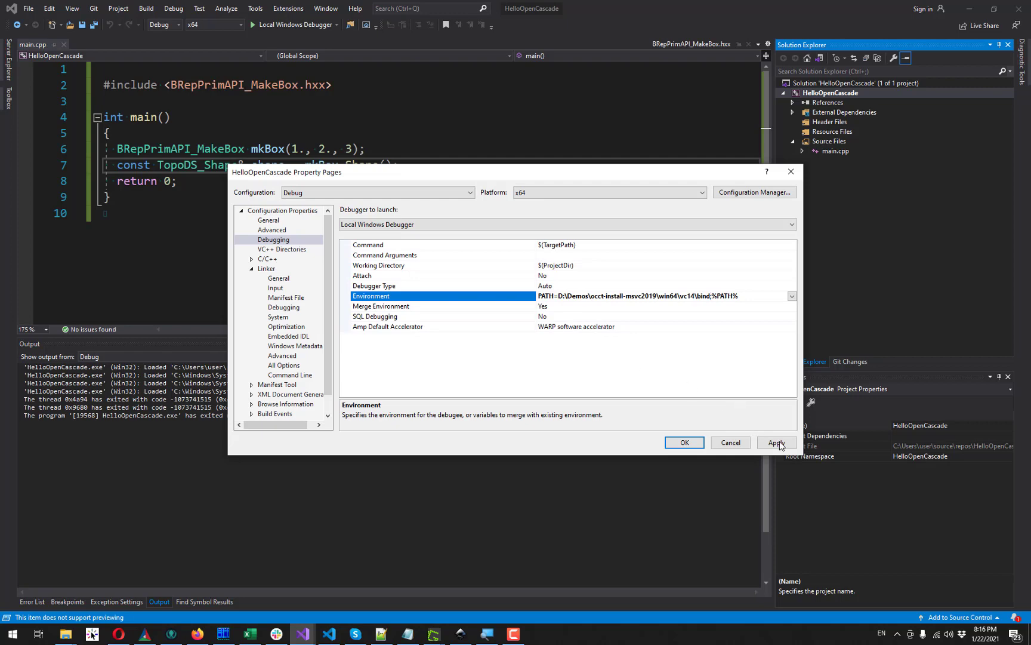
click(683, 442)
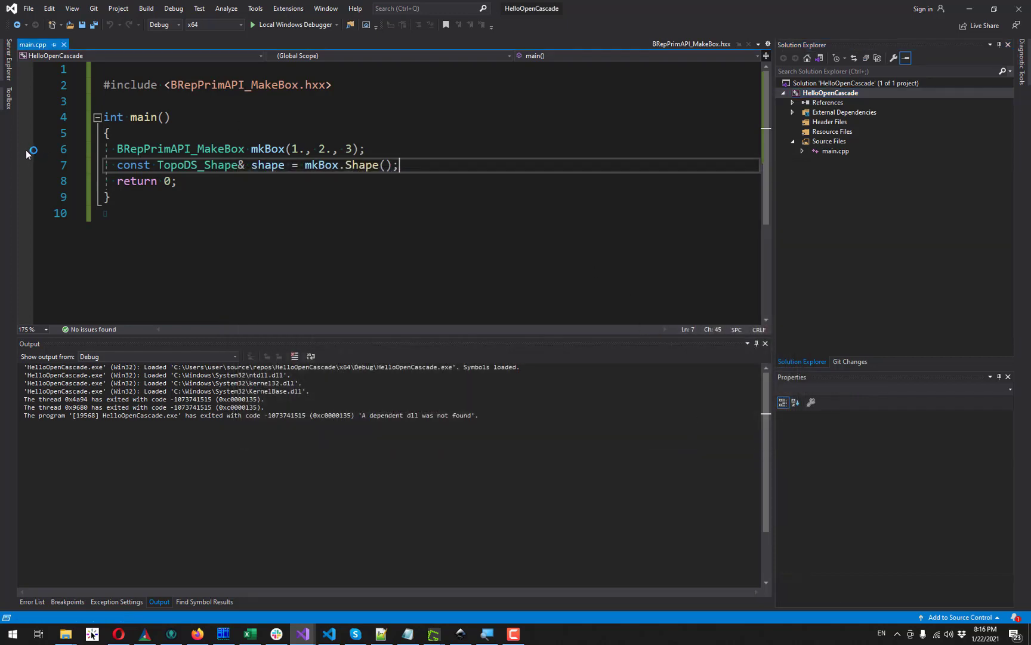
Step: Break on the mkBox line, debug, and expand shape's entity to confirm TopoDS_TSolid
click(26, 150)
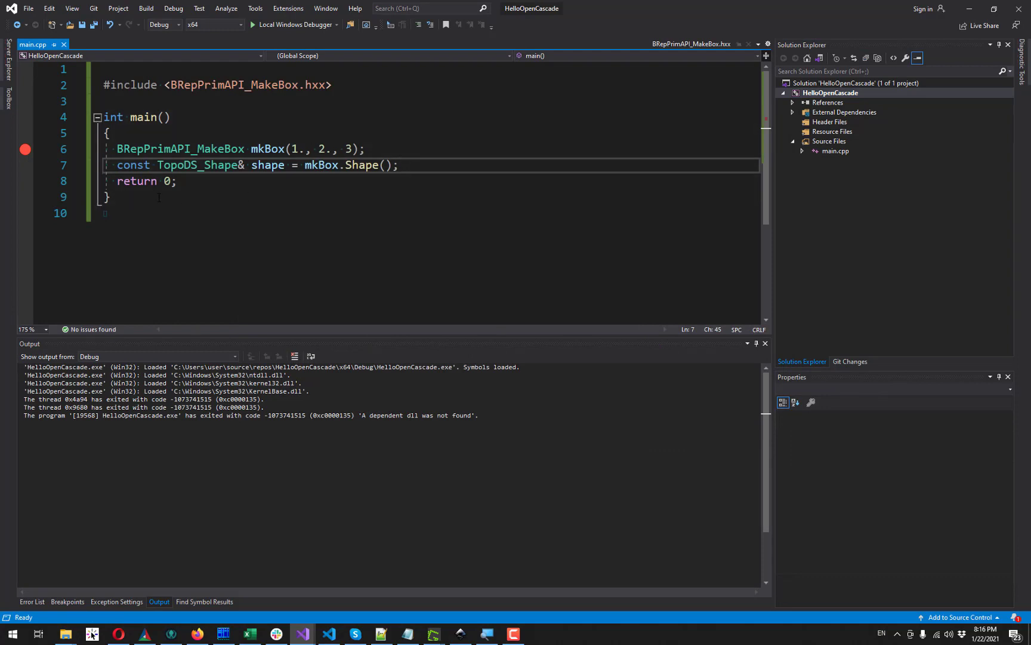
click(109, 197)
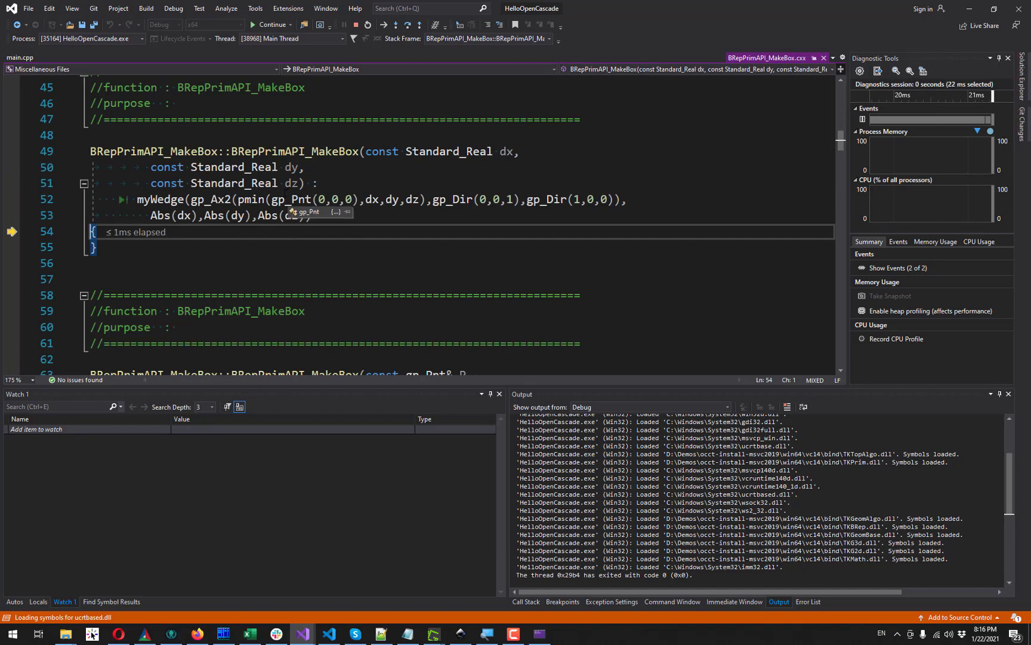
click(20, 57)
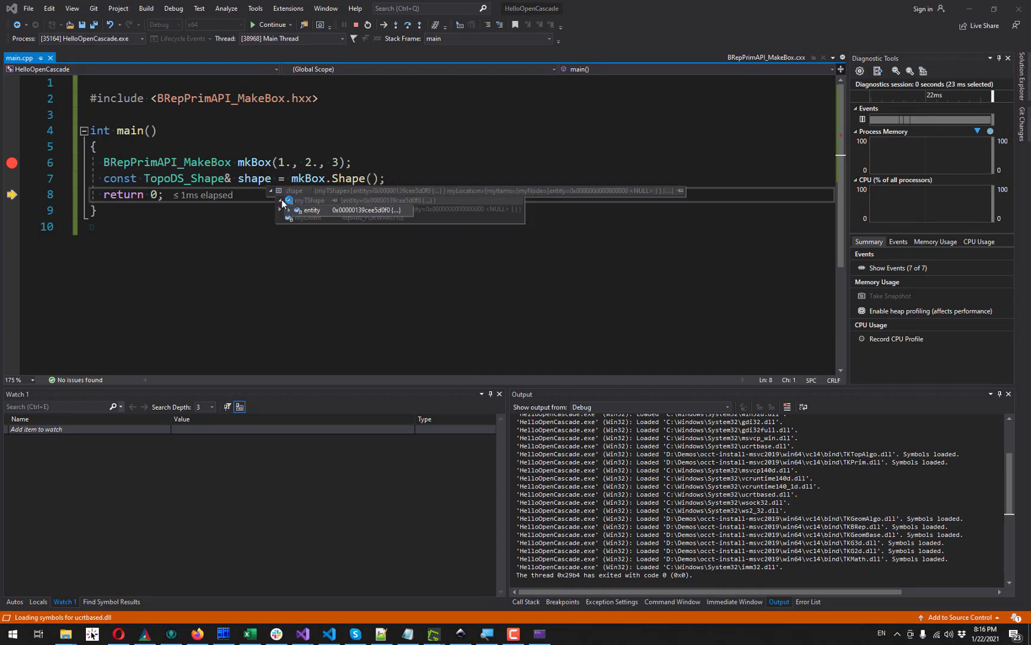
click(289, 210)
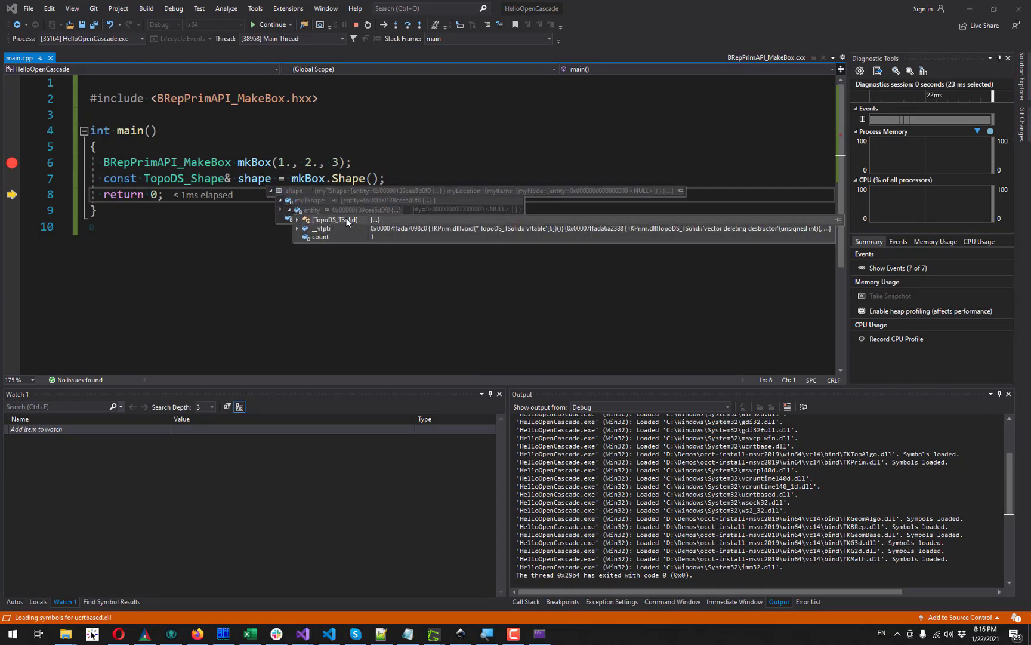